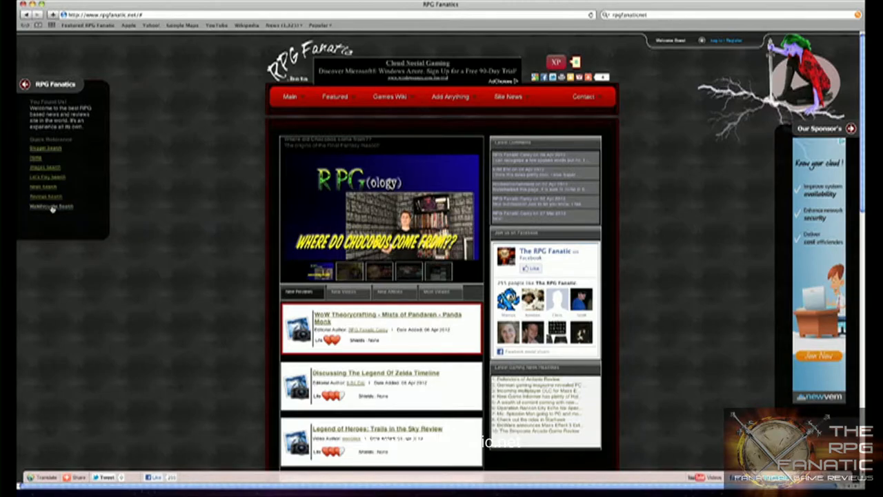
# Browse the Games Wiki walkthrough search results down to the Ragnarok Online guides
pyautogui.click(50, 206)
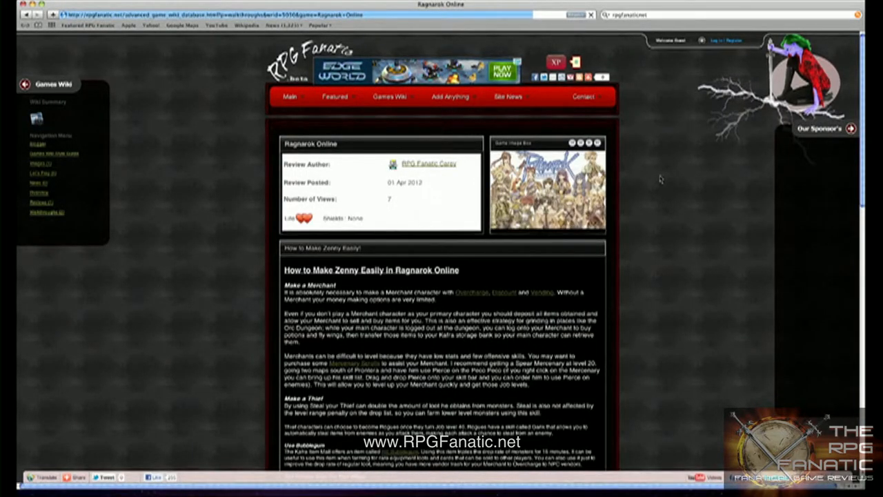
pyautogui.scroll(-3)
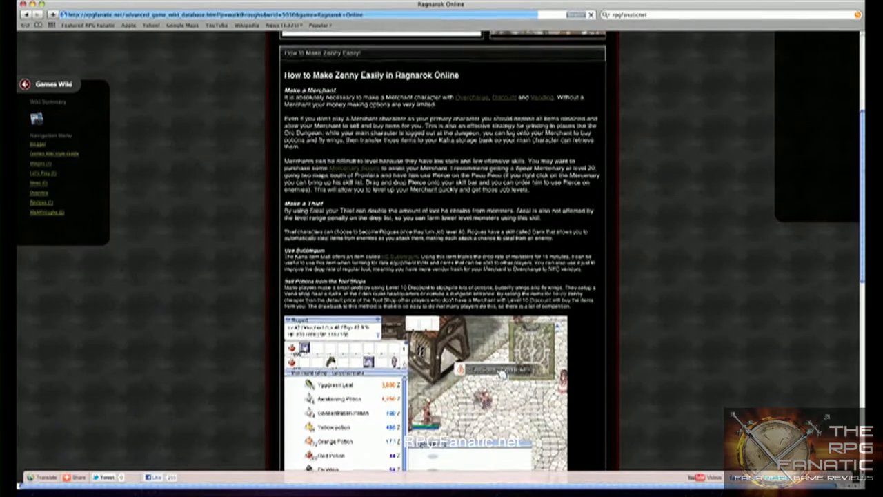
pyautogui.scroll(-3)
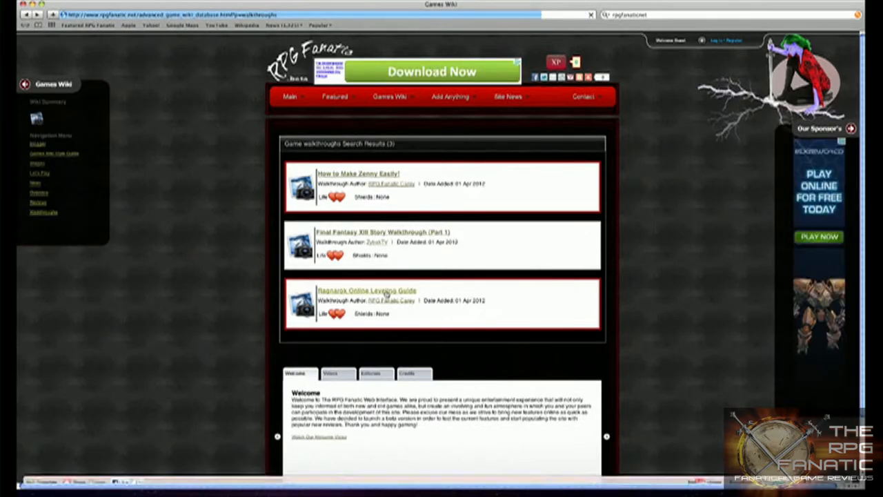
# Read through the Ragnarok Online Leveling Guide walkthrough from its introduction down to the video
pyautogui.click(367, 290)
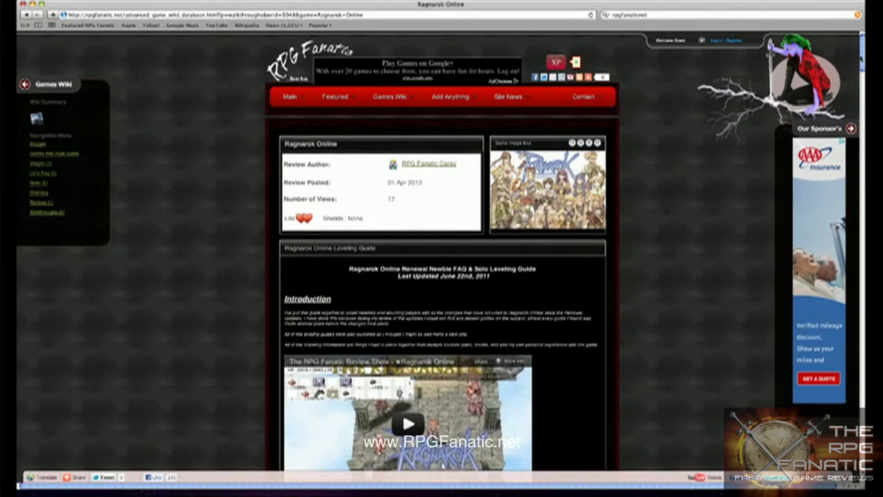
pyautogui.scroll(-3)
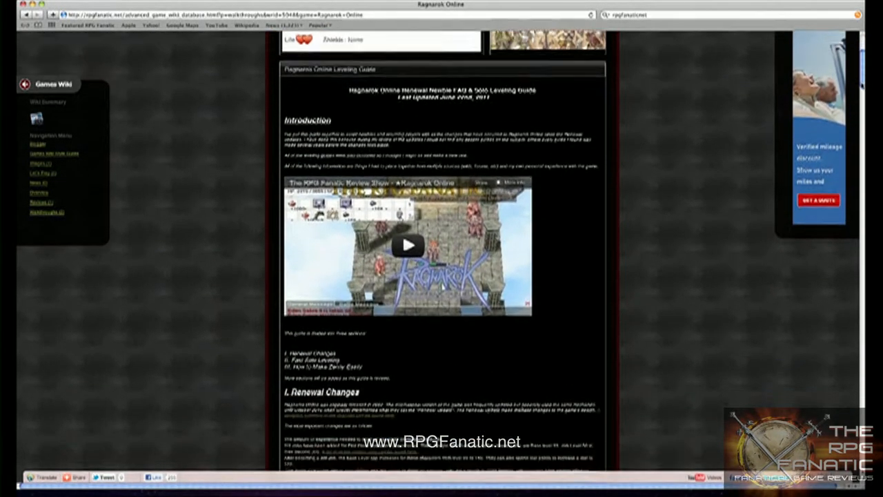
pyautogui.scroll(-3)
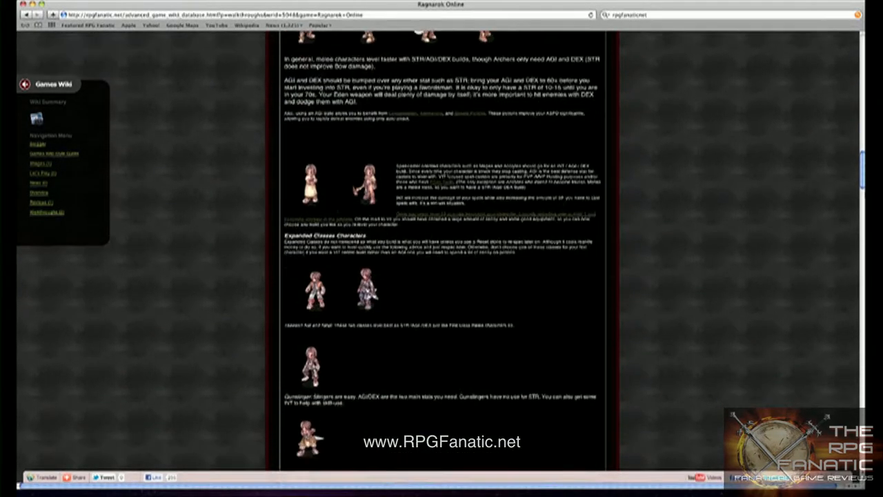
pyautogui.scroll(-3)
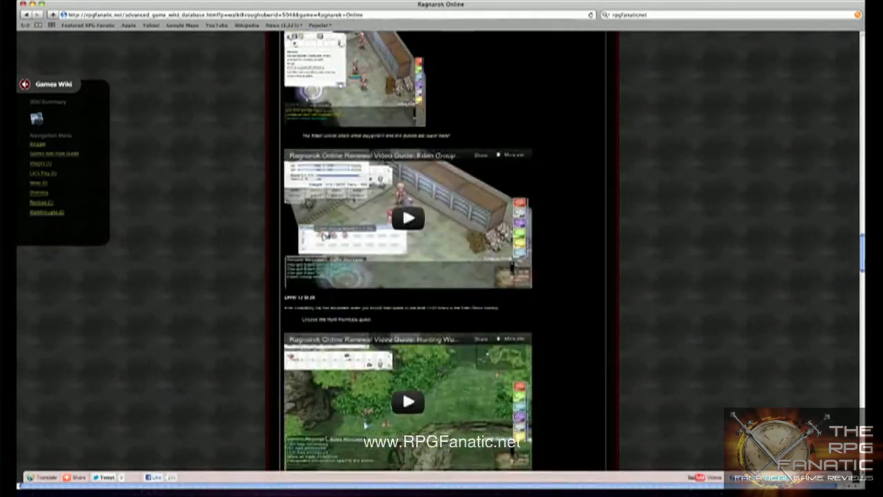
pyautogui.scroll(-3)
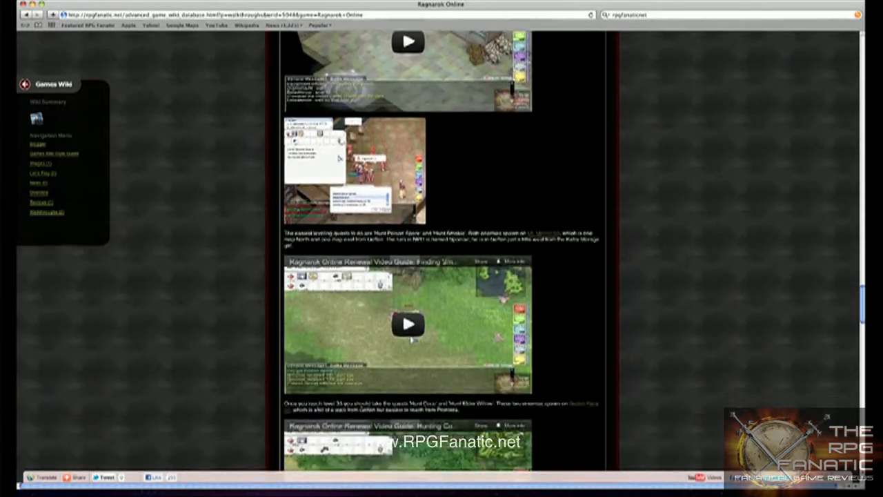
pyautogui.scroll(-3)
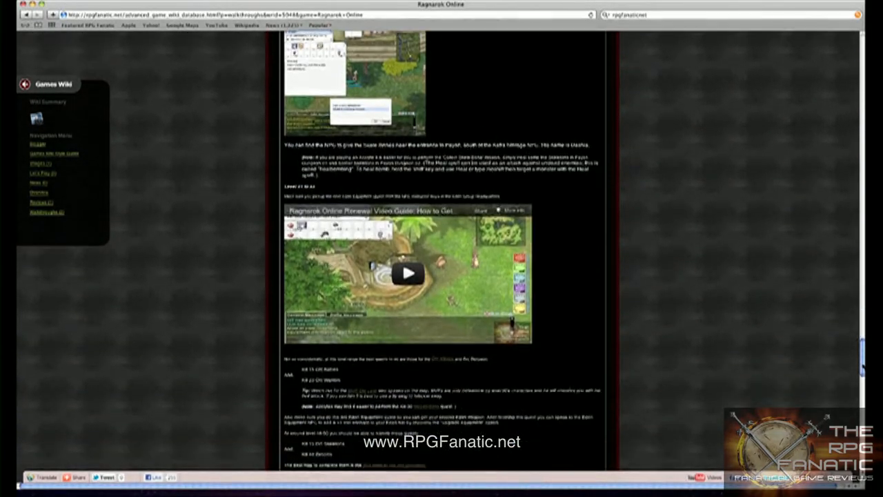
pyautogui.scroll(-3)
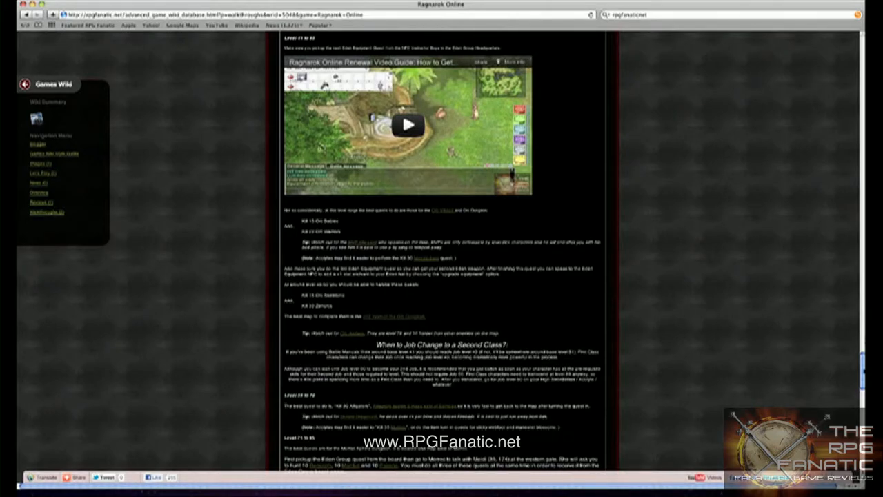
pyautogui.scroll(-3)
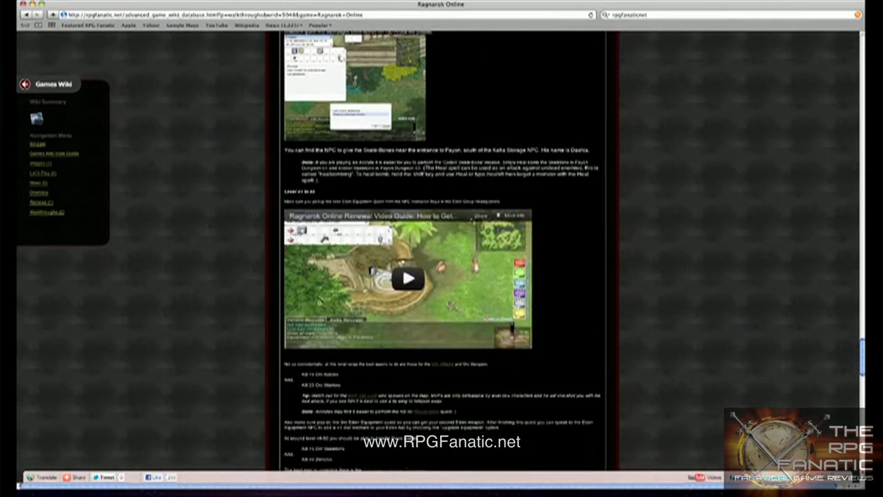
# Start the embedded review video and view its channel information
pyautogui.click(408, 277)
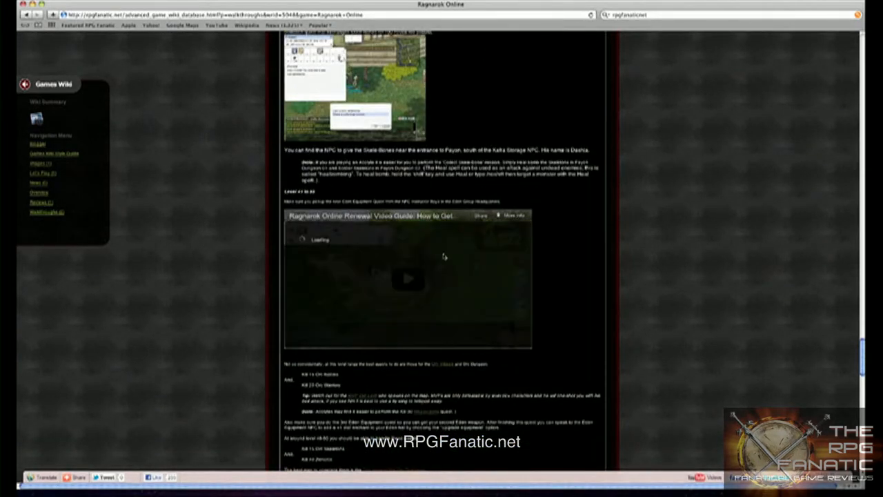
pyautogui.click(513, 215)
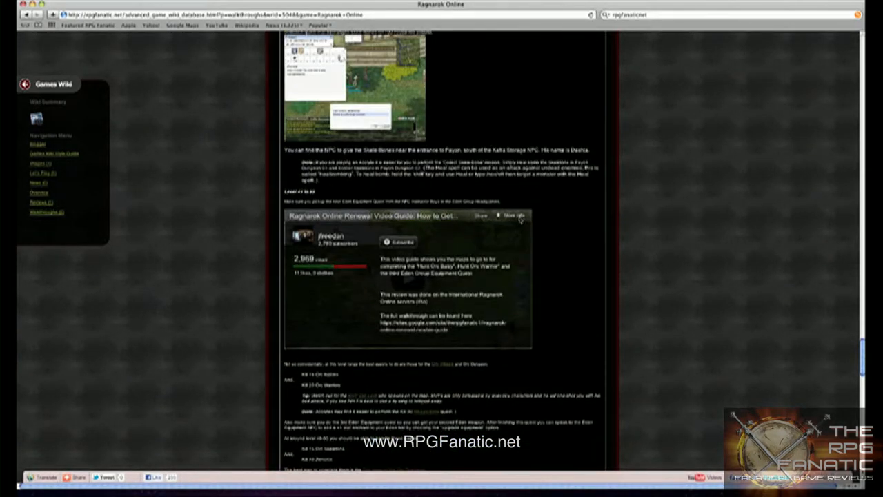
pyautogui.scroll(-3)
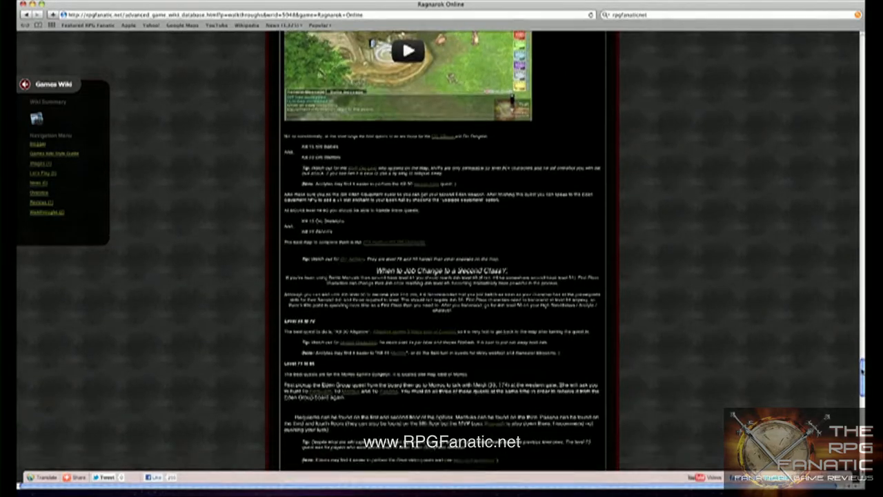
pyautogui.scroll(-3)
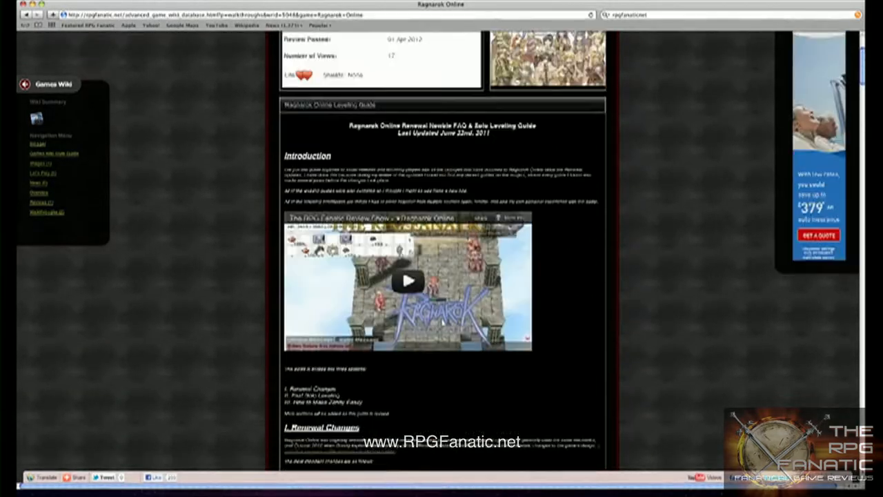
pyautogui.scroll(3)
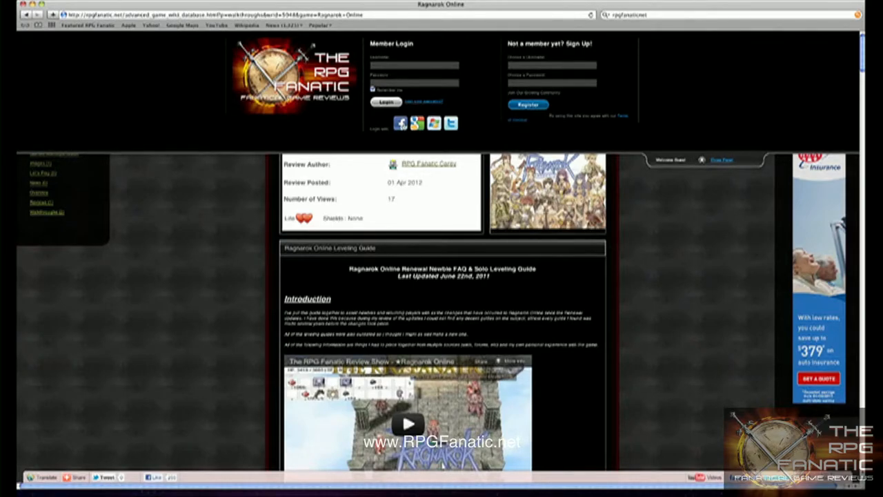
pyautogui.moveTo(449, 123)
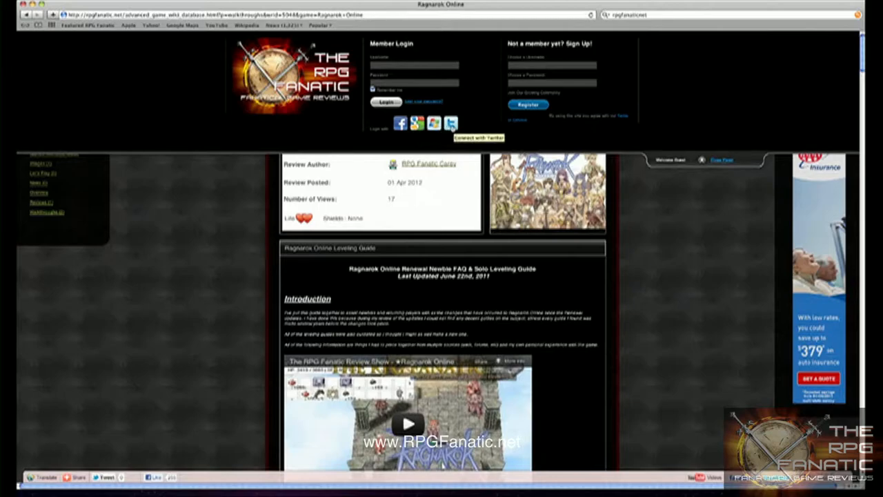
pyautogui.moveTo(433, 123)
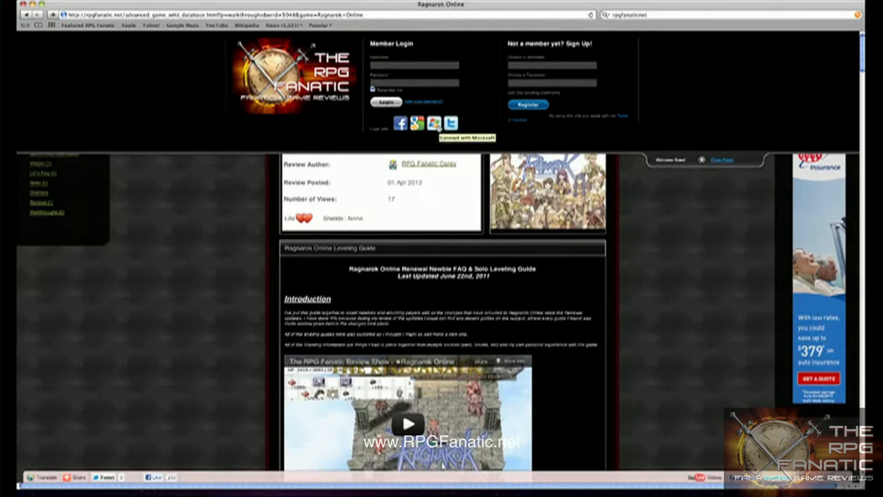
pyautogui.moveTo(417, 123)
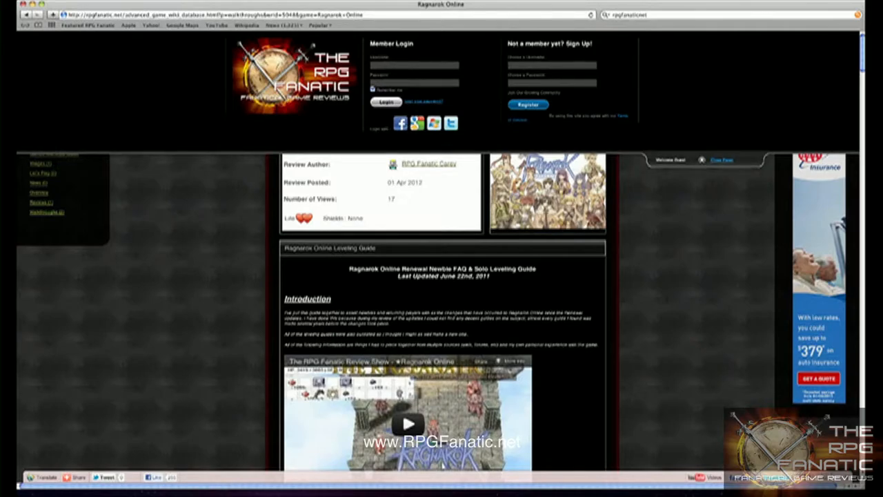
pyautogui.moveTo(480, 77)
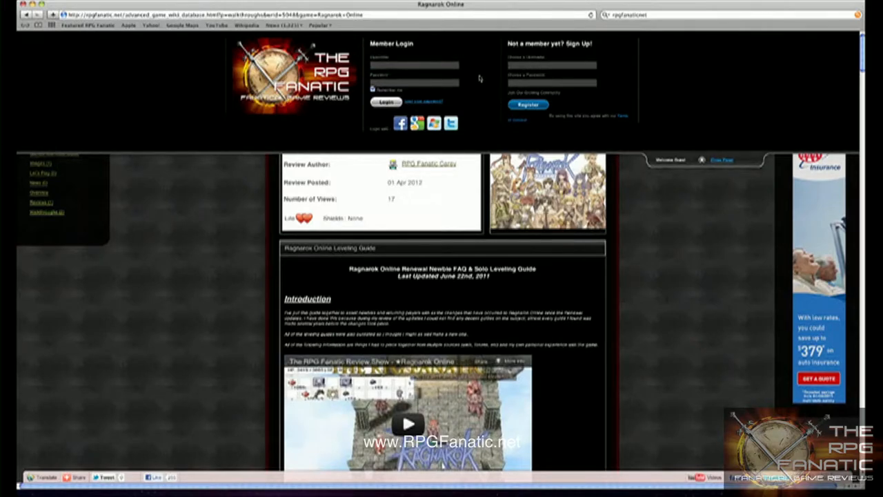
pyautogui.moveTo(477, 94)
pyautogui.write('RPG Fanatic Carey')
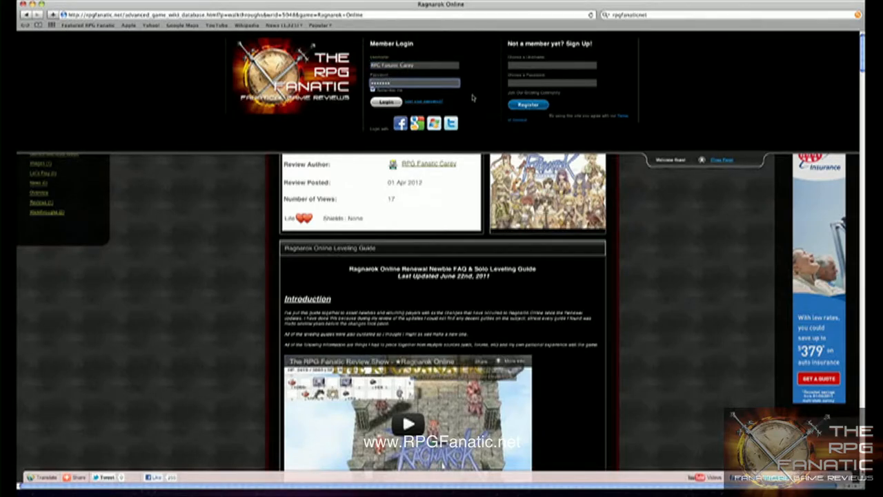
# Log in to RPG Fanatic with the entered member credentials to reach the Account page
pyautogui.click(386, 102)
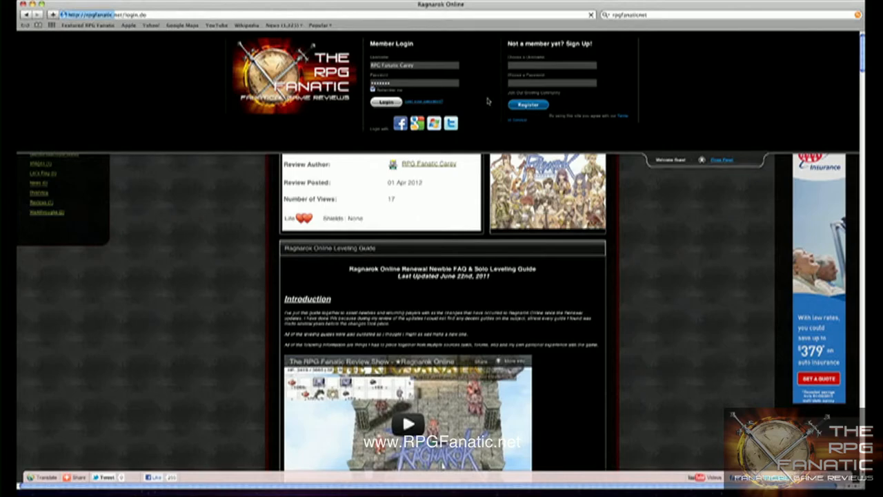
pyautogui.click(386, 102)
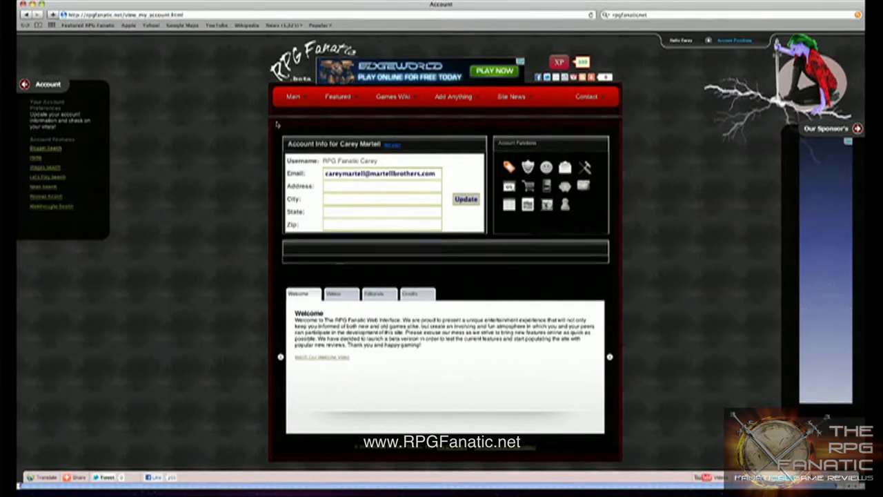
# Return to the walkthrough results and reopen the Ragnarok Online Leveling Guide
pyautogui.click(292, 96)
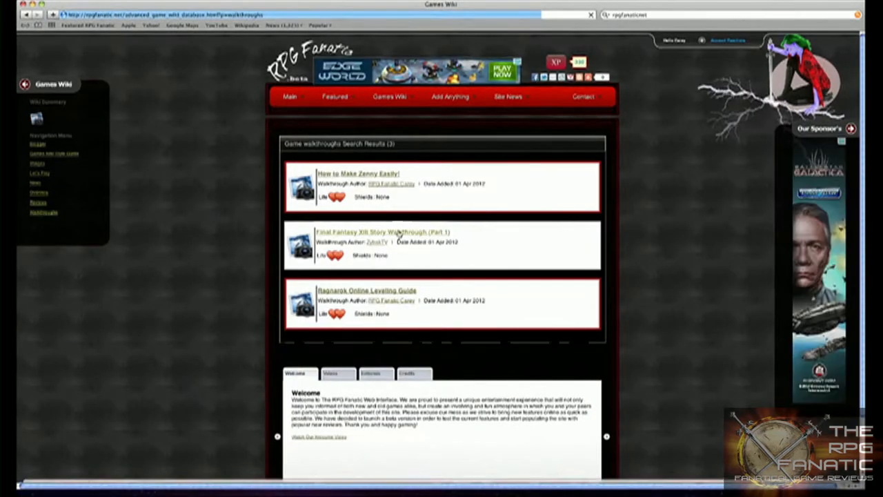
pyautogui.click(367, 289)
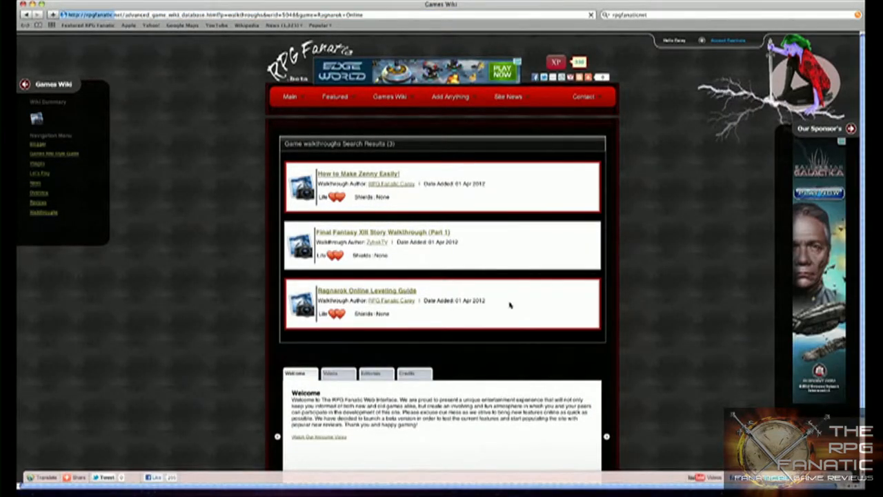
pyautogui.click(367, 289)
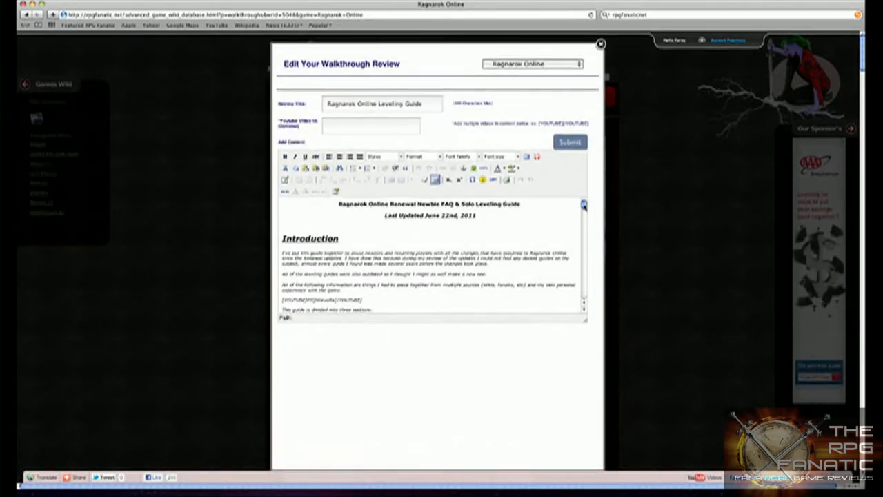
# Close the Edit Your Walkthrough Review form to return to the guide page
pyautogui.scroll(-3)
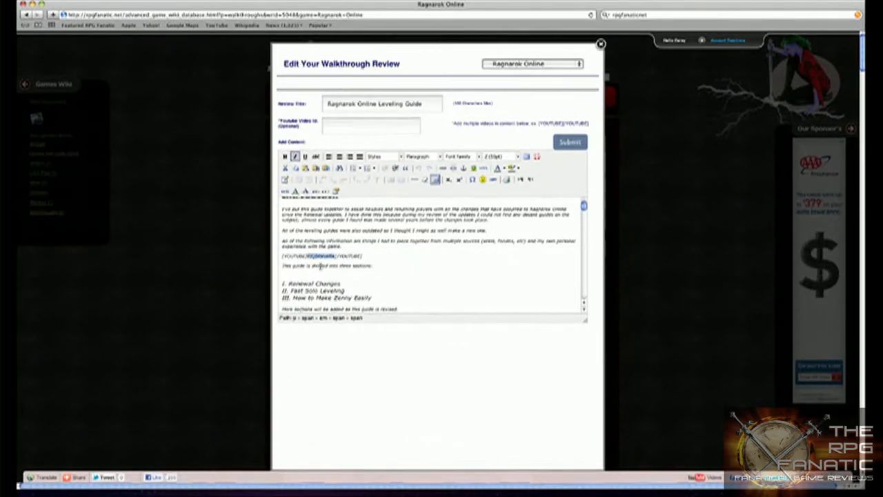
pyautogui.click(72, 6)
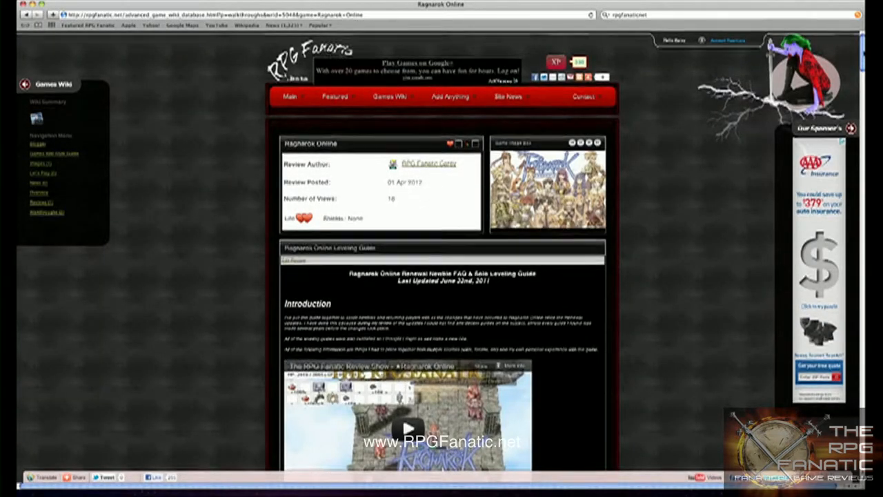
# Open the guide's embedded Ragnarok Online review video on YouTube
pyautogui.scroll(-3)
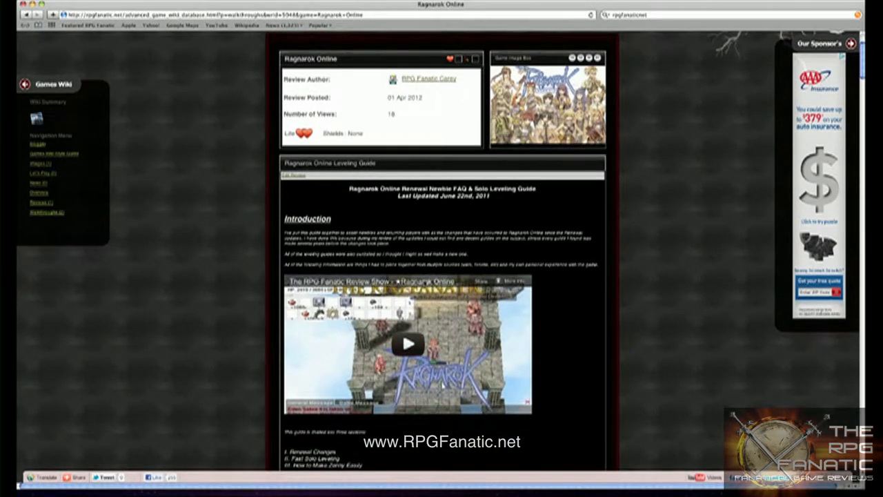
pyautogui.click(409, 342)
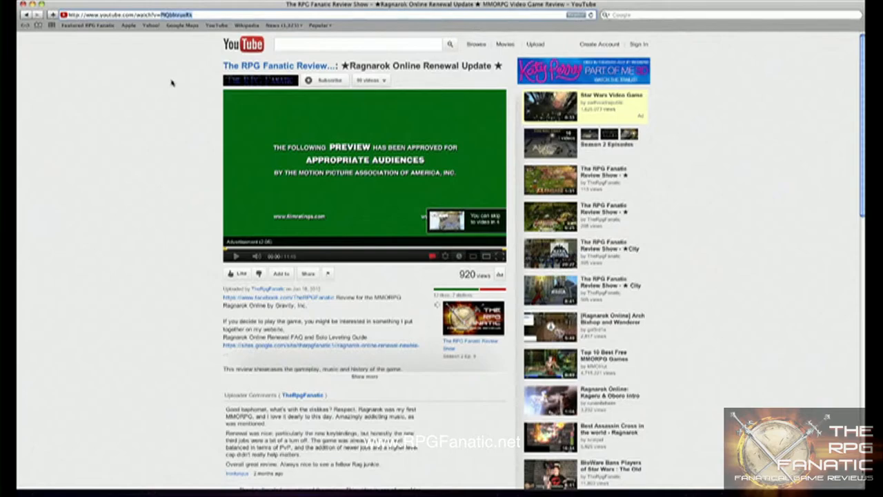
# Copy the review video's ID from the YouTube address bar
pyautogui.rightClick(357, 42)
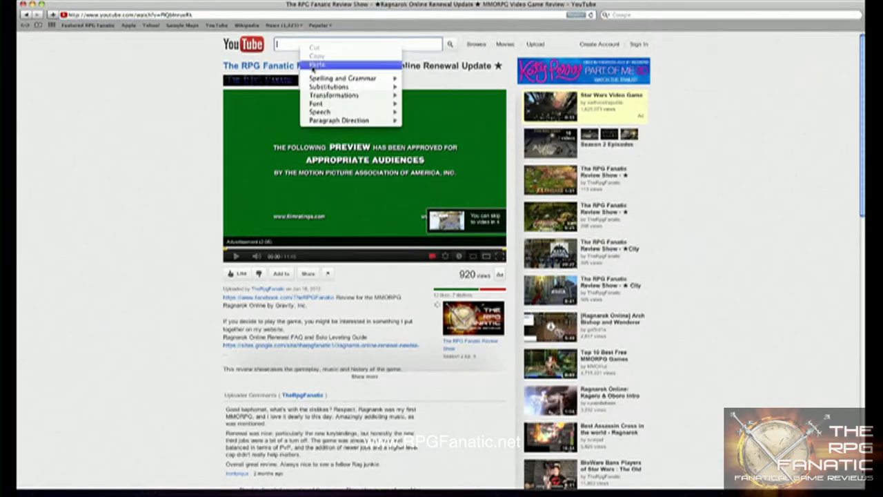
pyautogui.click(317, 65)
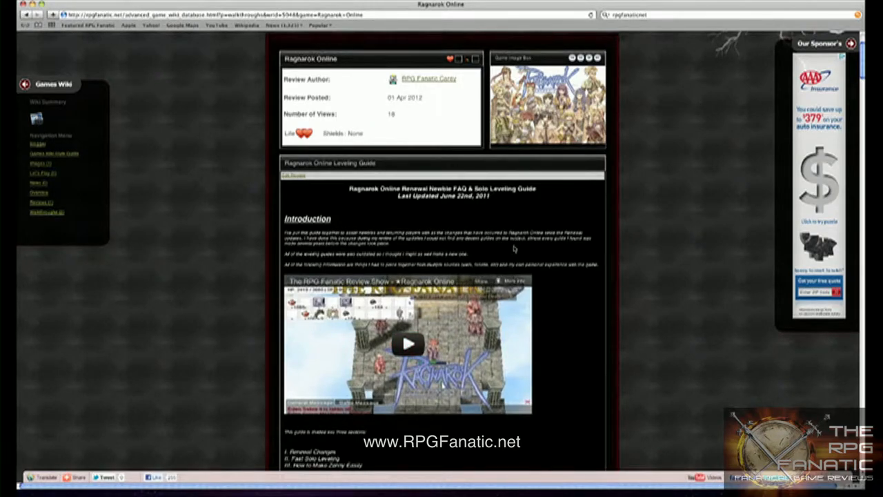
pyautogui.moveTo(514, 248)
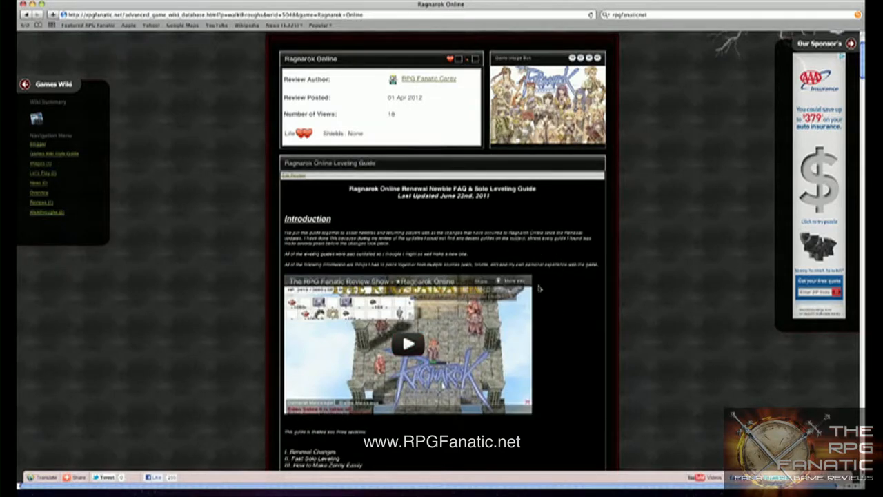
pyautogui.moveTo(541, 289)
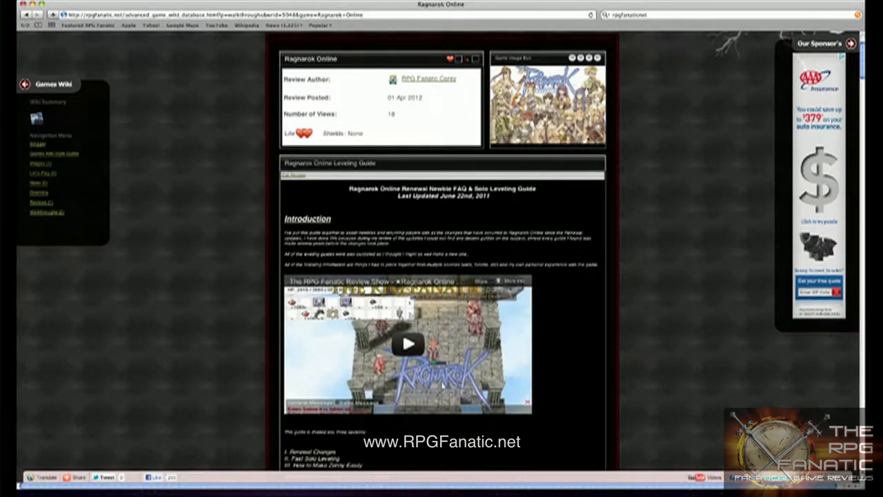
pyautogui.moveTo(486, 256)
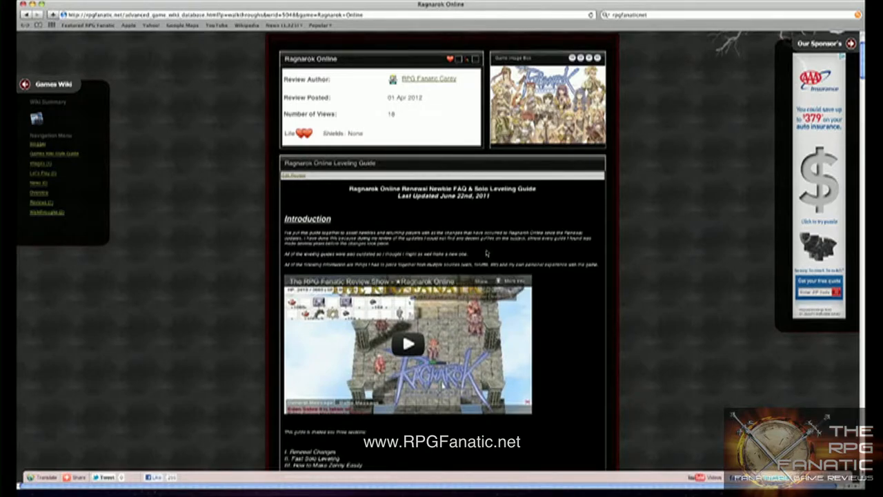
pyautogui.moveTo(455, 212)
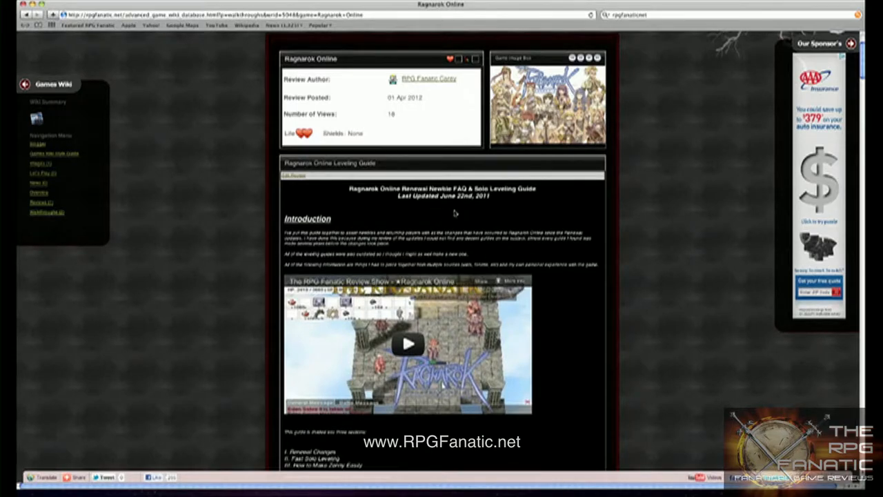
pyautogui.moveTo(505, 254)
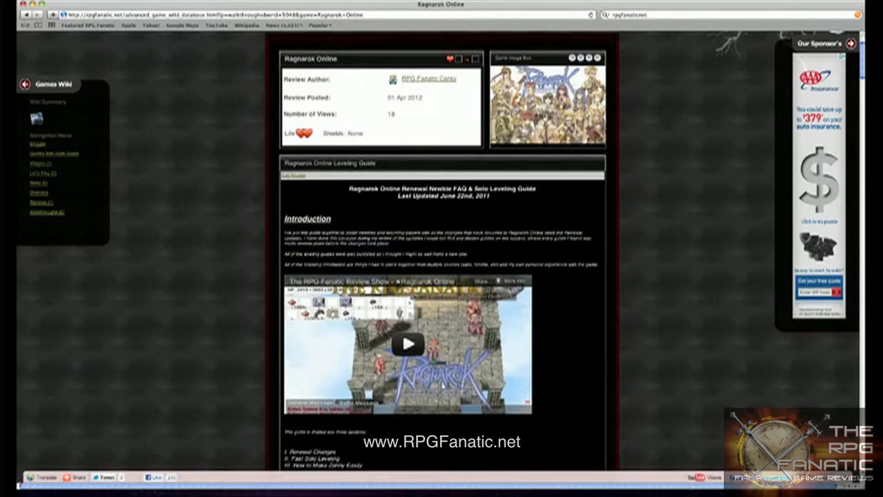
pyautogui.moveTo(563, 255)
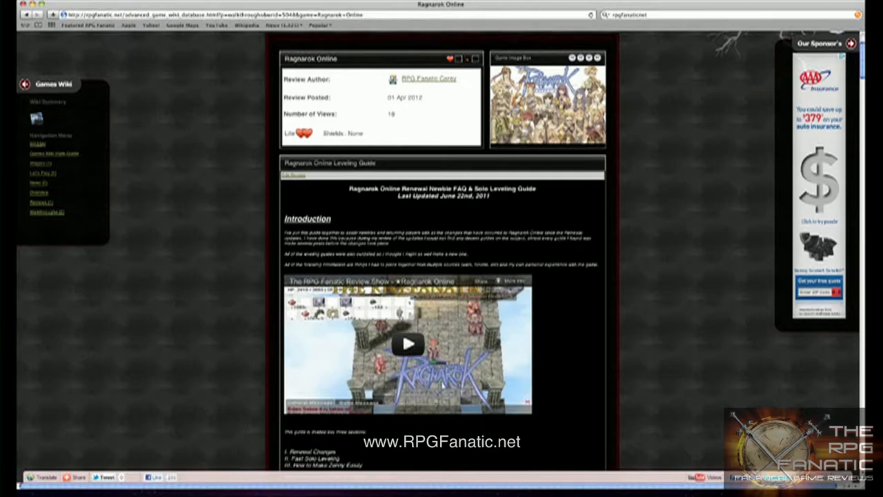
pyautogui.moveTo(563, 298)
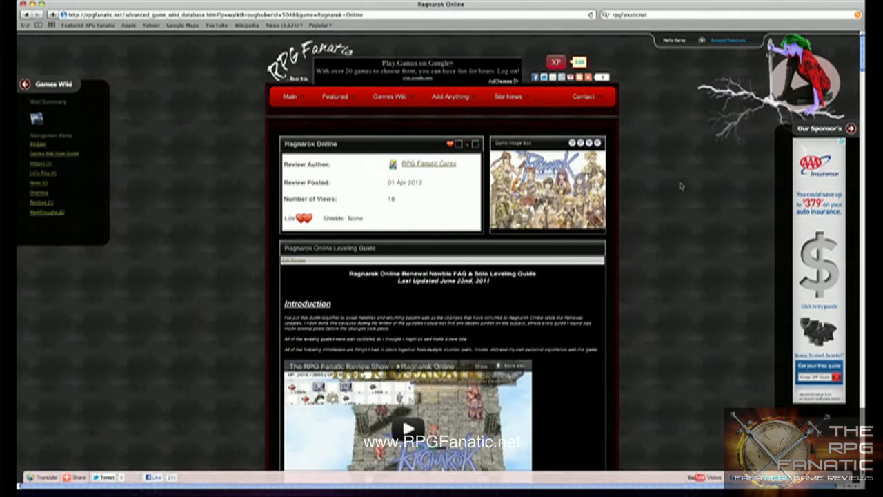
pyautogui.moveTo(649, 183)
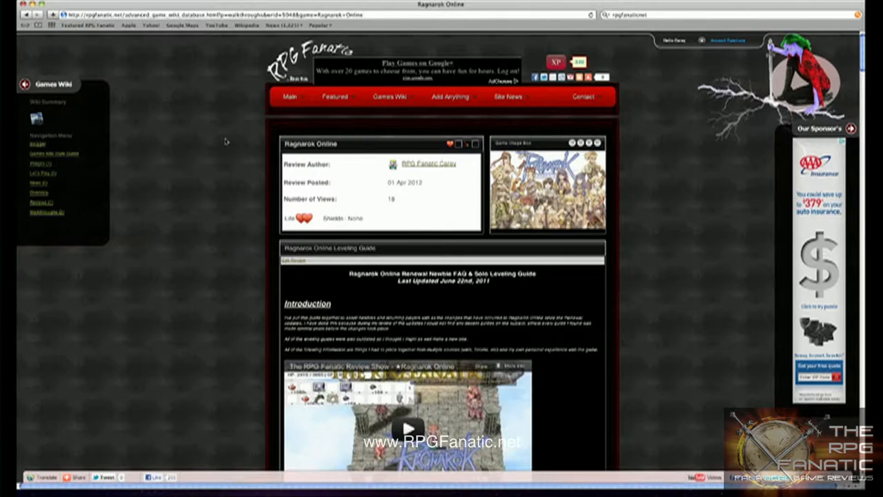
pyautogui.moveTo(599, 284)
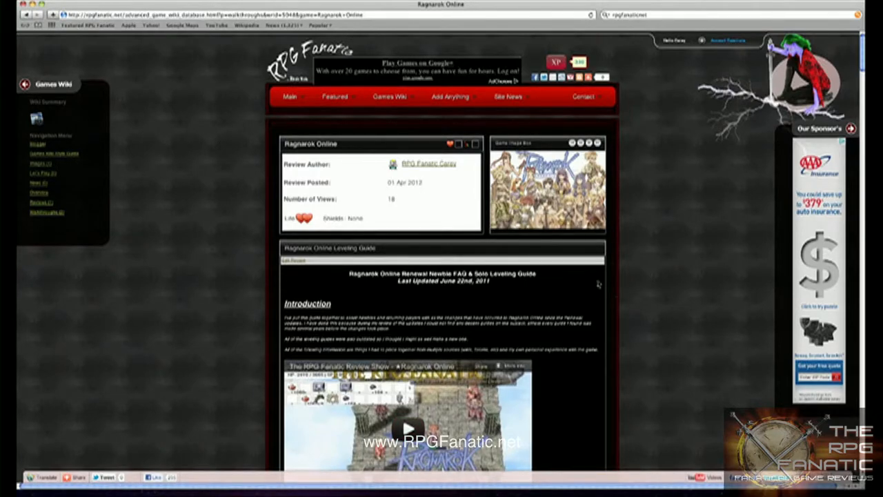
pyautogui.scroll(-3)
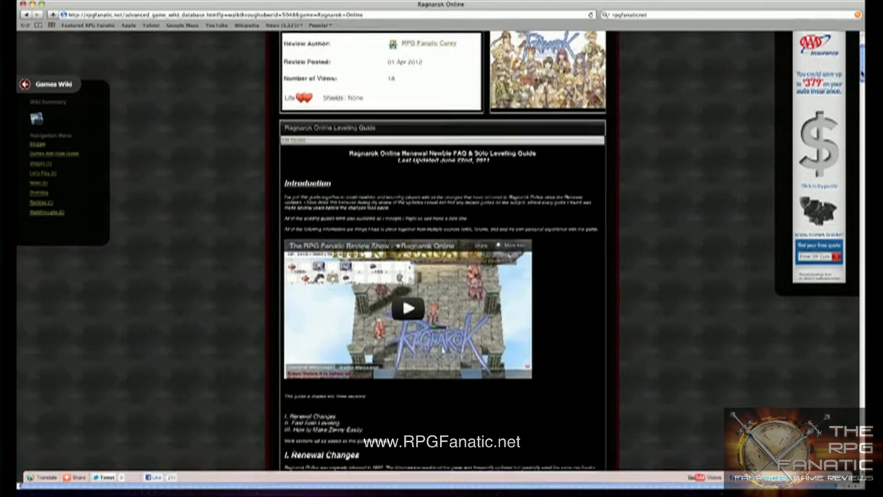
pyautogui.scroll(-3)
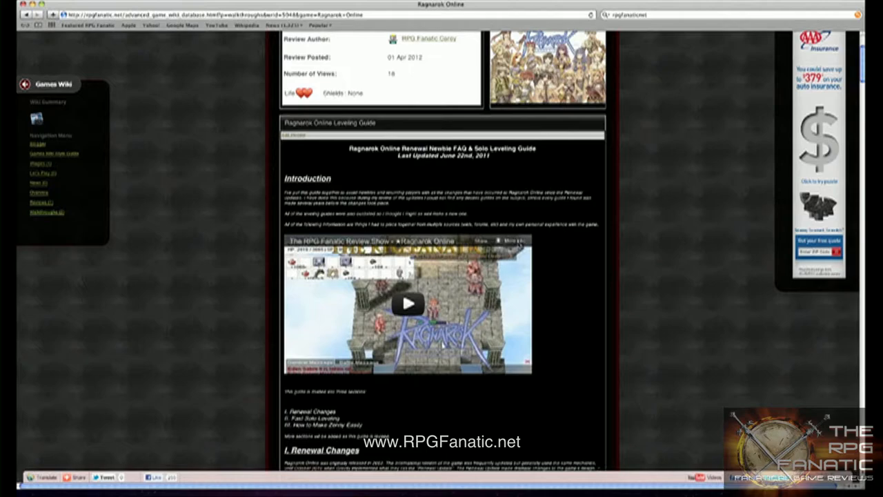
pyautogui.moveTo(571, 243)
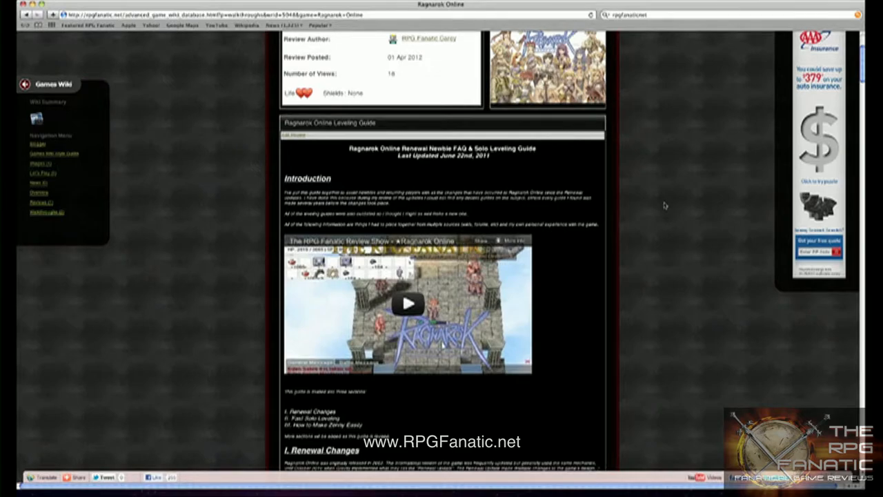
pyautogui.moveTo(505, 218)
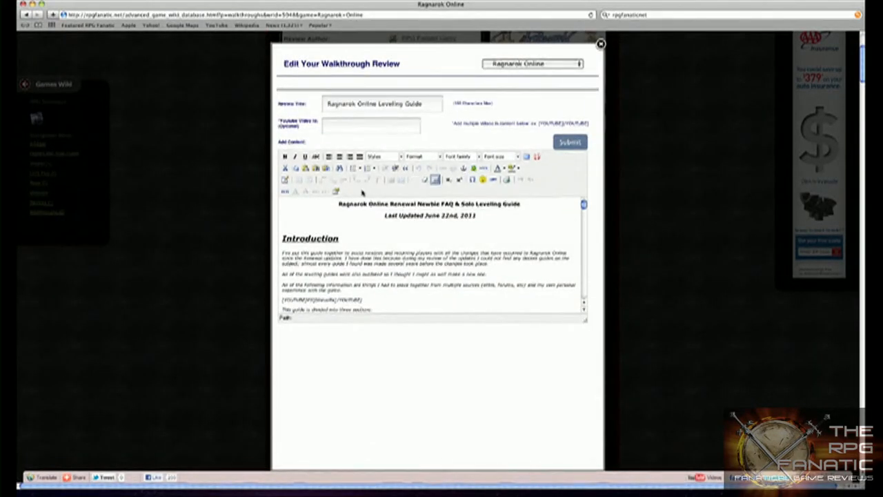
# Paste the copied video ID into the YouTube Video ID field and submit the review
pyautogui.click(371, 125)
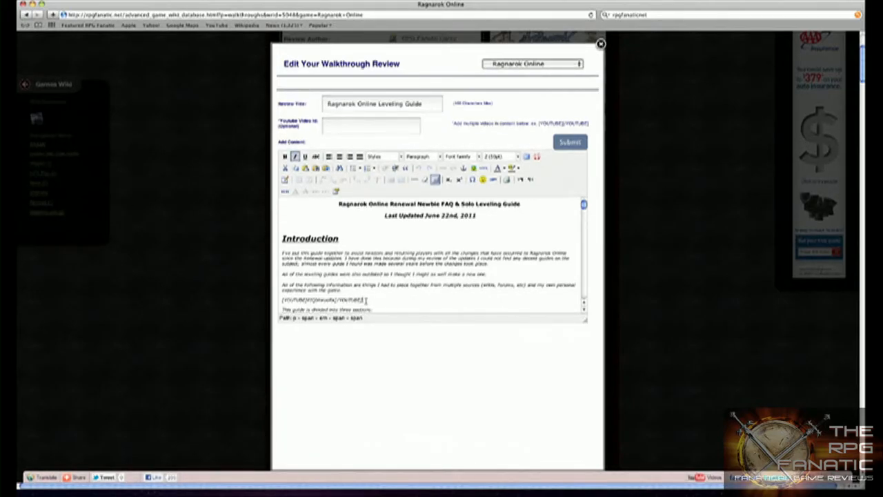
pyautogui.click(369, 126)
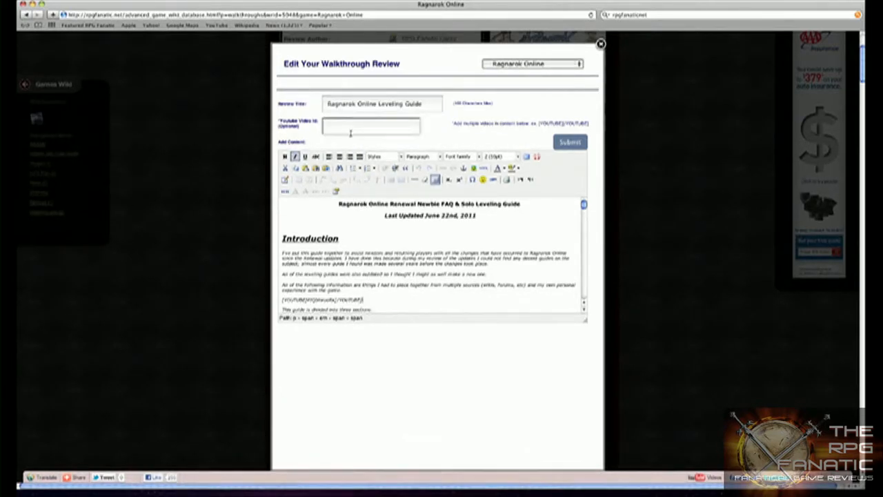
pyautogui.rightClick(371, 127)
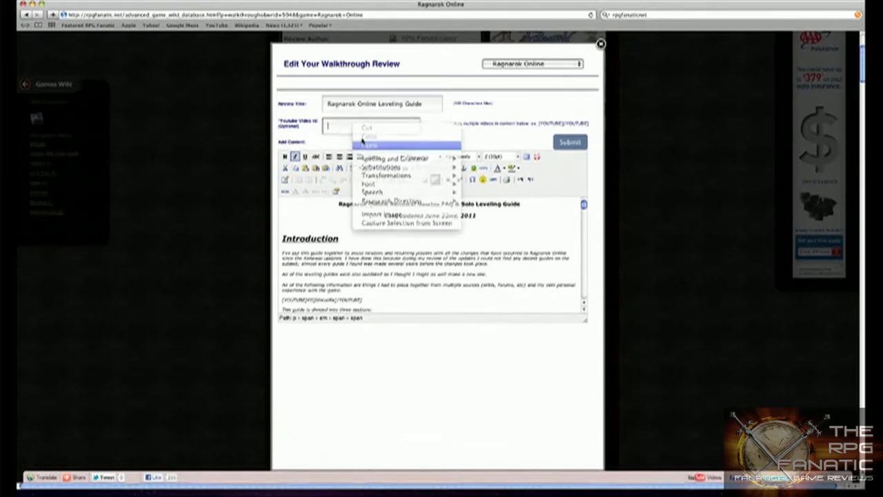
pyautogui.click(369, 136)
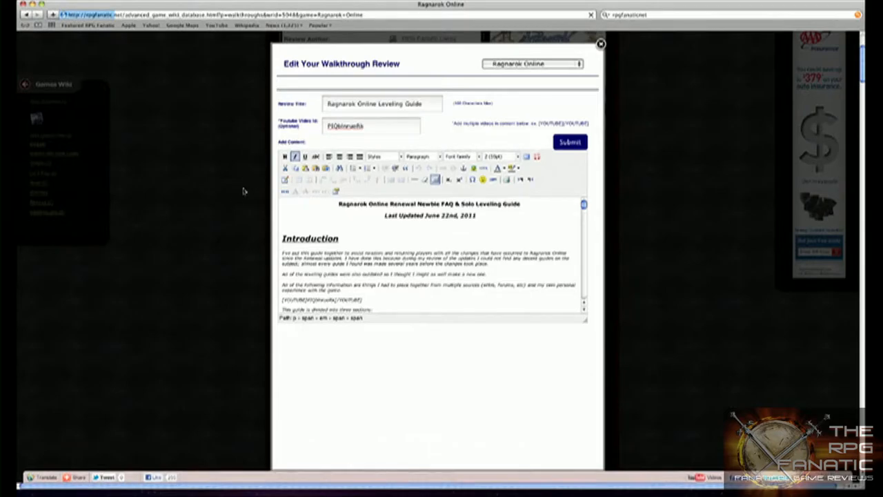
pyautogui.moveTo(229, 231)
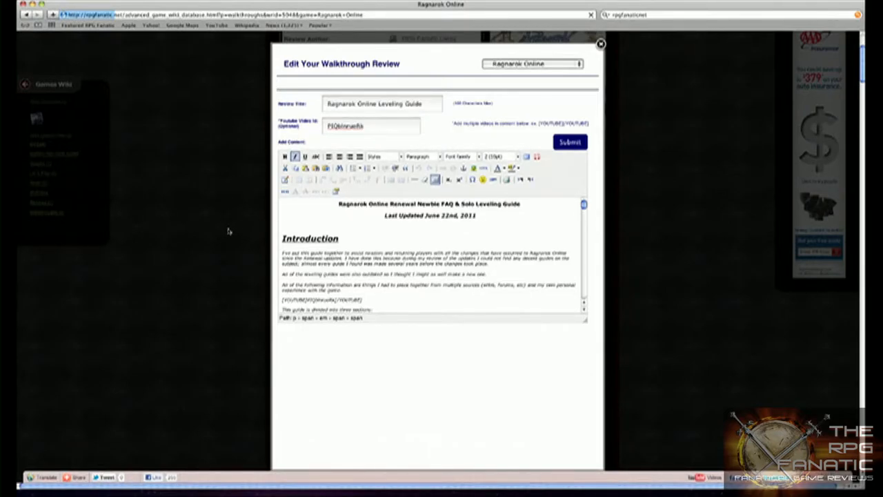
pyautogui.click(568, 140)
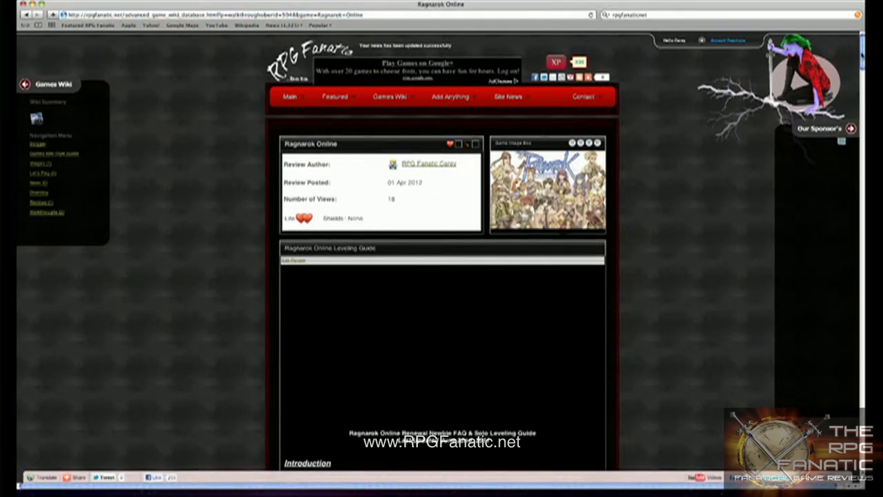
# Check the updated guide page for the embedded review video and content
pyautogui.scroll(-3)
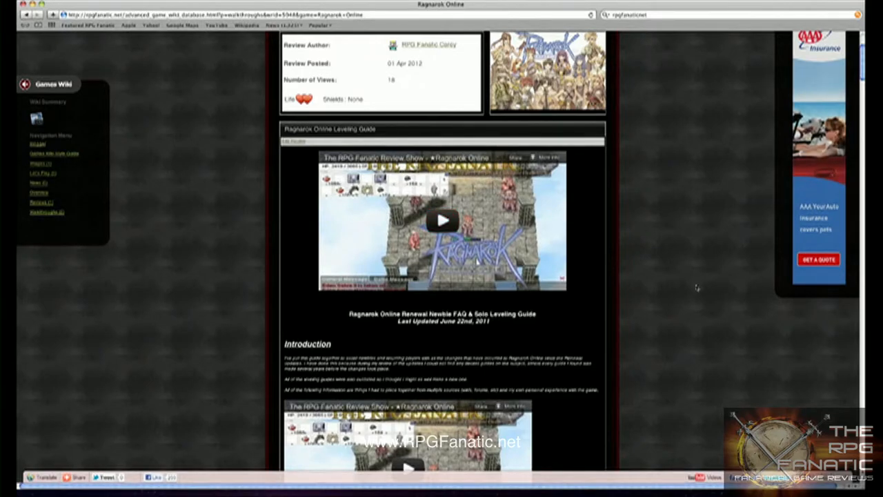
pyautogui.scroll(-3)
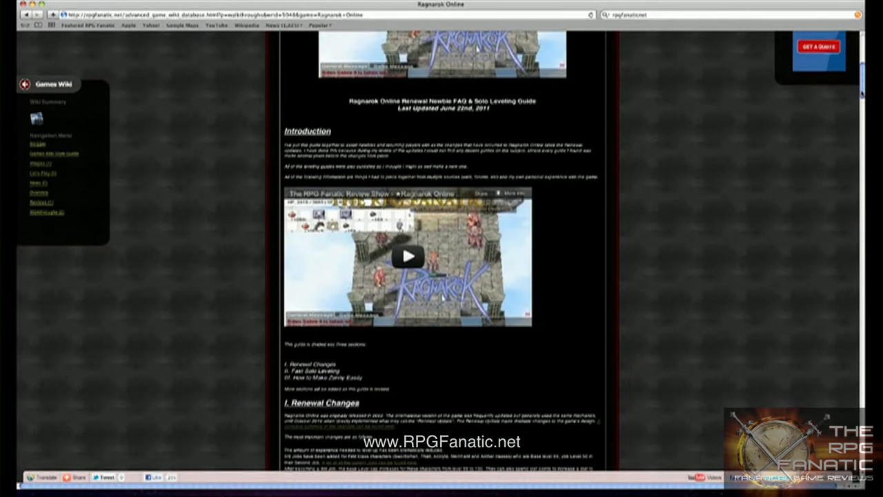
pyautogui.scroll(-3)
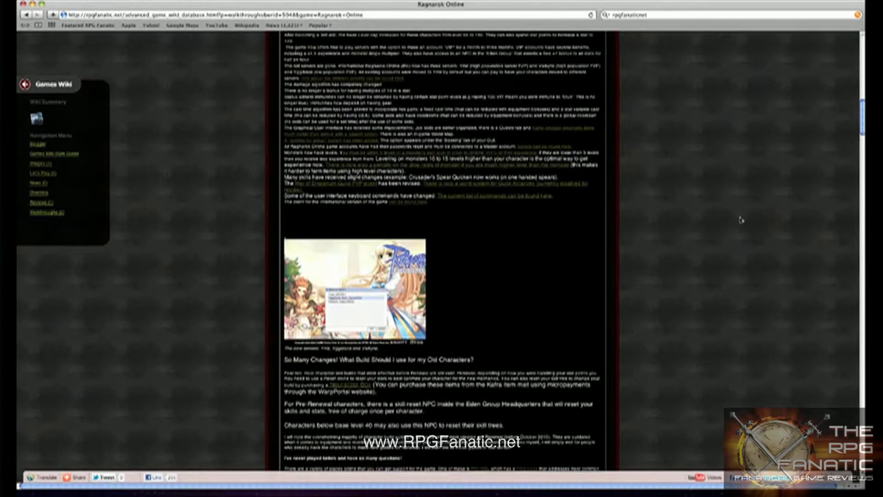
pyautogui.scroll(-3)
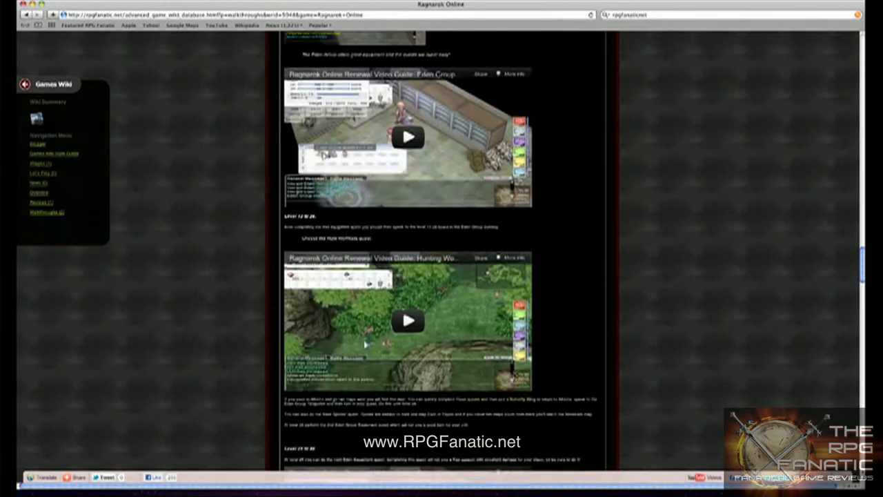
pyautogui.scroll(3)
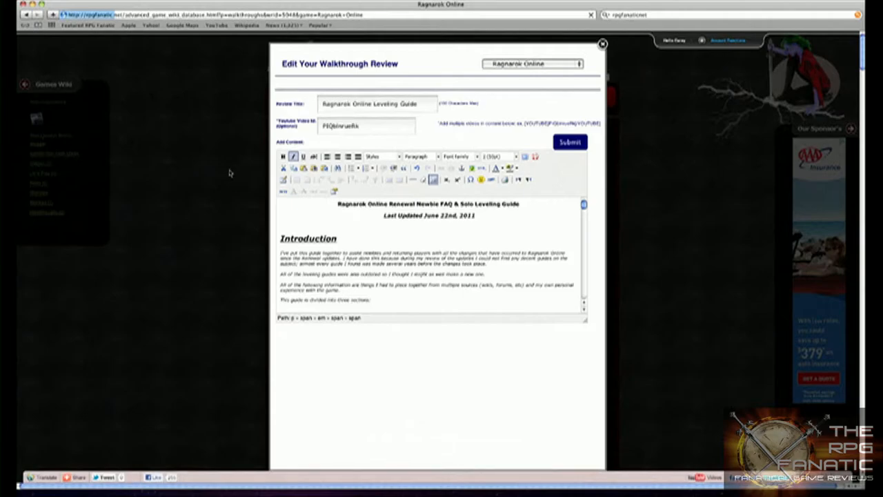
pyautogui.moveTo(215, 184)
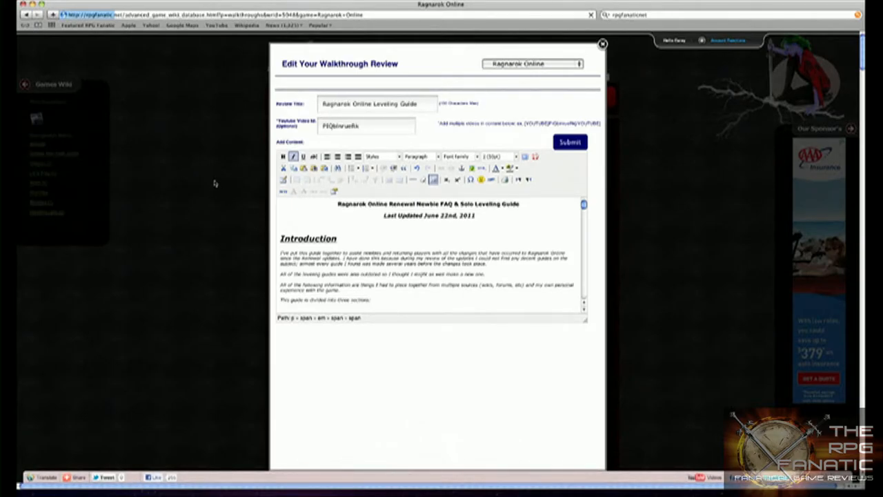
# Submit the walkthrough review form again to save the guide
pyautogui.click(569, 141)
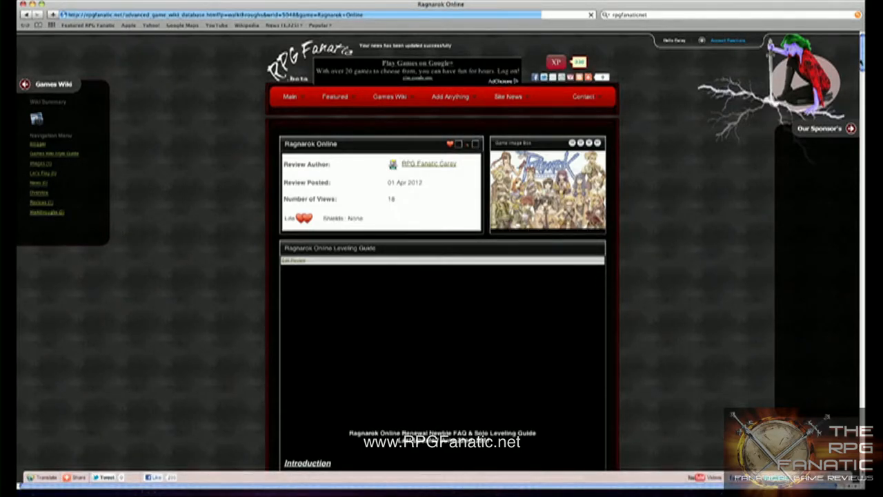
# Scroll to the Leveling Guide section and play its embedded Ragnarok Online review video
pyautogui.scroll(-3)
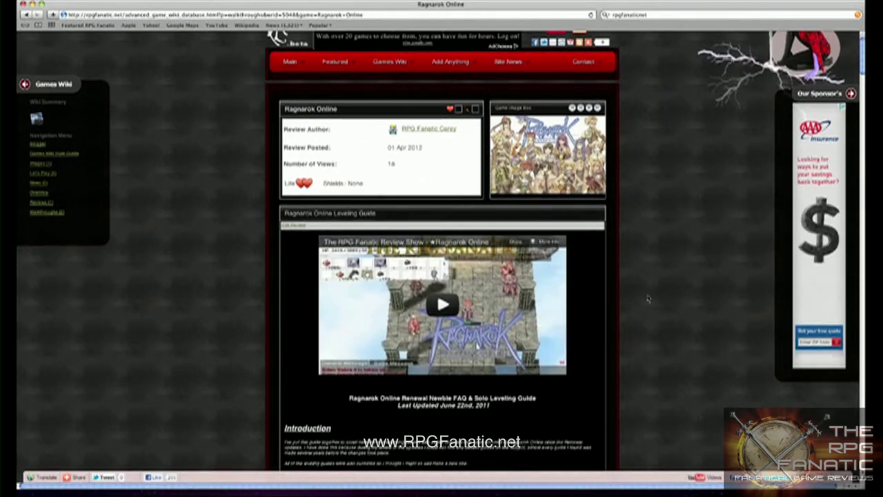
pyautogui.moveTo(634, 249)
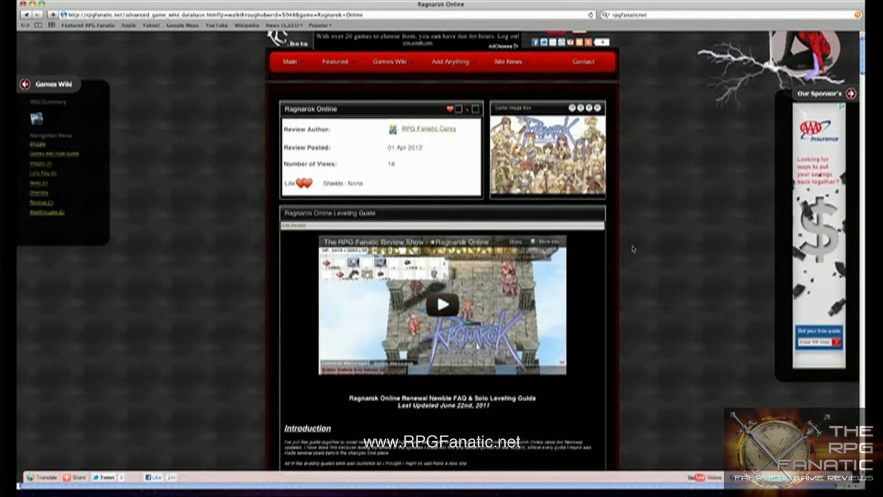
pyautogui.click(442, 303)
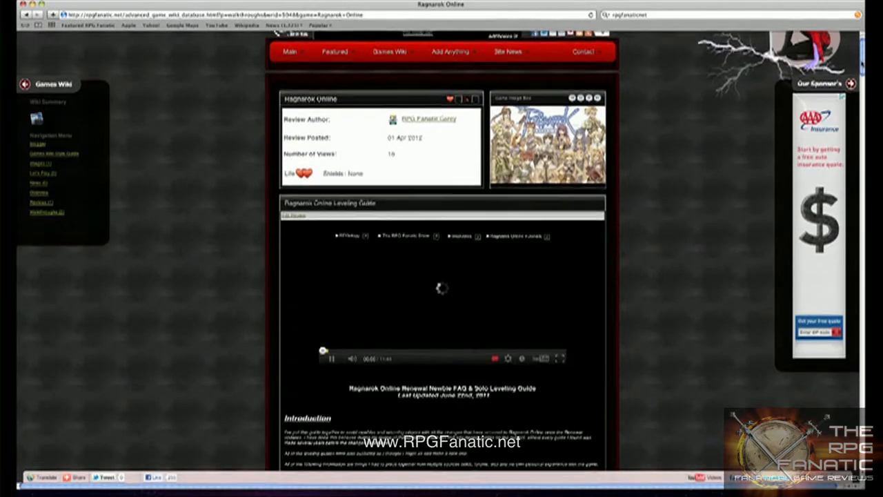
pyautogui.scroll(-3)
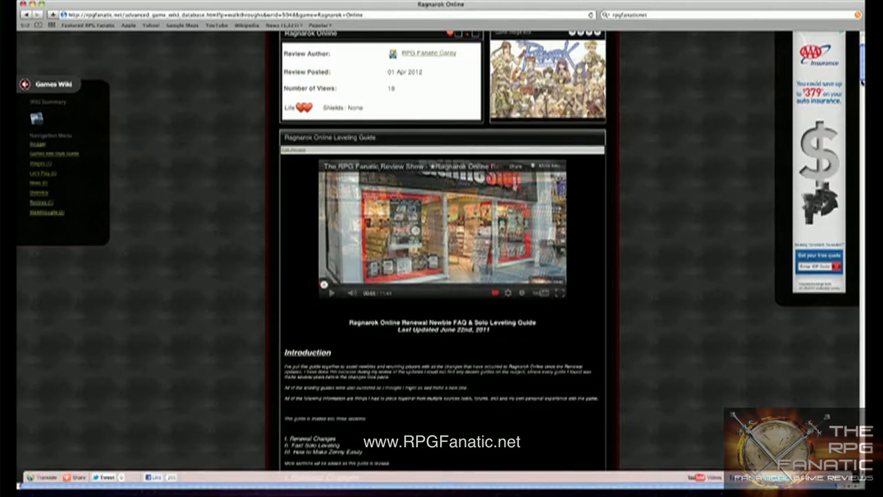
pyautogui.scroll(3)
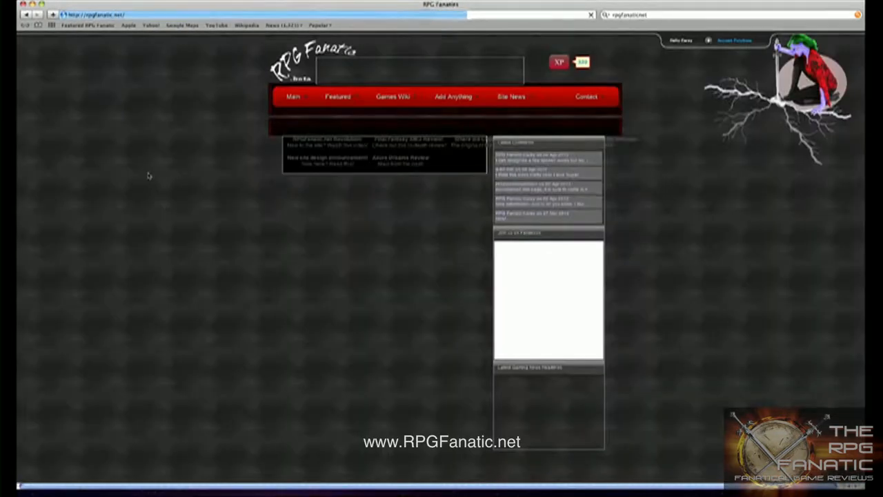
# Go to Games Wiki, page through the All Images gallery, and load the wiki-based games database
pyautogui.click(389, 96)
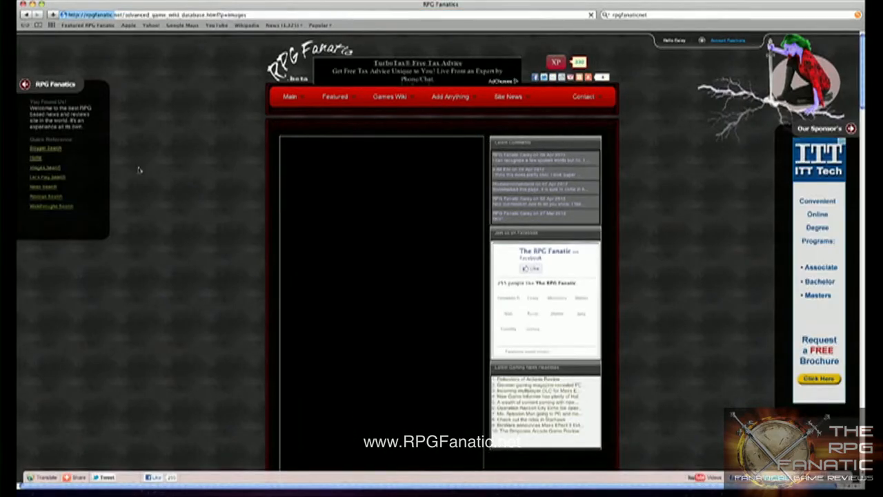
pyautogui.click(389, 97)
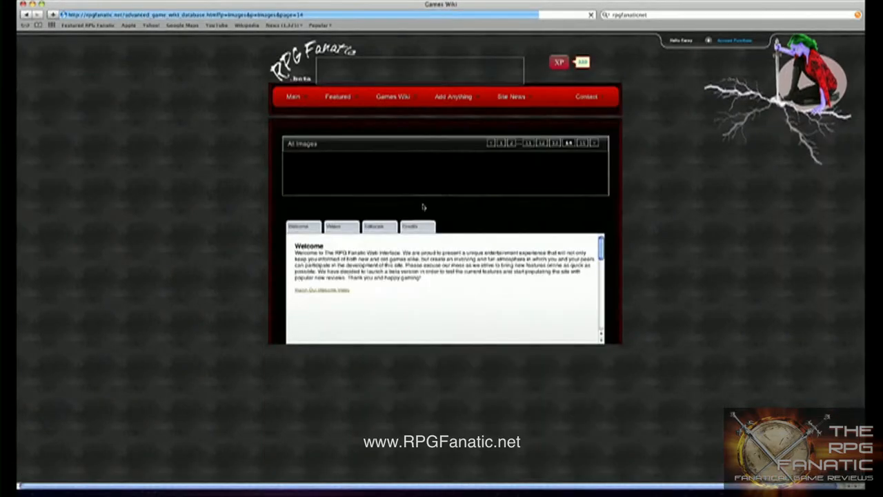
pyautogui.click(392, 97)
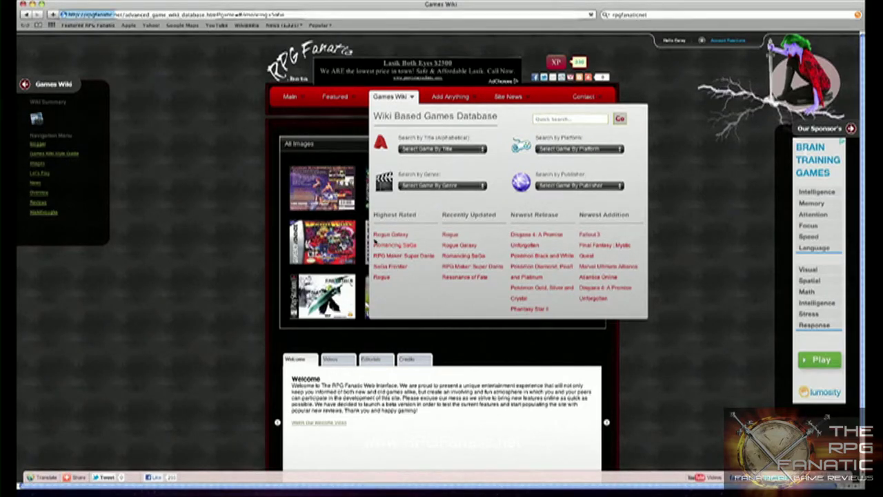
# Open the Romancing SaGa wiki page and view its WonderSwan Color details and another game image
pyautogui.click(394, 244)
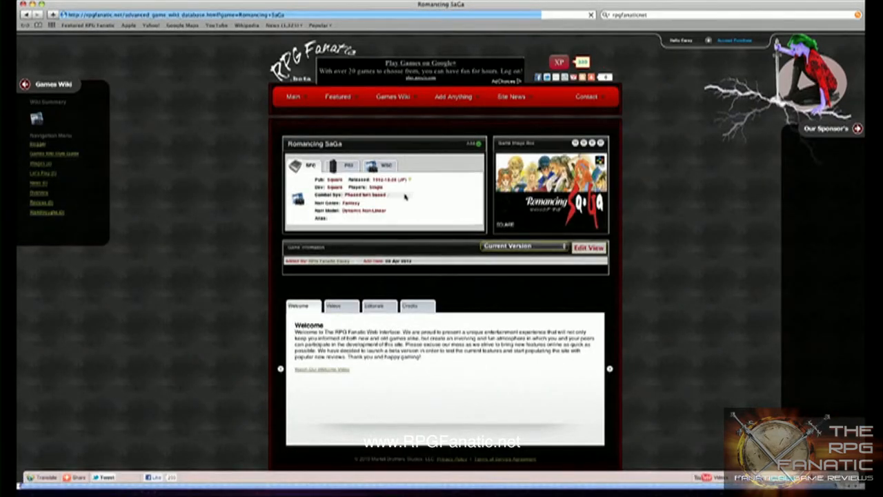
pyautogui.click(381, 166)
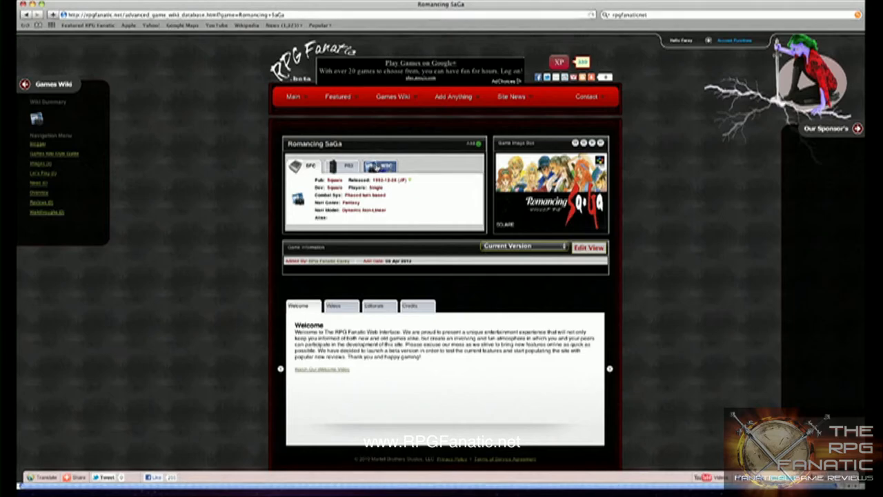
pyautogui.click(380, 166)
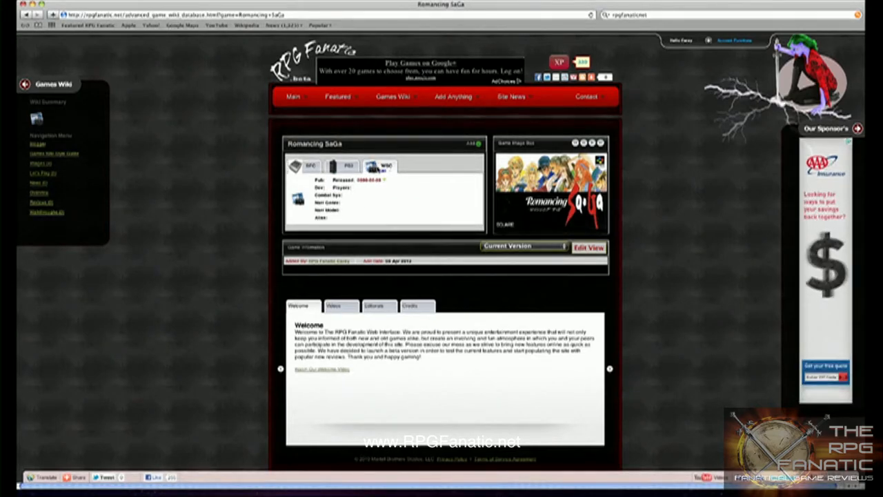
pyautogui.click(298, 165)
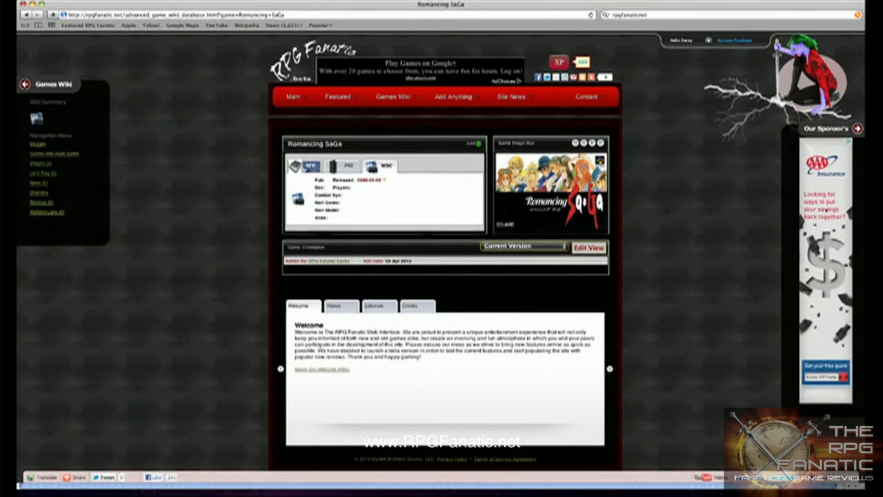
pyautogui.click(342, 166)
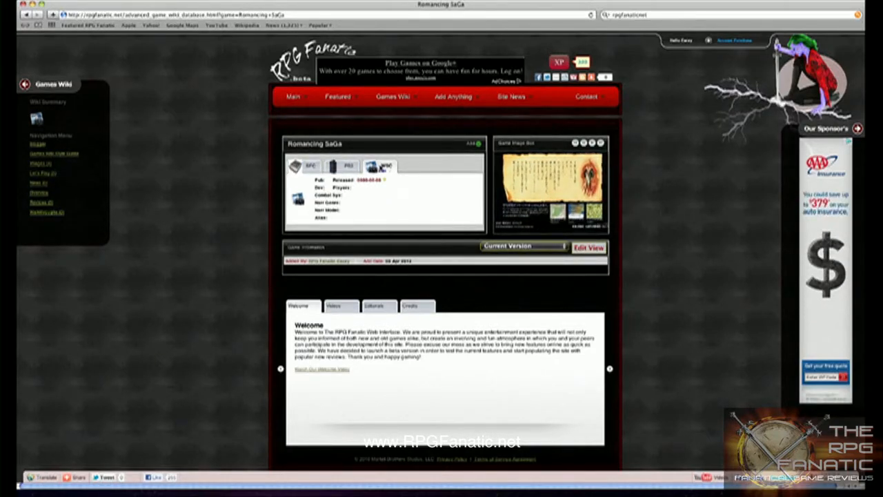
pyautogui.moveTo(380, 165)
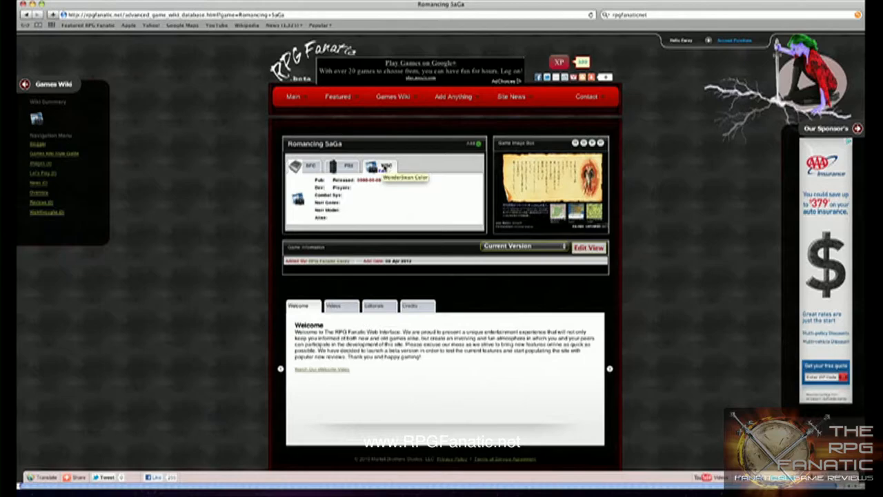
pyautogui.moveTo(433, 159)
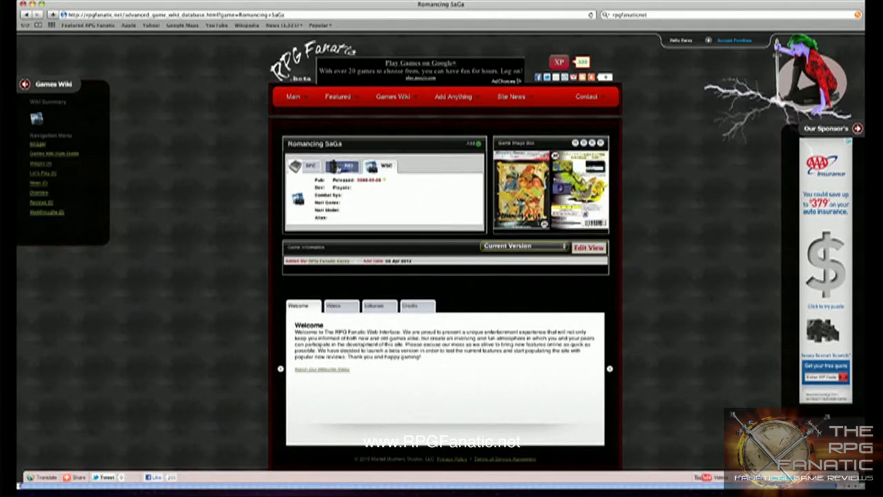
# Check the second platform's details, return to the first, cycle the cover art, then show the games database list
pyautogui.click(309, 165)
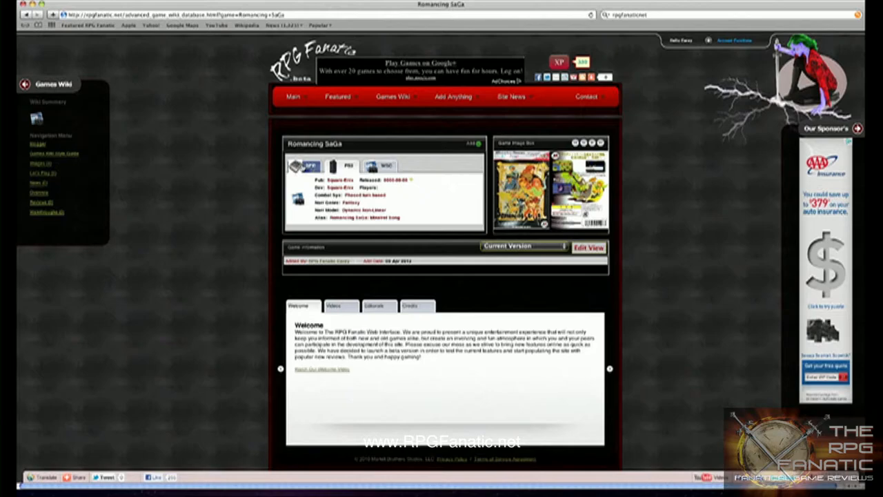
pyautogui.click(309, 166)
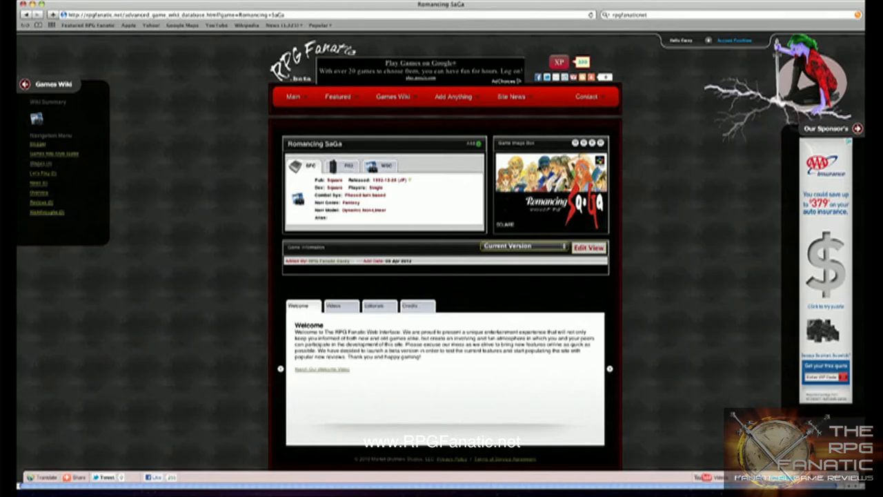
pyautogui.click(600, 142)
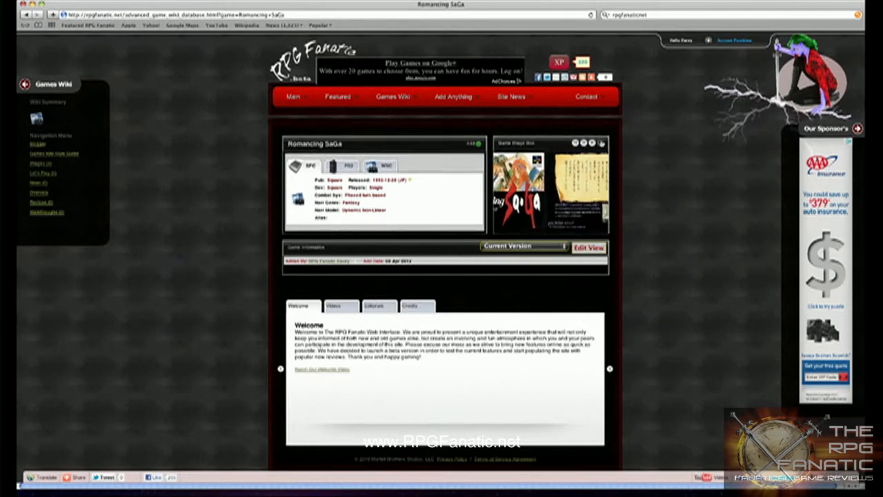
pyautogui.click(392, 97)
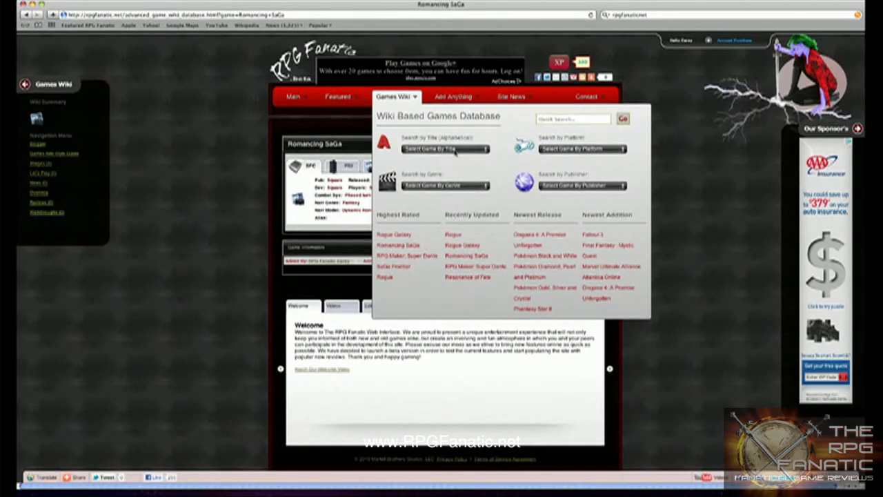
# Browse down the alphabetical Search by Title list of game titles
pyautogui.click(444, 149)
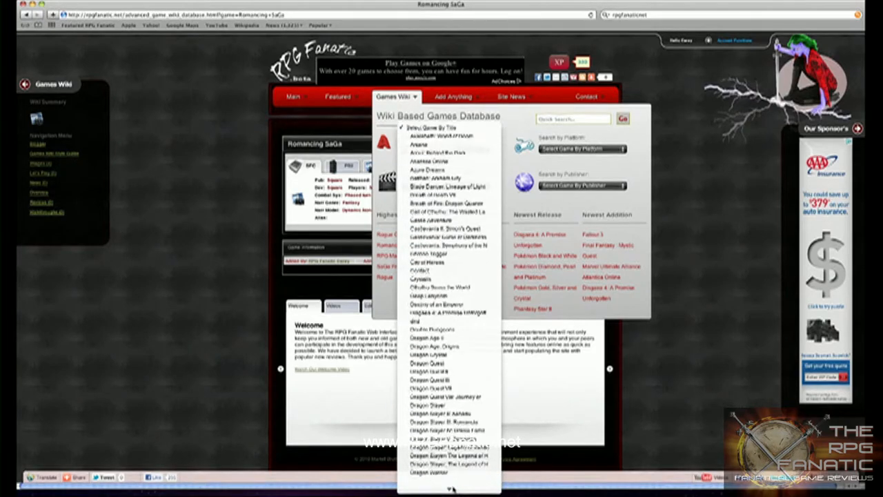
pyautogui.scroll(-3)
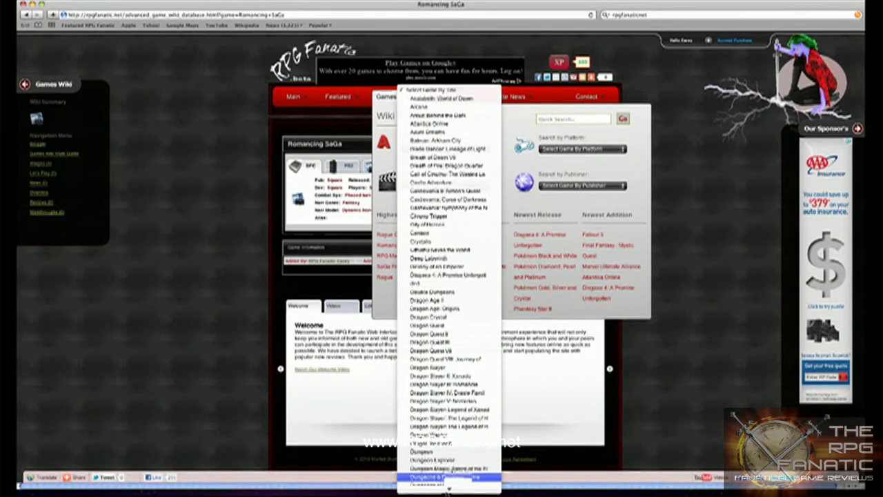
pyautogui.scroll(-3)
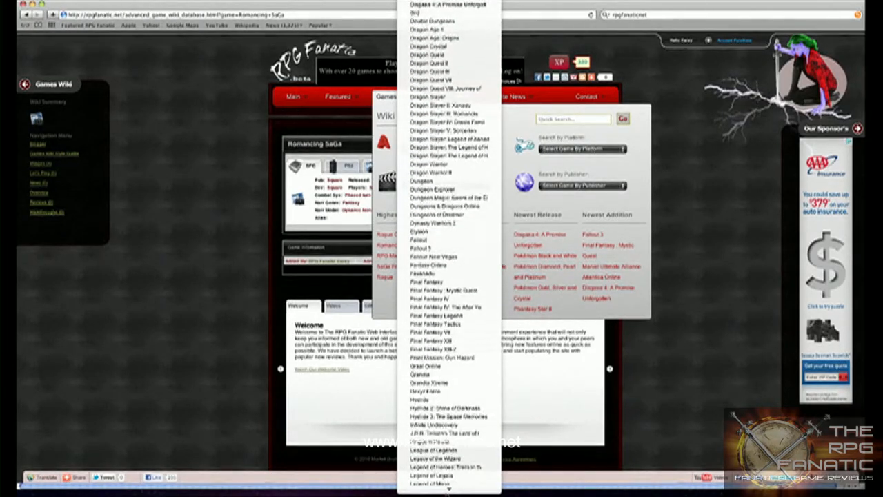
pyautogui.scroll(-3)
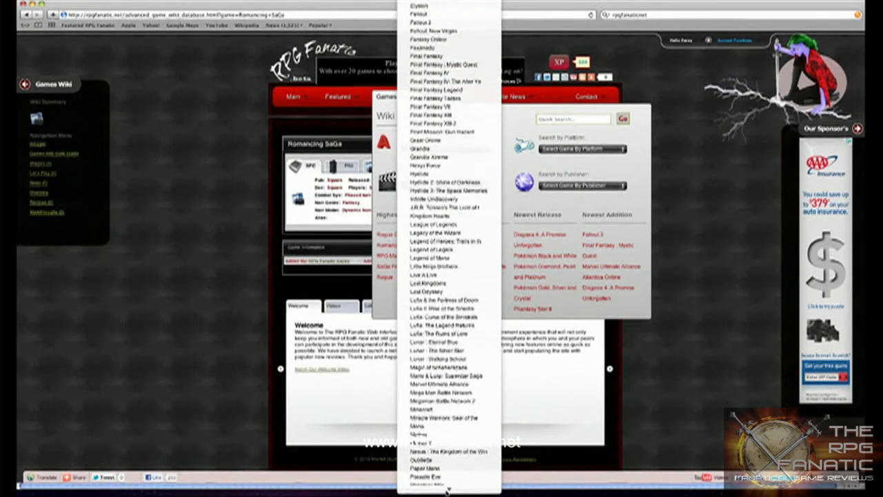
pyautogui.scroll(-3)
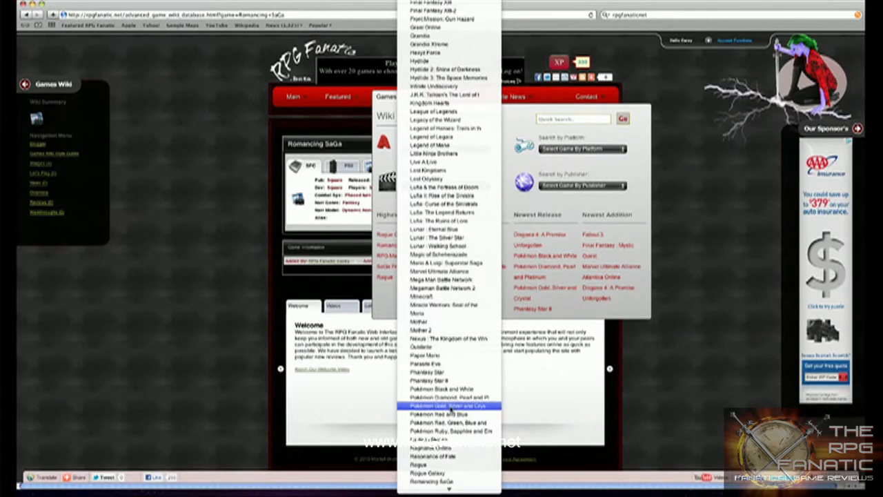
pyautogui.scroll(-3)
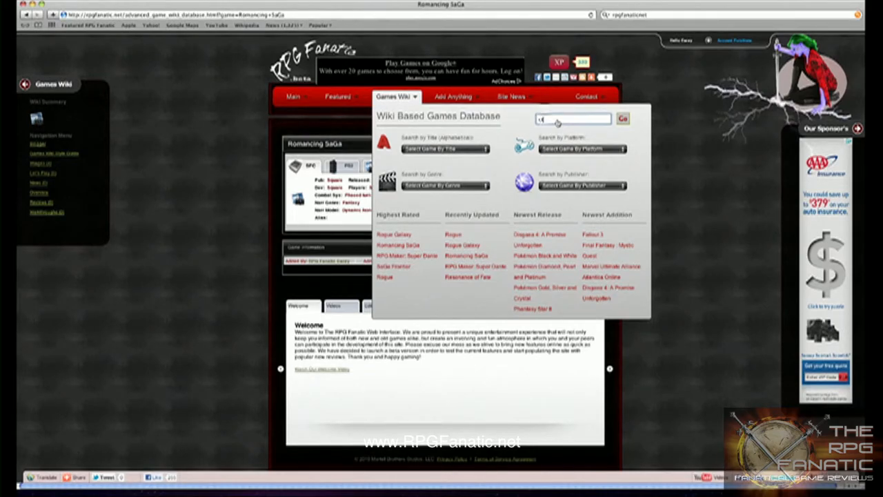
# Search 'cth' and pick the Call of Cthulhu: The Wasted Land suggestion
pyautogui.write('cth')
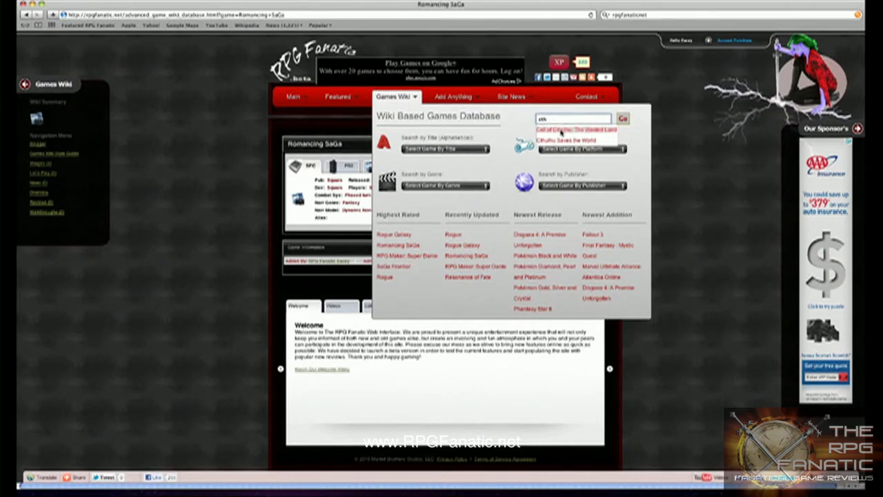
pyautogui.click(568, 130)
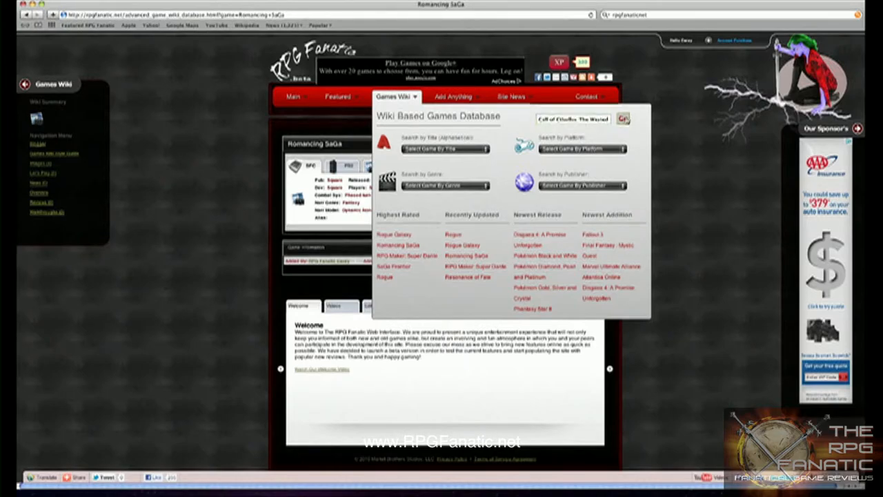
# Open the Call of Cthulhu: The Wasted Land wiki article and scroll through its contents
pyautogui.click(621, 119)
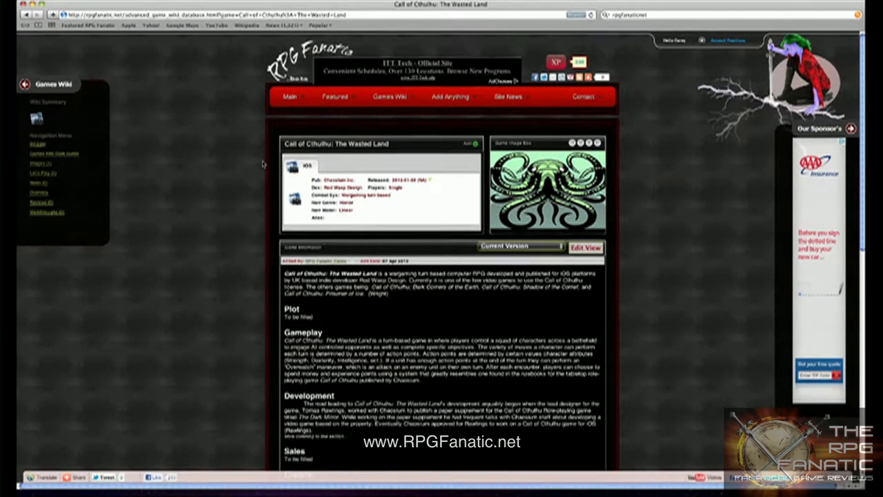
pyautogui.scroll(-3)
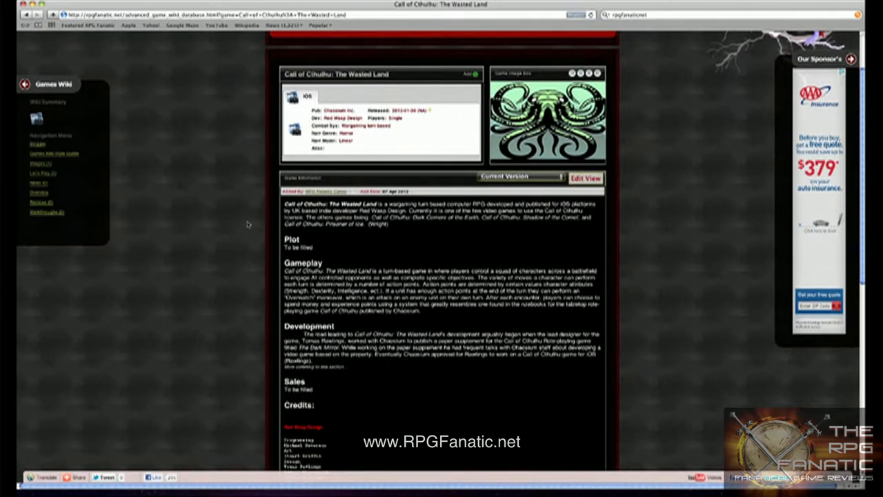
pyautogui.moveTo(235, 154)
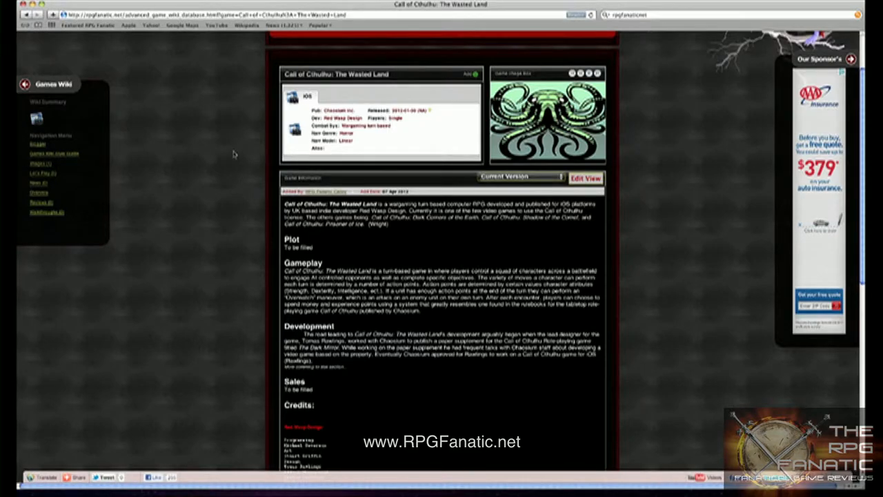
pyautogui.scroll(-3)
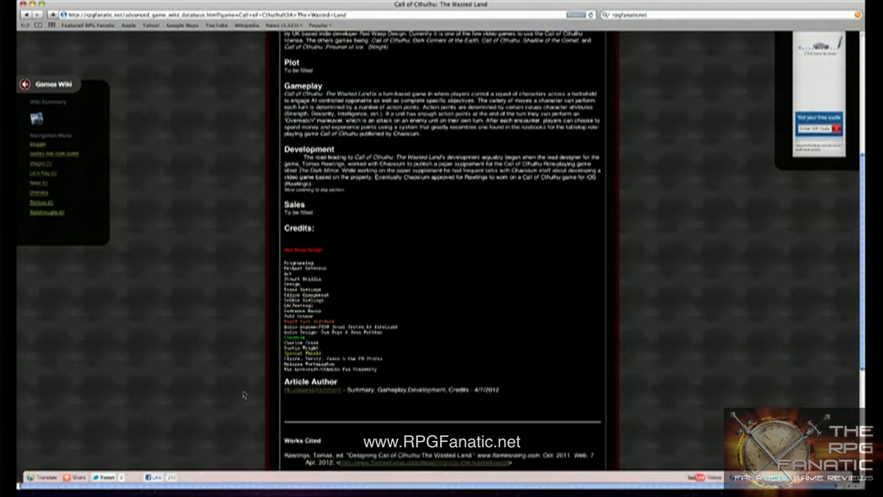
pyautogui.scroll(-3)
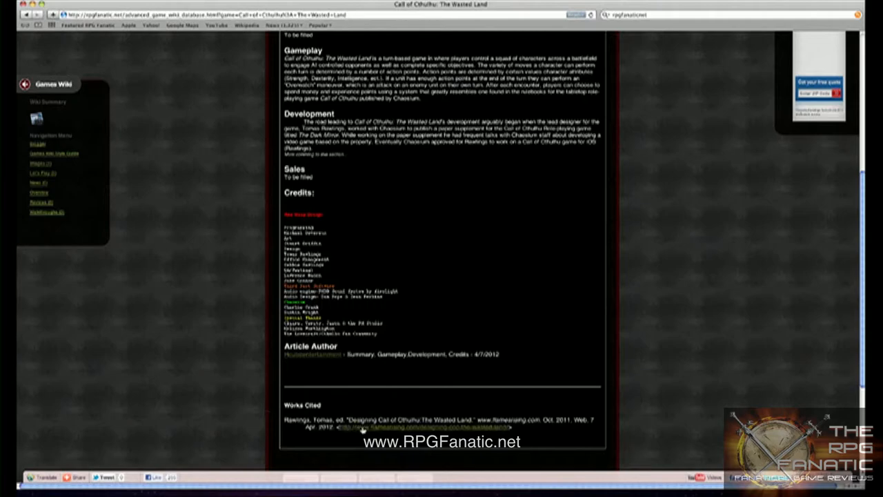
pyautogui.moveTo(492, 432)
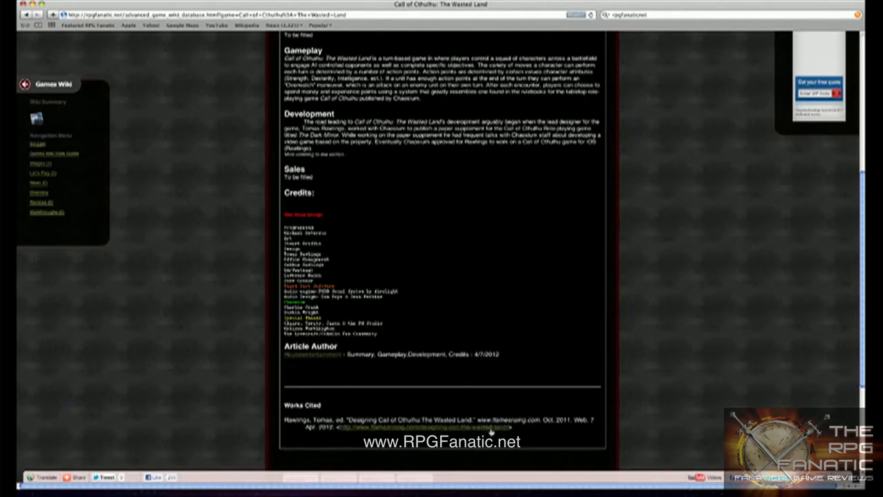
pyautogui.moveTo(344, 169)
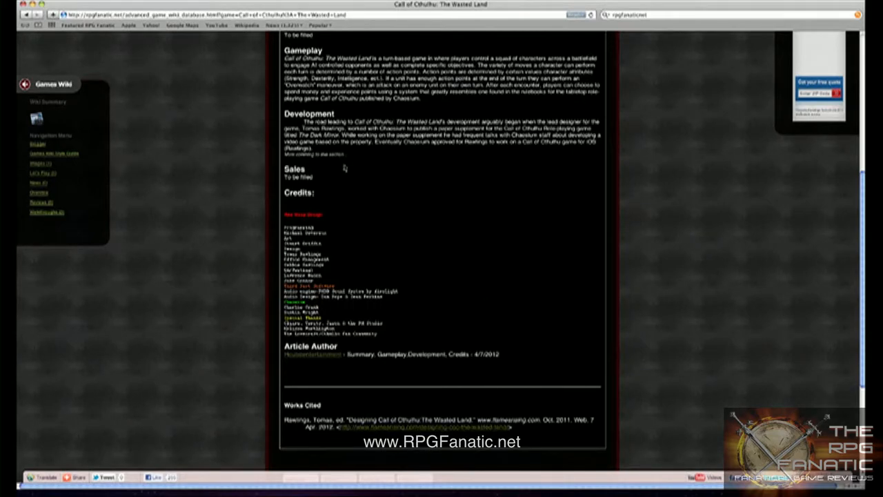
pyautogui.scroll(3)
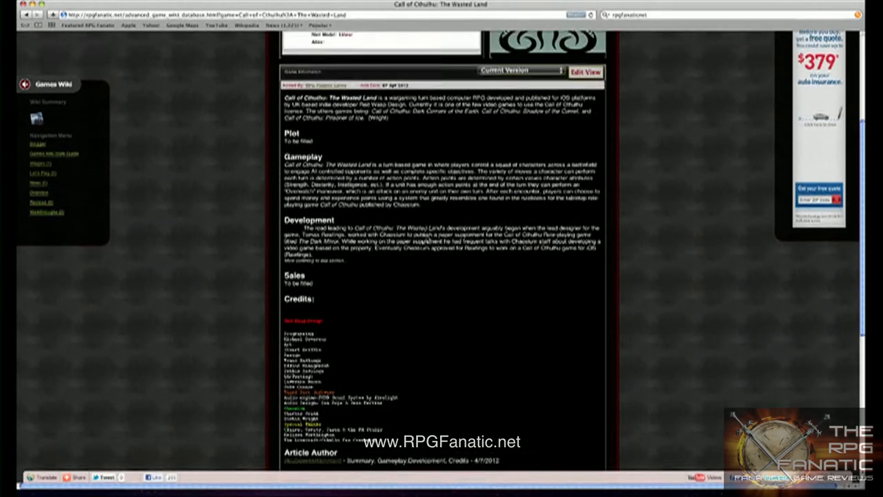
pyautogui.scroll(3)
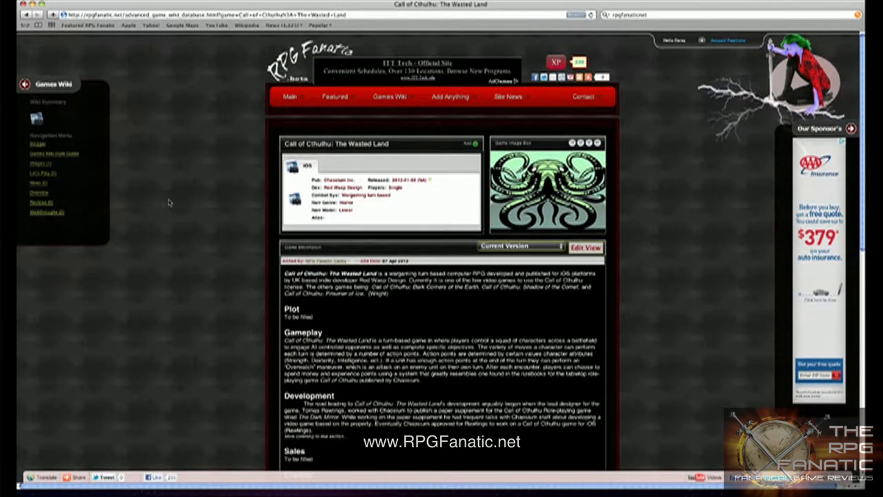
pyautogui.moveTo(428, 313)
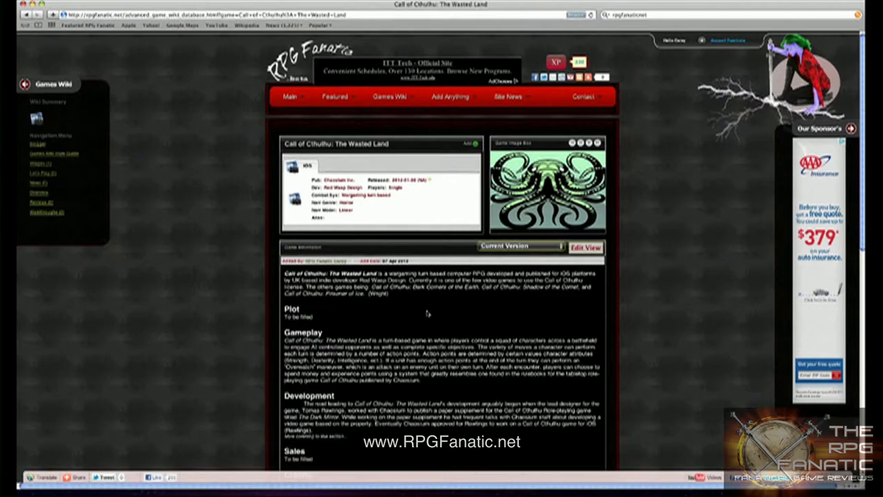
pyautogui.scroll(-3)
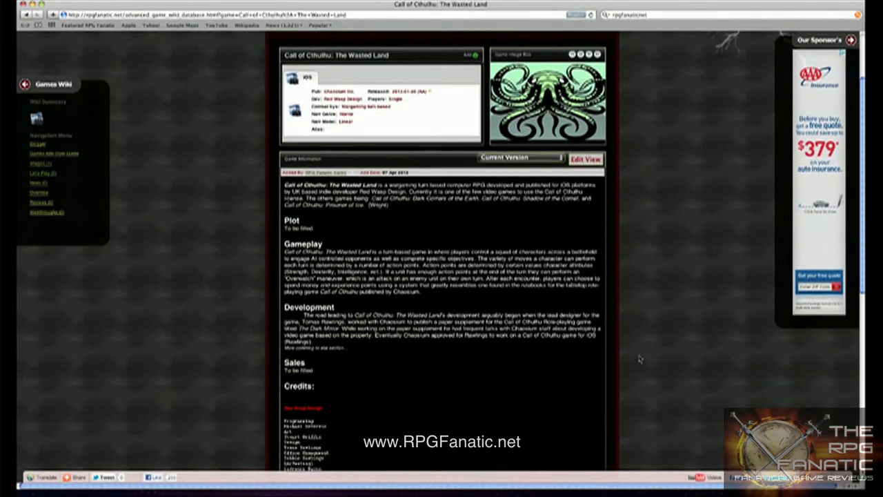
pyautogui.scroll(-3)
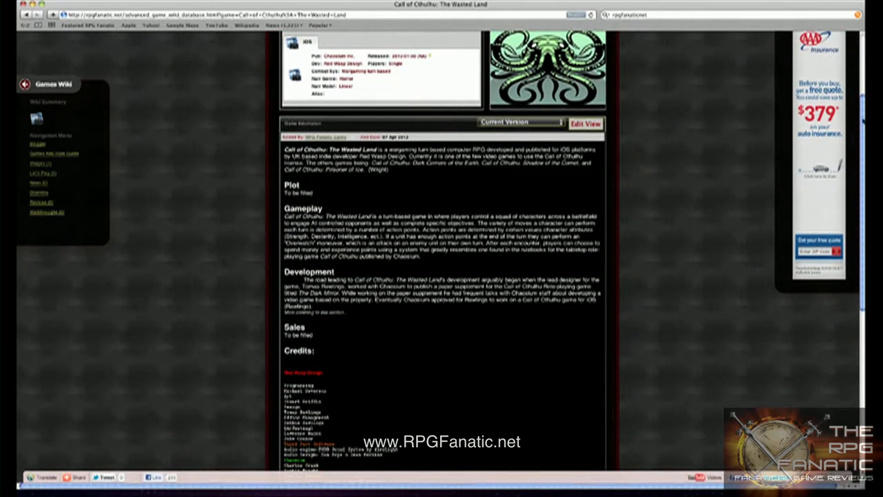
pyautogui.scroll(3)
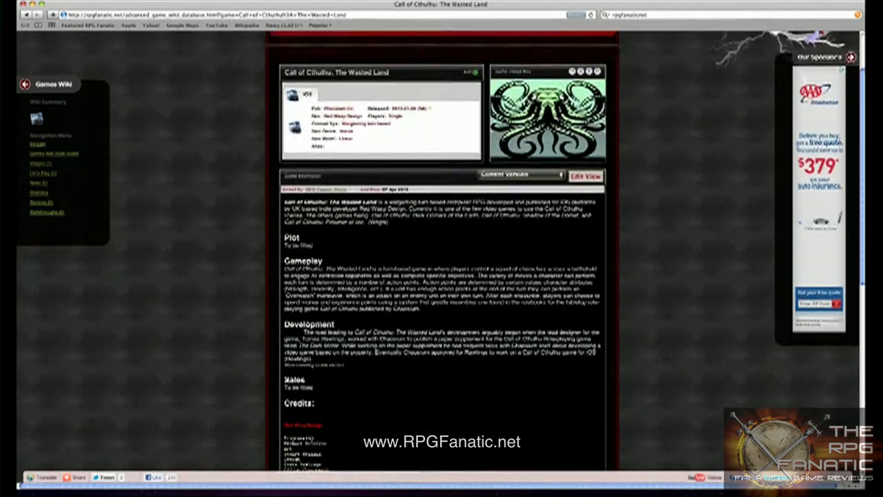
pyautogui.scroll(3)
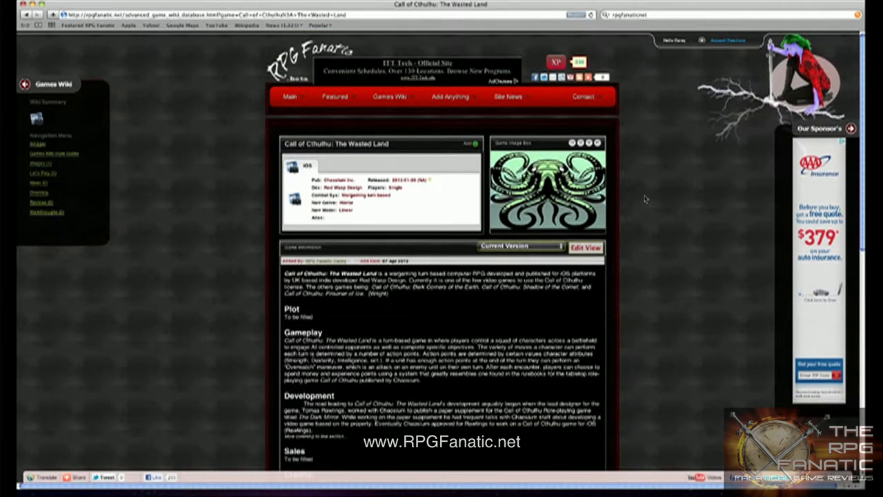
pyautogui.scroll(-3)
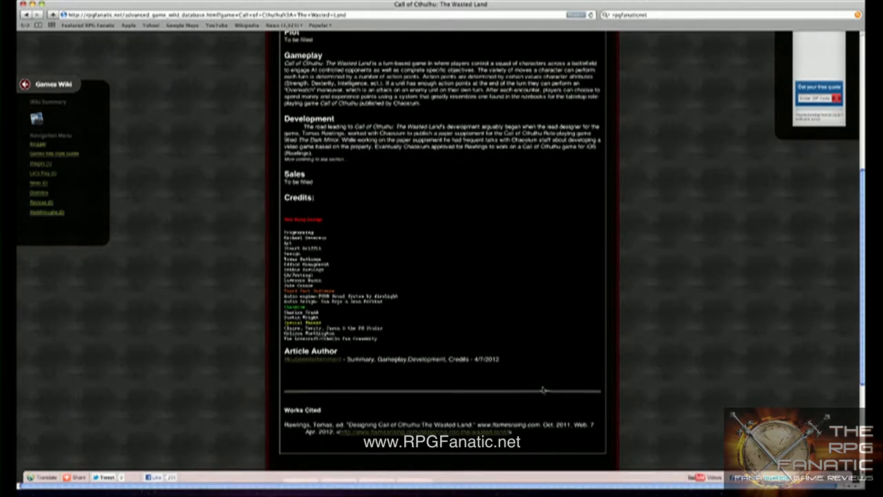
pyautogui.moveTo(565, 331)
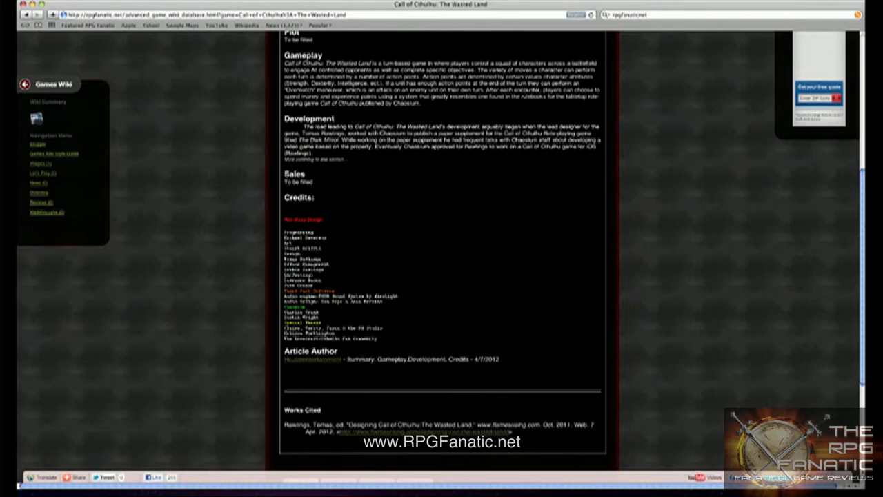
# Return to the top of the article and show the wiki games database panel
pyautogui.click(393, 97)
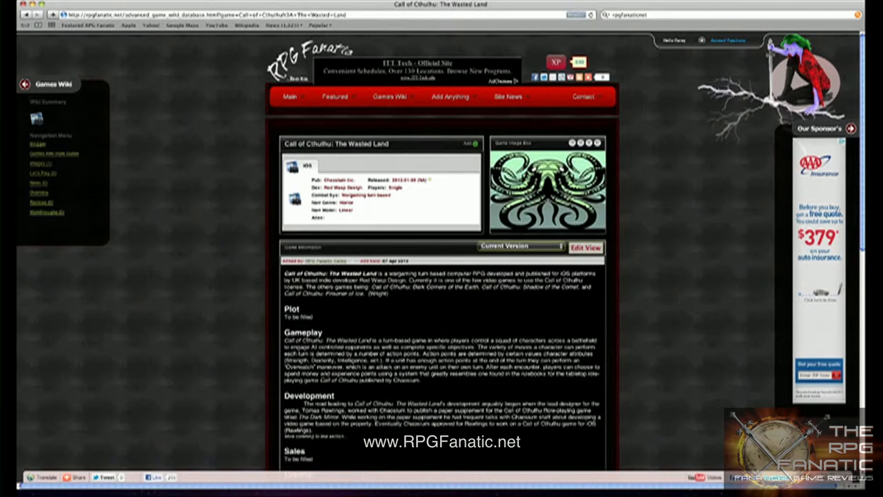
pyautogui.click(389, 96)
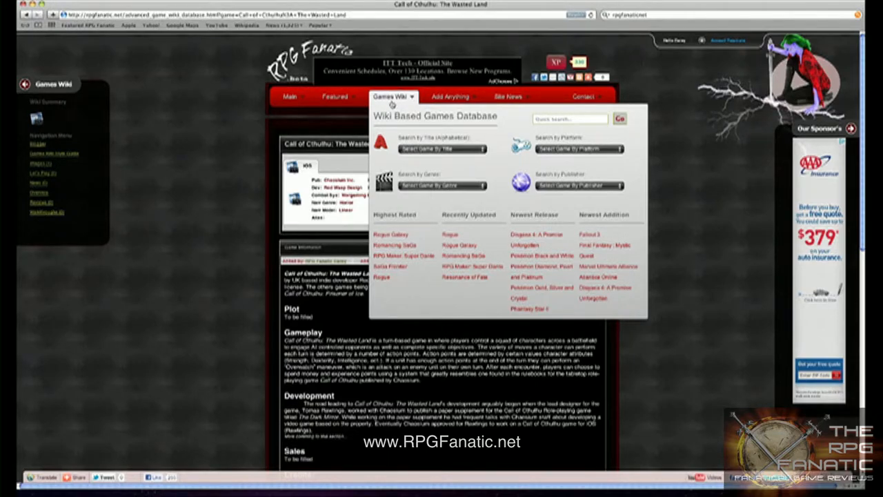
# Load the Game Commentaries results and choose the Final Fantasy 13-2 Part 1 commentary
pyautogui.click(290, 96)
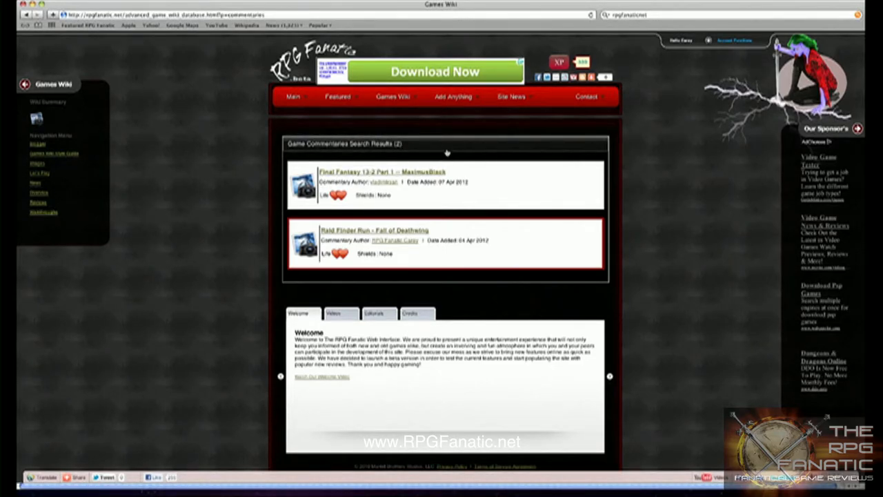
pyautogui.moveTo(446, 124)
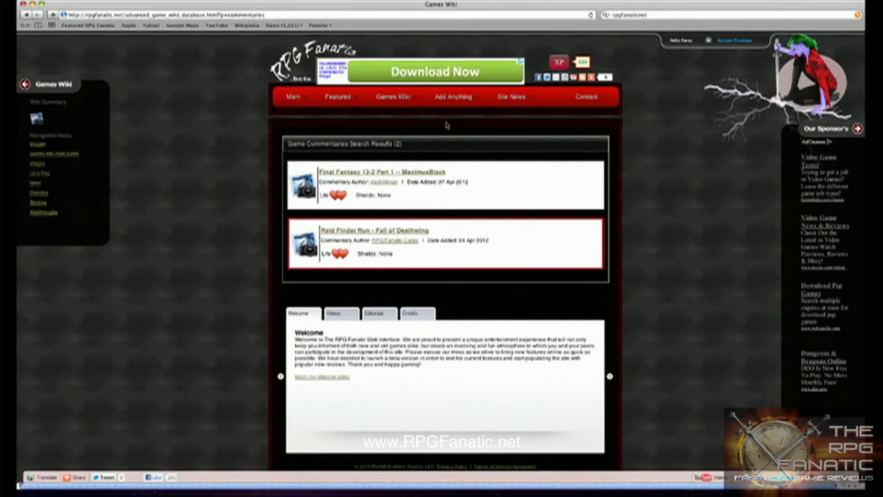
pyautogui.moveTo(245, 157)
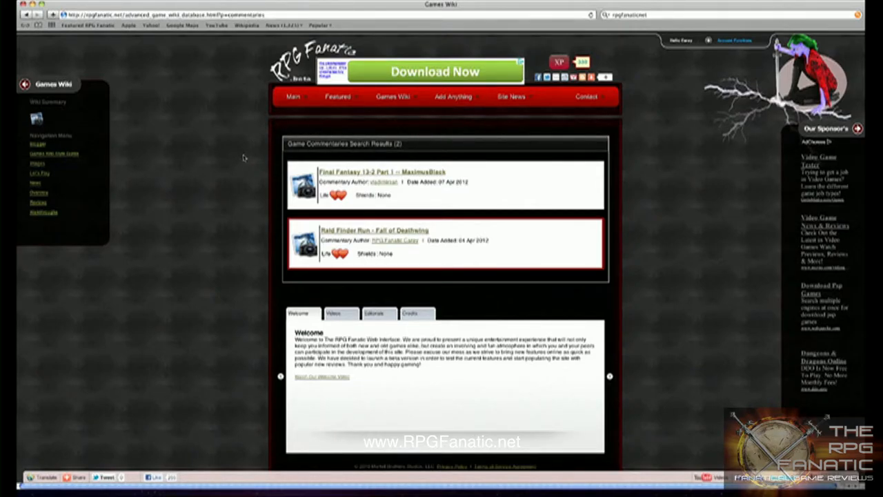
pyautogui.moveTo(217, 202)
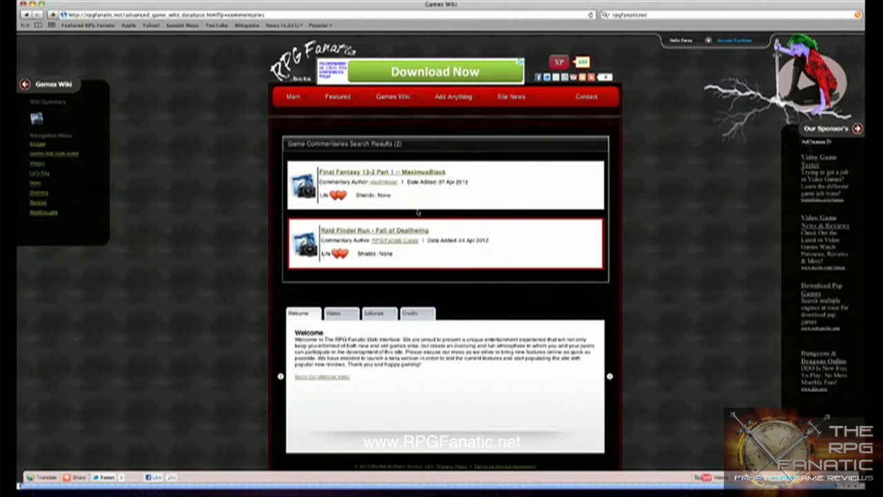
pyautogui.click(381, 172)
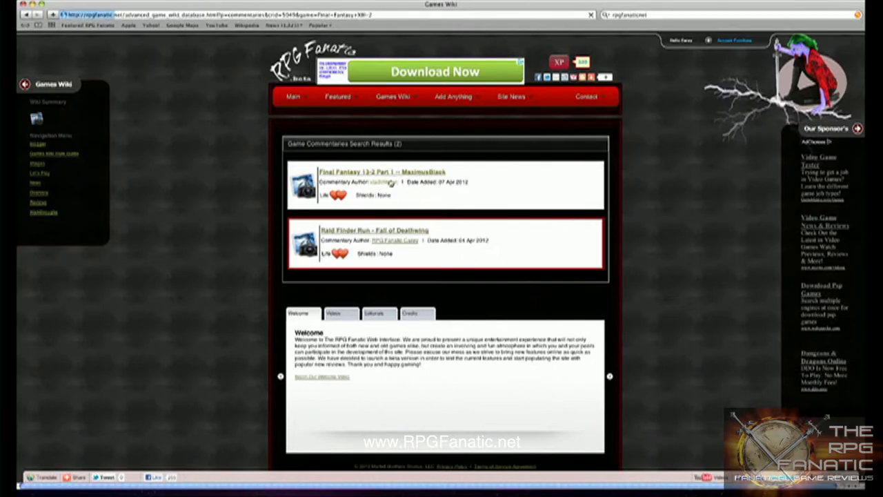
# Open the Final Fantasy 13-2 Part 1 commentary, play its embedded video briefly, then stop it
pyautogui.click(380, 171)
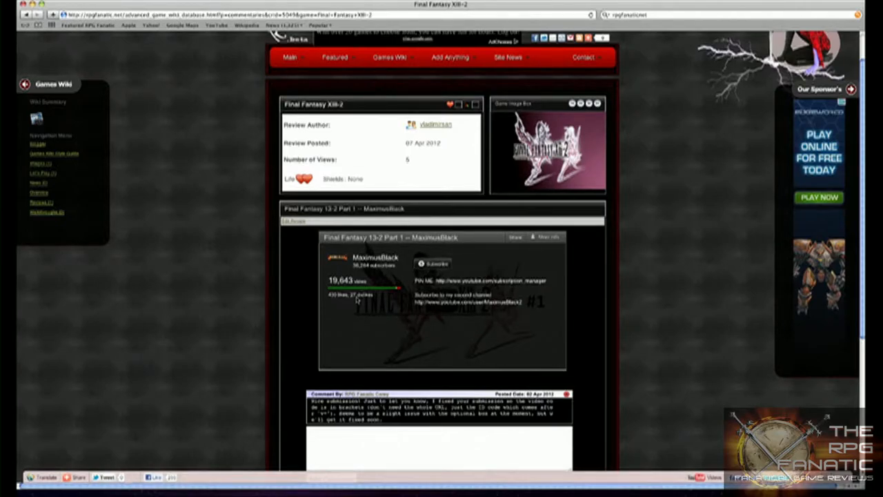
pyautogui.moveTo(543, 250)
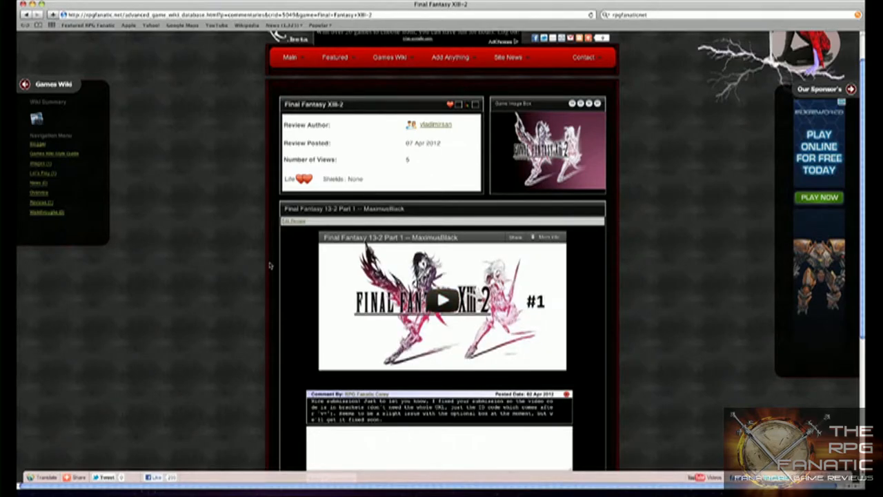
pyautogui.moveTo(345, 210)
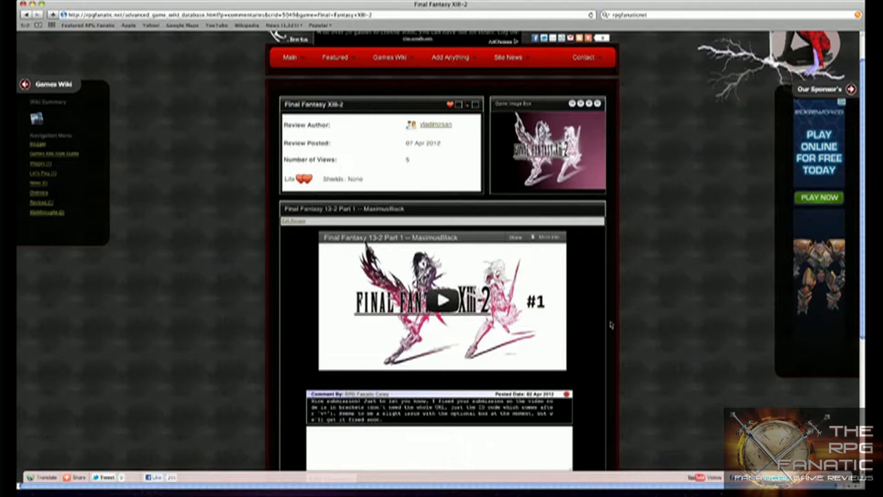
pyautogui.click(442, 300)
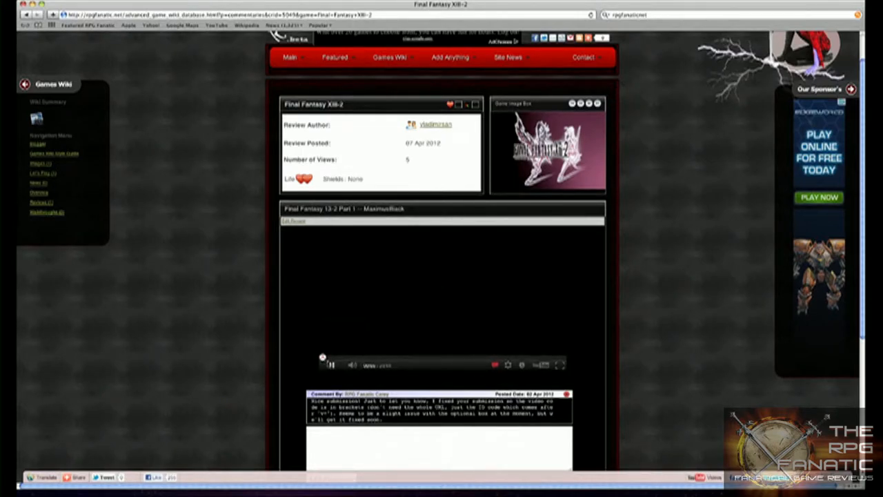
pyautogui.click(331, 364)
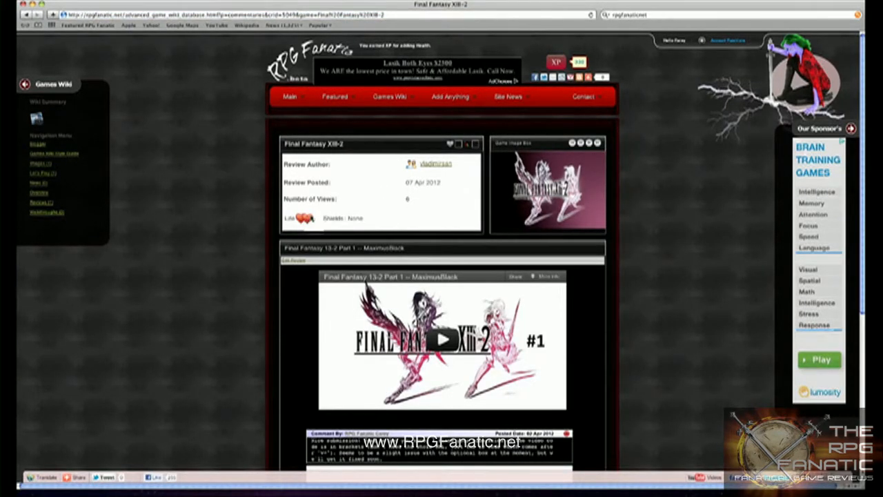
pyautogui.click(449, 96)
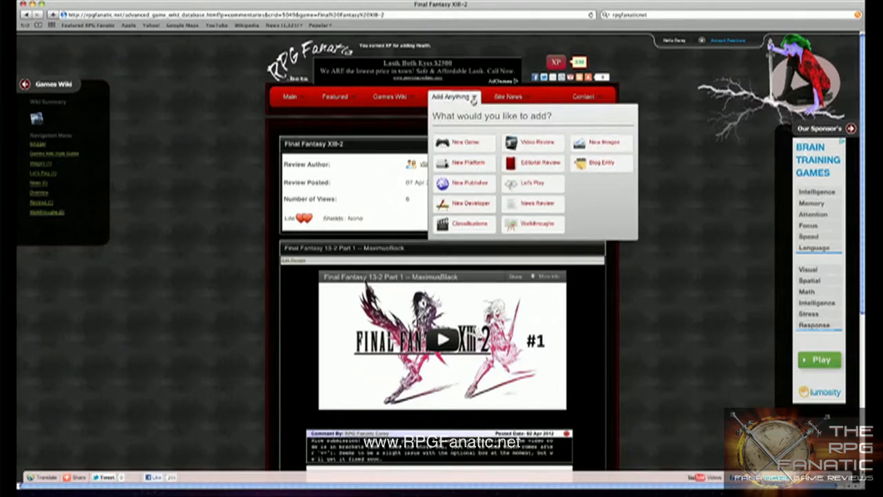
pyautogui.click(507, 97)
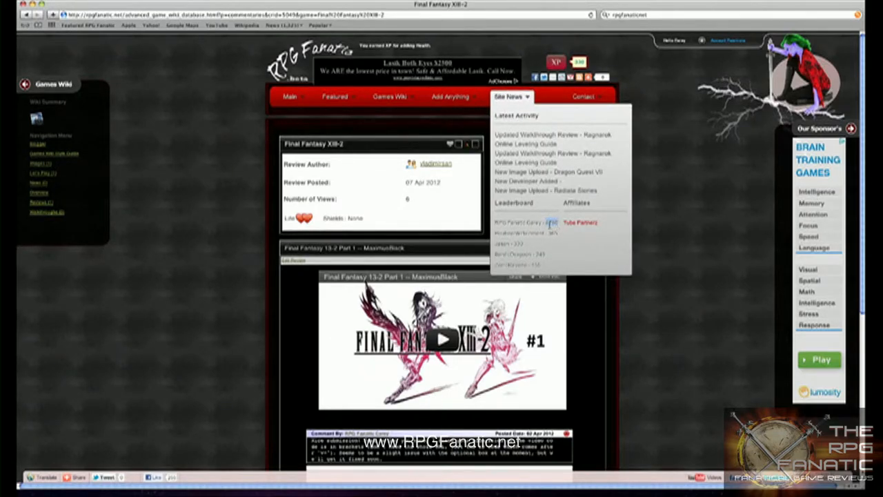
pyautogui.moveTo(552, 233)
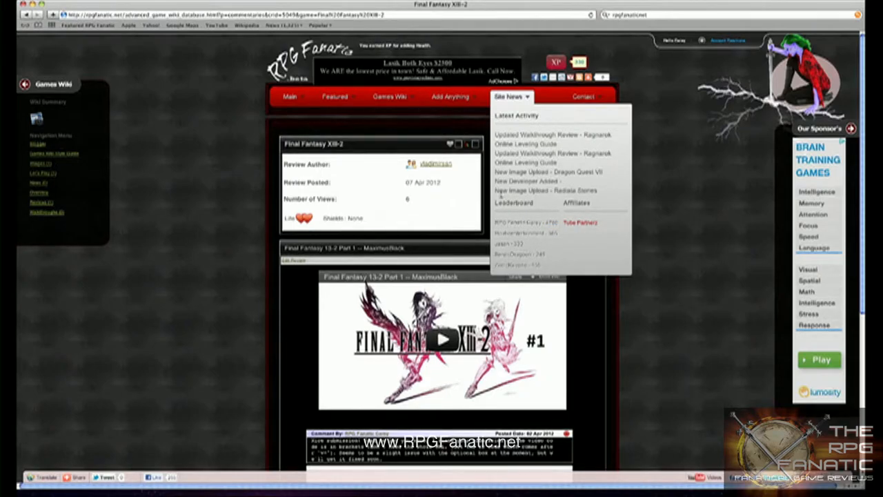
pyautogui.click(472, 145)
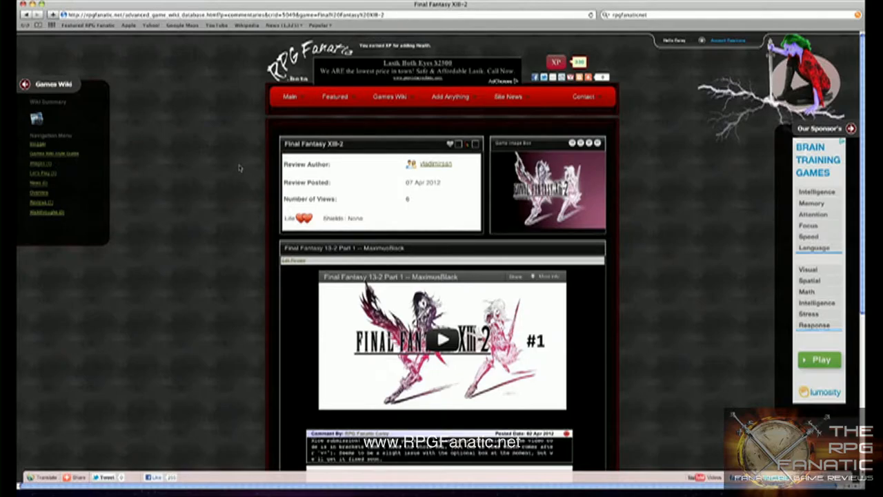
pyautogui.click(389, 96)
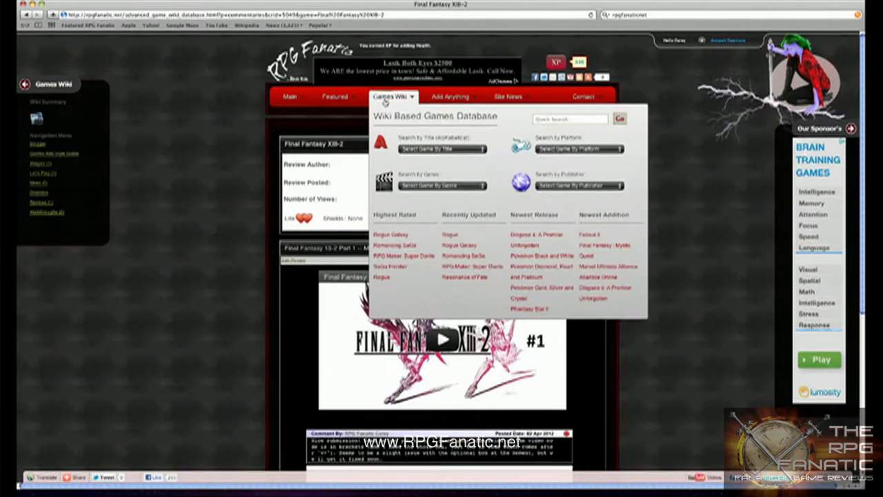
pyautogui.click(196, 177)
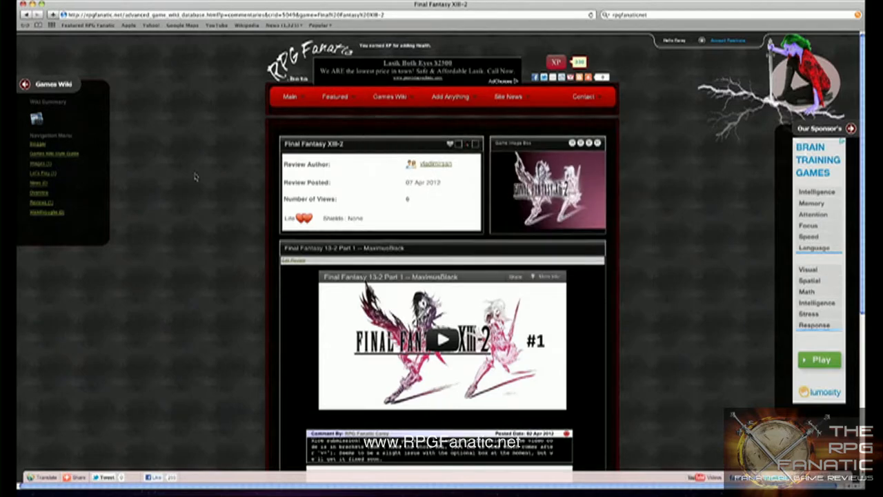
pyautogui.moveTo(205, 164)
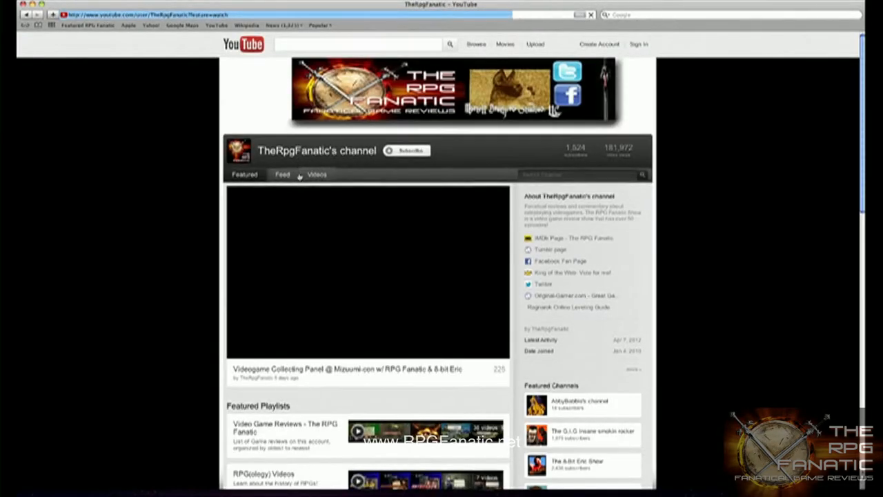
# Browse the channel's uploaded videos and open the Hi, I'm Zombie Jesus WoW video
pyautogui.click(316, 174)
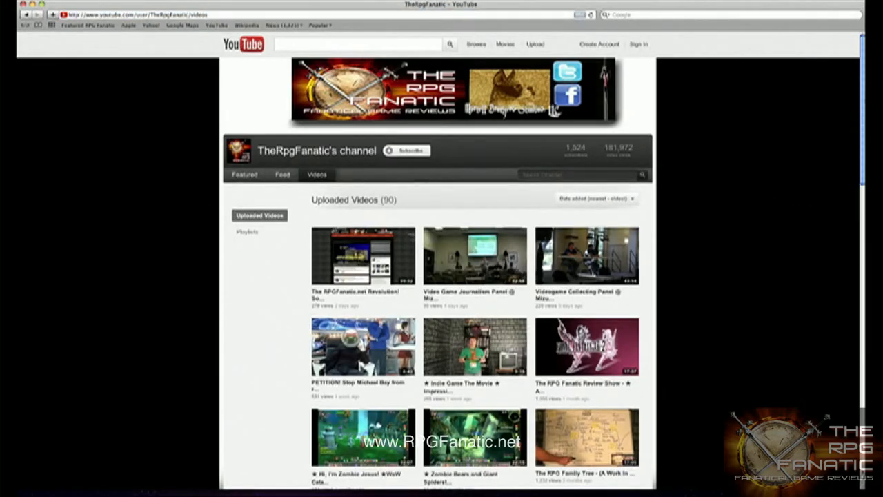
pyautogui.scroll(-3)
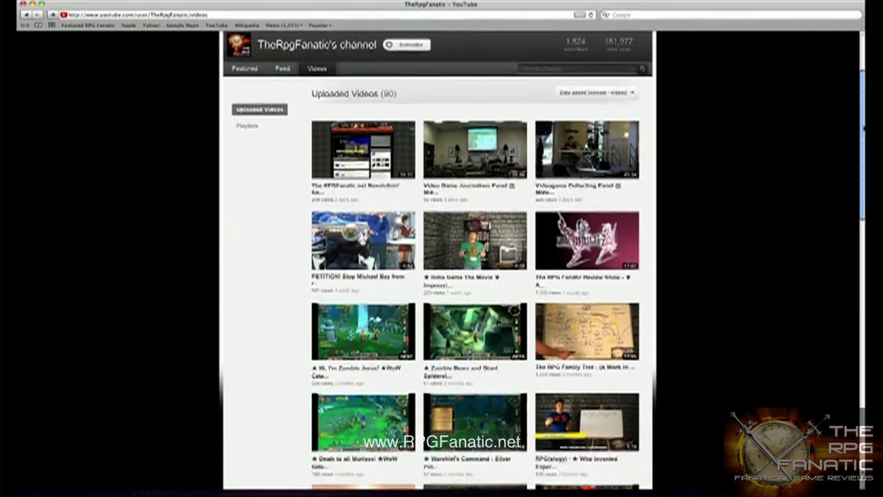
pyautogui.scroll(-3)
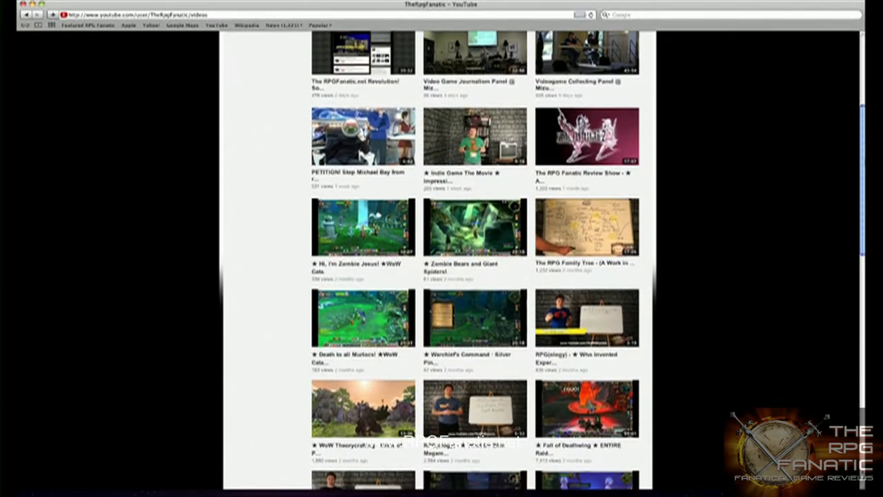
pyautogui.scroll(-3)
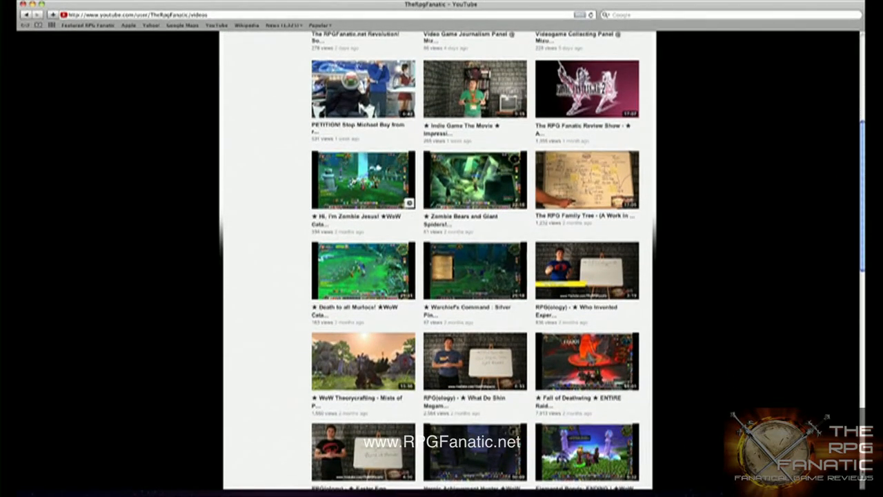
pyautogui.click(362, 179)
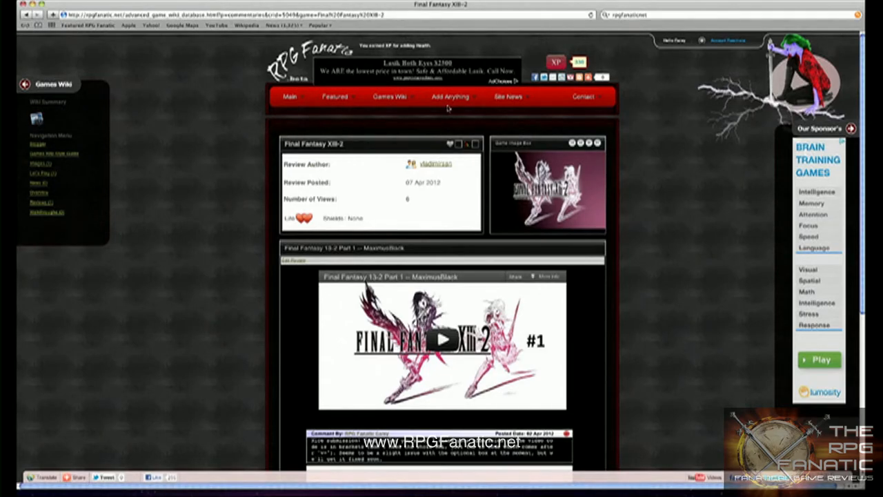
# Start a Let's Play review titled Zombie Jesus with 'WoW Cataclysm Undead Warlock' and its YouTube video ID
pyautogui.click(450, 97)
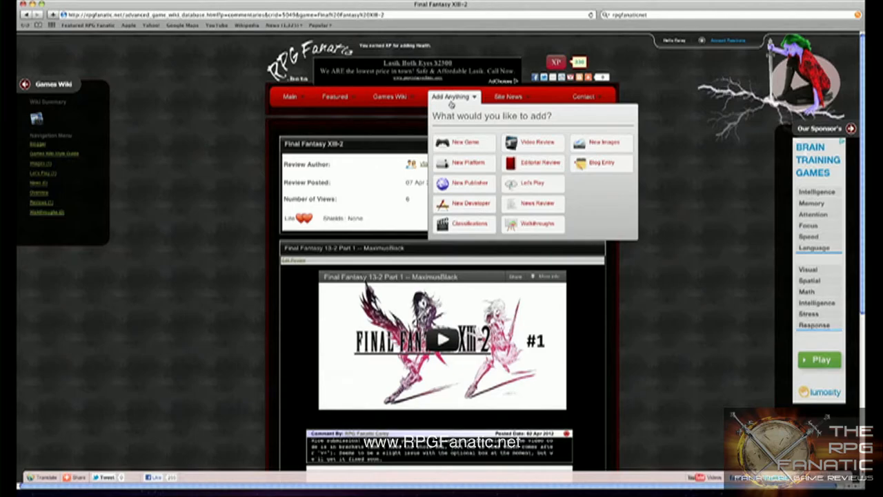
pyautogui.moveTo(538, 127)
pyautogui.write("Hi I'm")
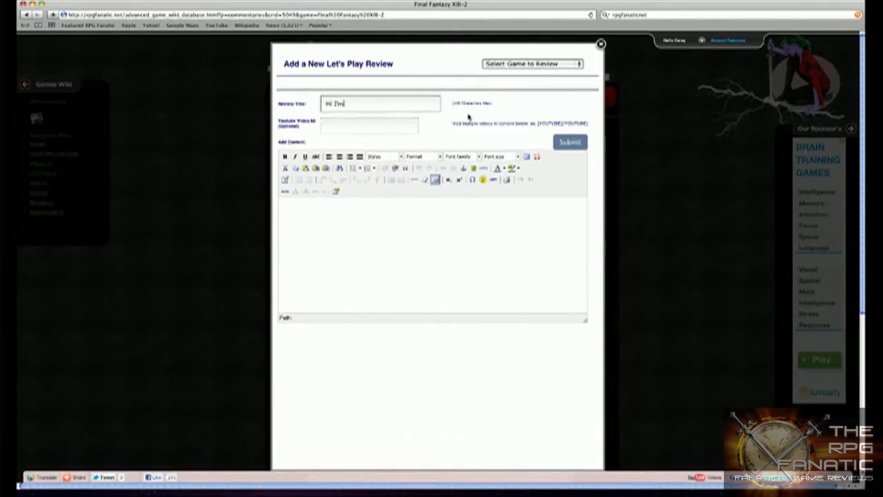
pyautogui.write('zombie X')
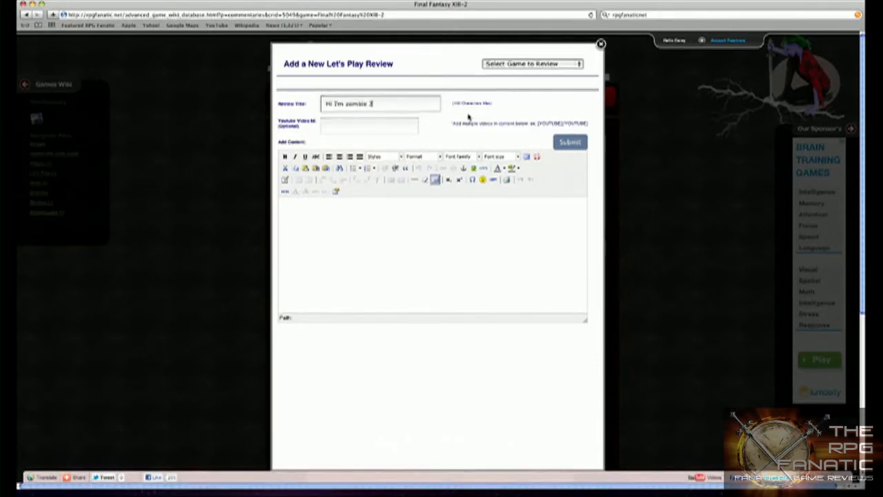
pyautogui.write('esus')
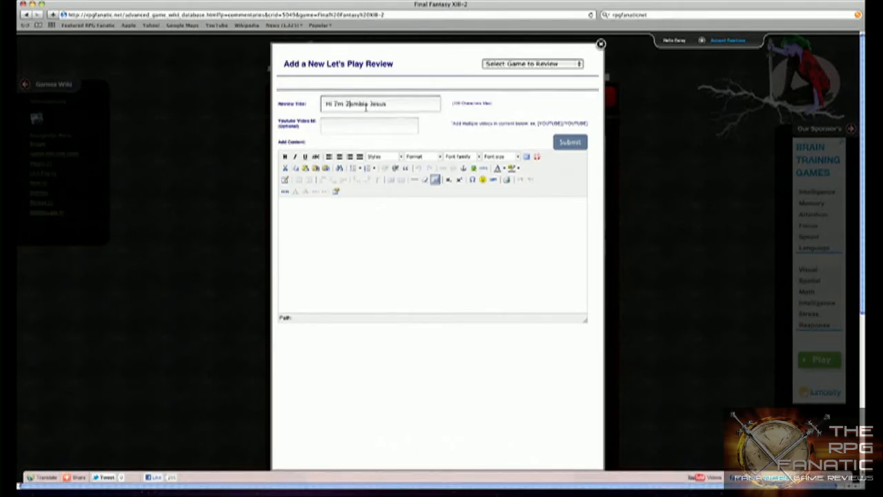
pyautogui.click(370, 126)
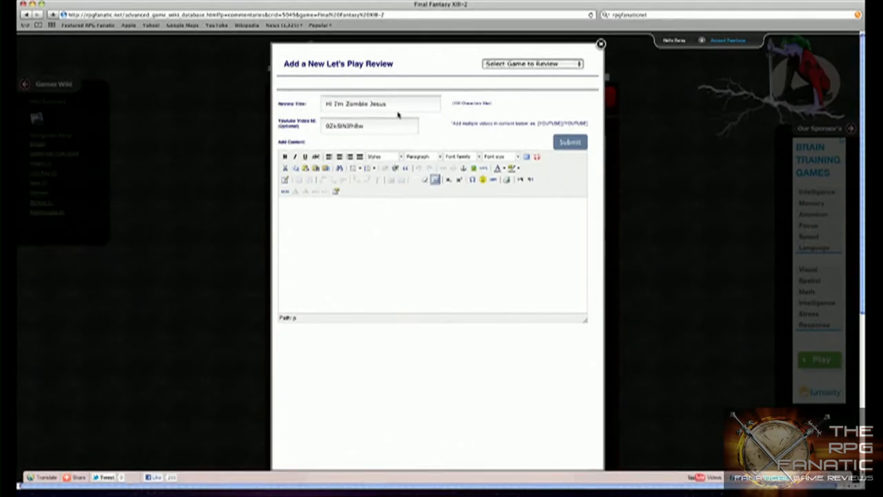
pyautogui.write('WoW Cataclysm Undead Warlock')
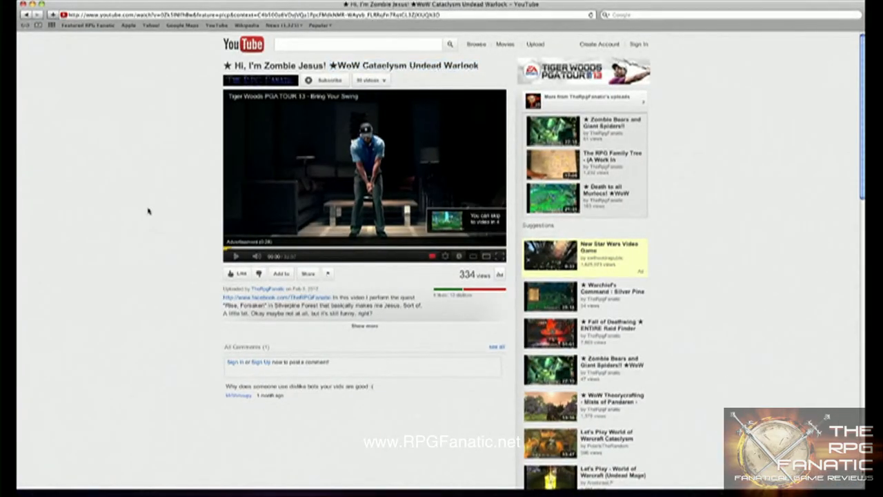
# Expand the Zombie Jesus video's full description on YouTube
pyautogui.click(364, 326)
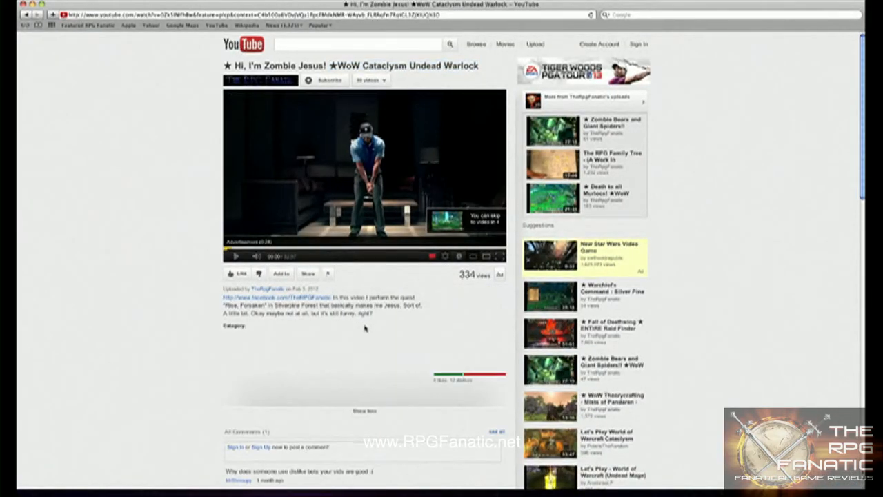
pyautogui.moveTo(377, 319)
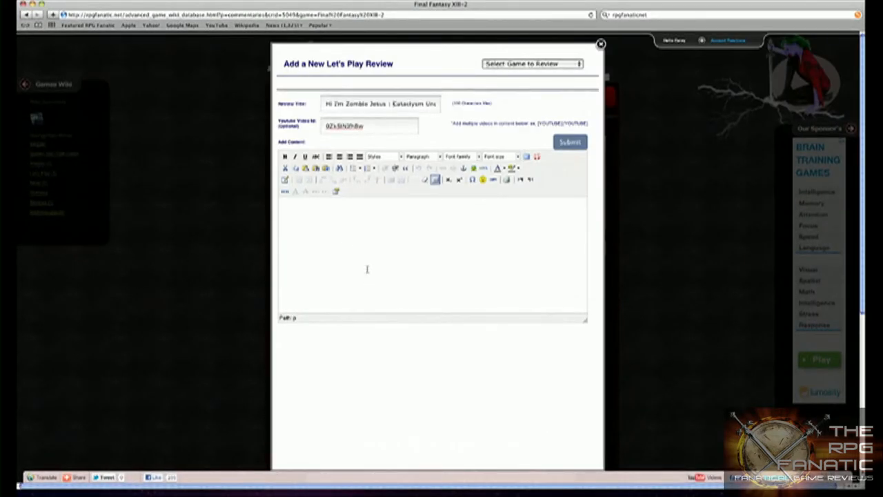
pyautogui.moveTo(356, 237)
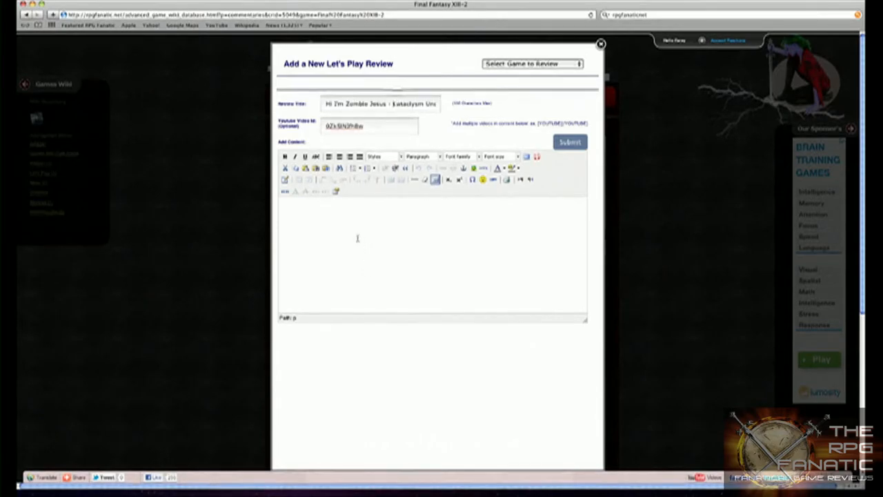
# Enter the video's description as the review body, assign it to World of Warcraft, and submit the review
pyautogui.click(356, 237)
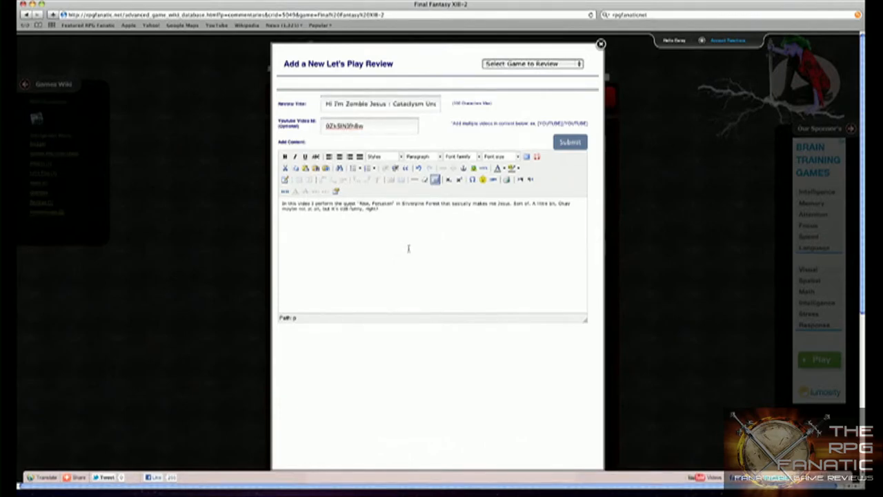
pyautogui.moveTo(450, 264)
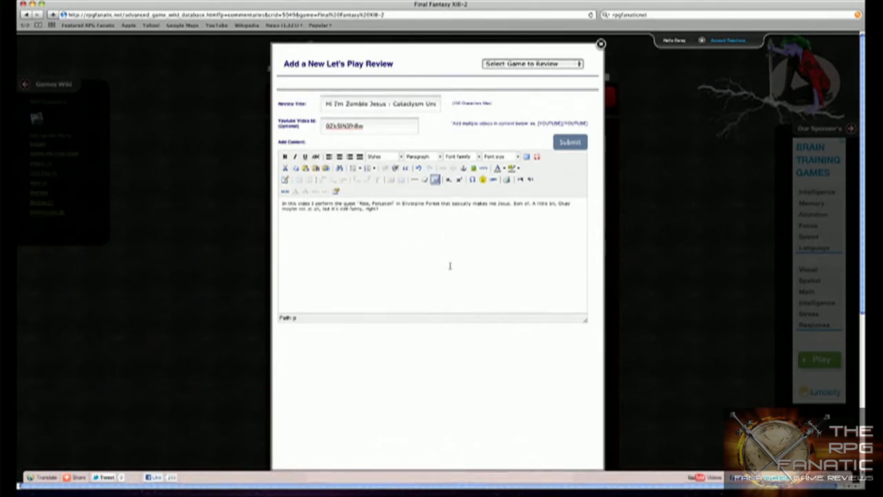
pyautogui.click(531, 63)
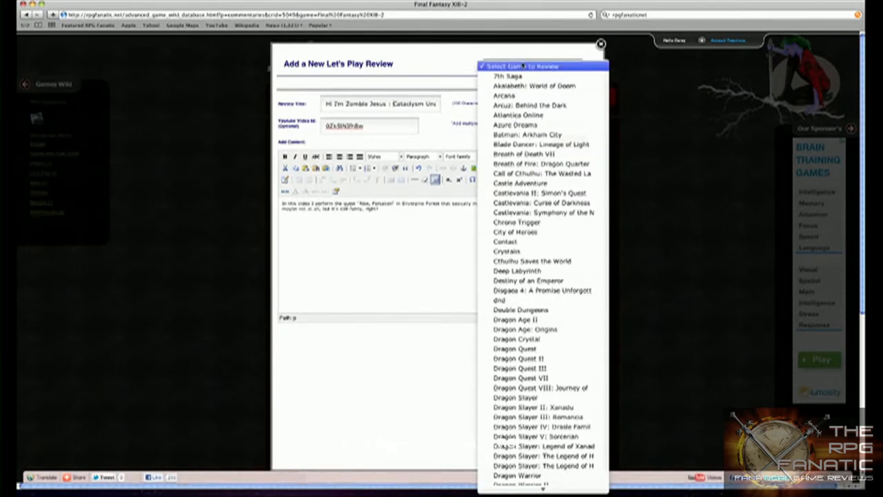
pyautogui.scroll(-3)
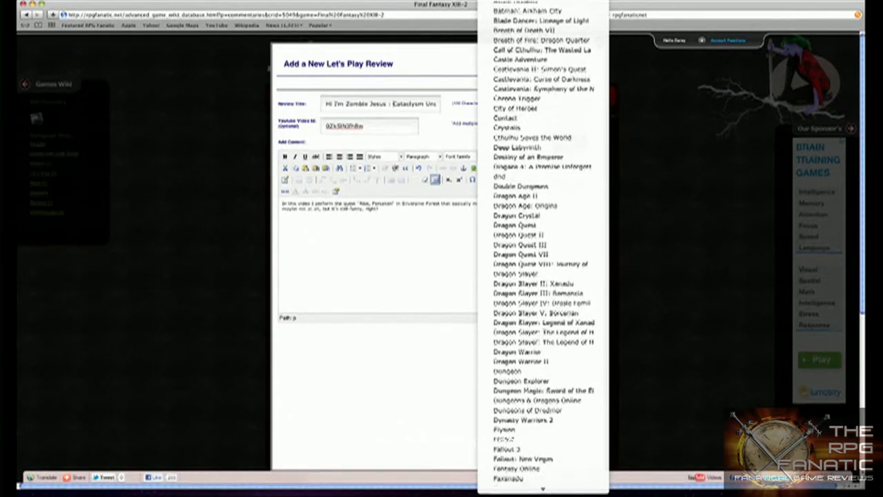
pyautogui.scroll(-3)
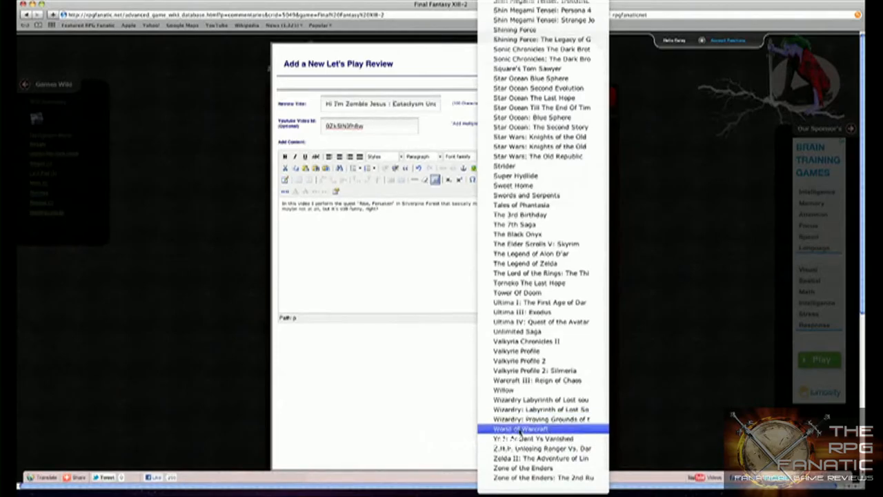
pyautogui.click(518, 427)
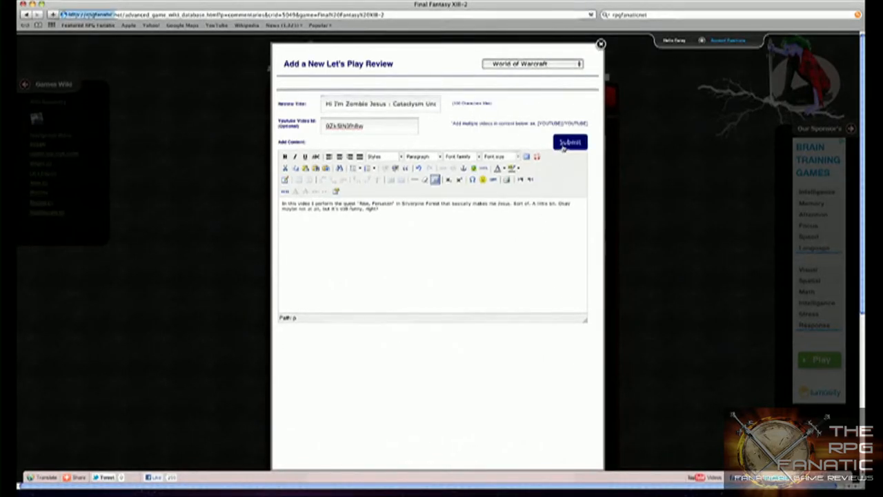
pyautogui.click(569, 140)
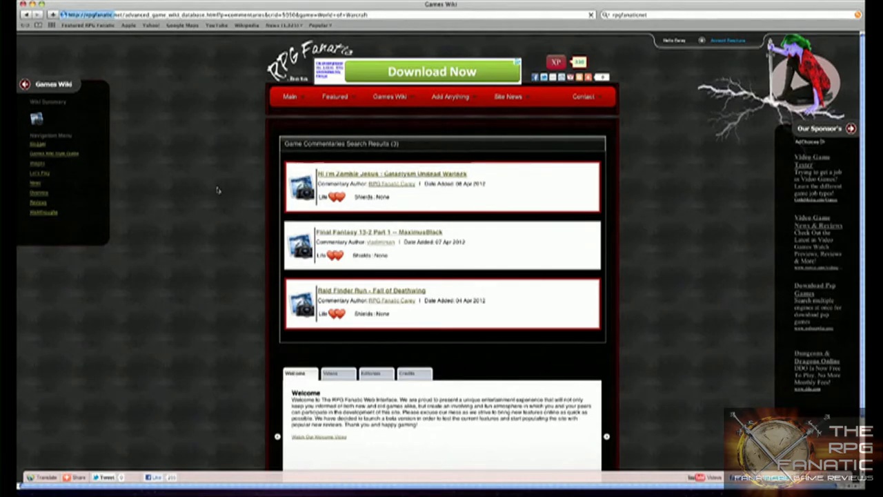
# Open the new Zombie Jesus review from the search results and look over its page
pyautogui.click(371, 174)
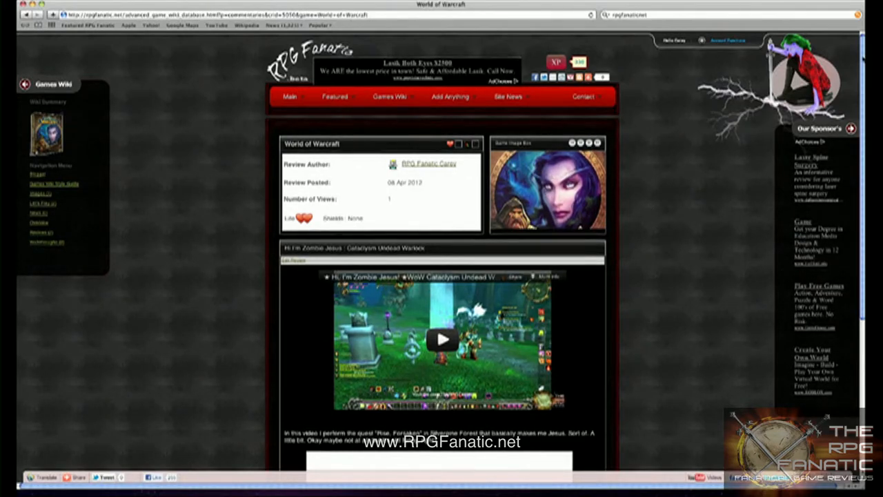
pyautogui.scroll(-3)
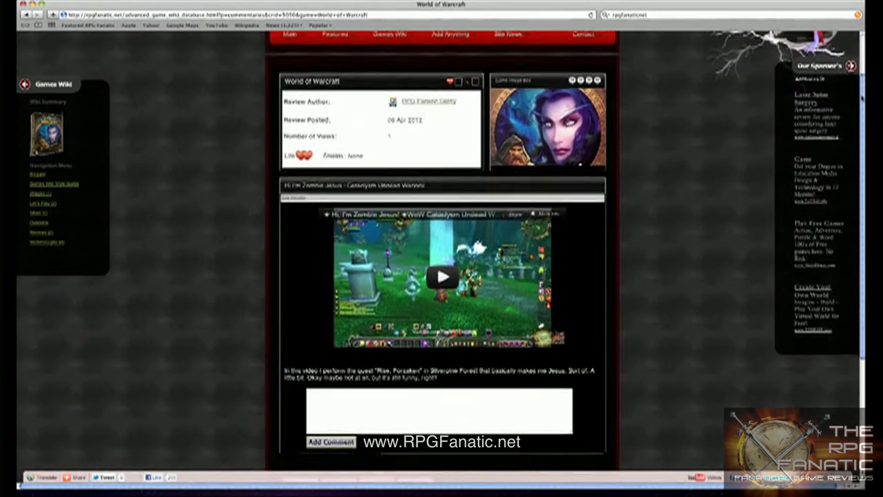
pyautogui.scroll(3)
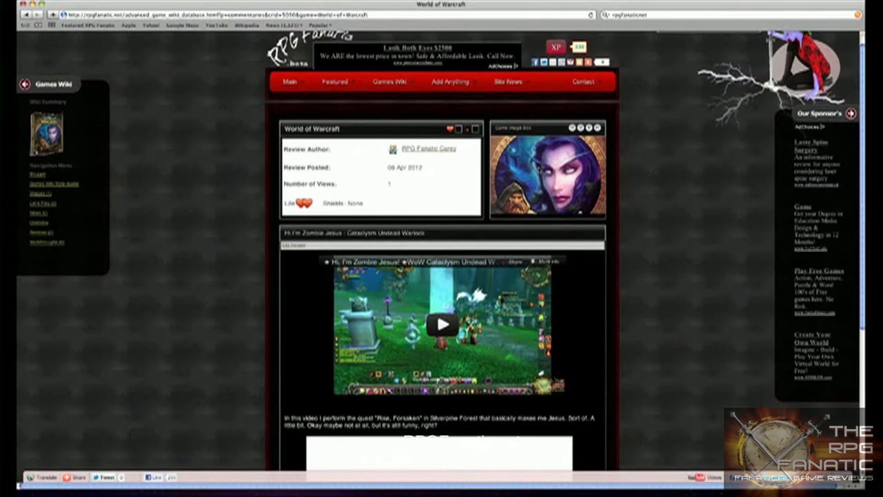
pyautogui.moveTo(645, 201)
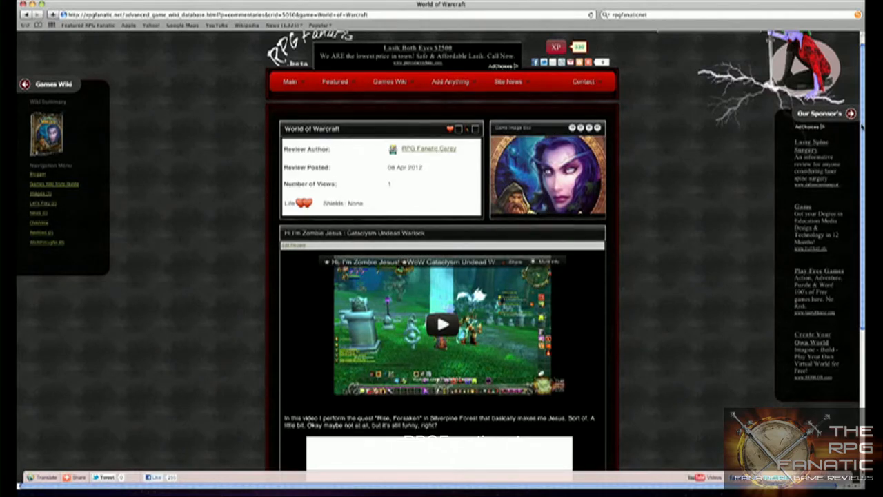
pyautogui.scroll(-3)
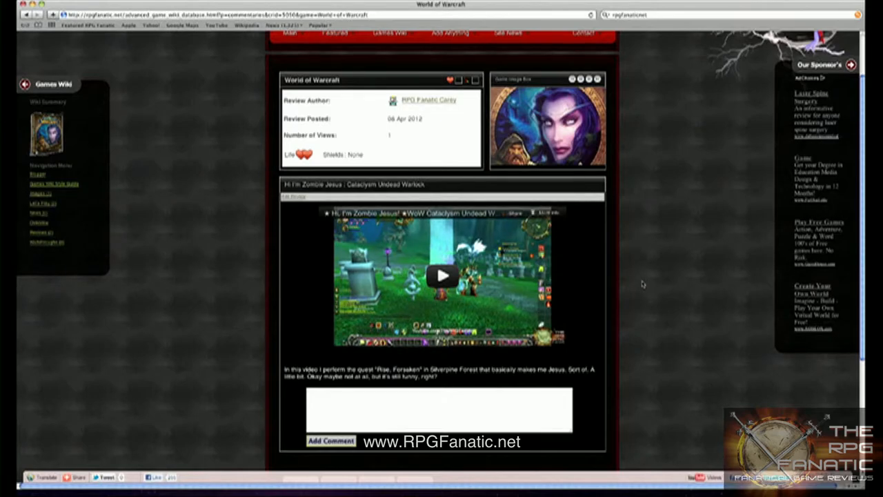
pyautogui.moveTo(613, 290)
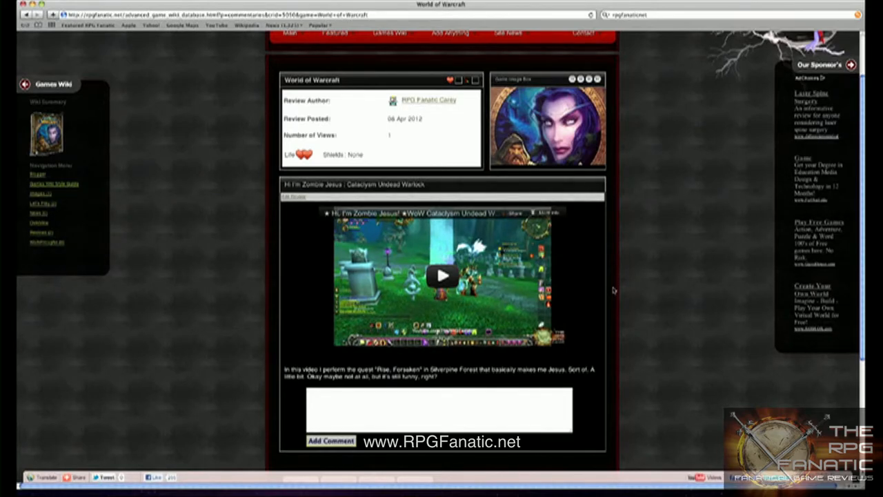
# Play the embedded Zombie Jesus video briefly, then pause it
pyautogui.click(442, 275)
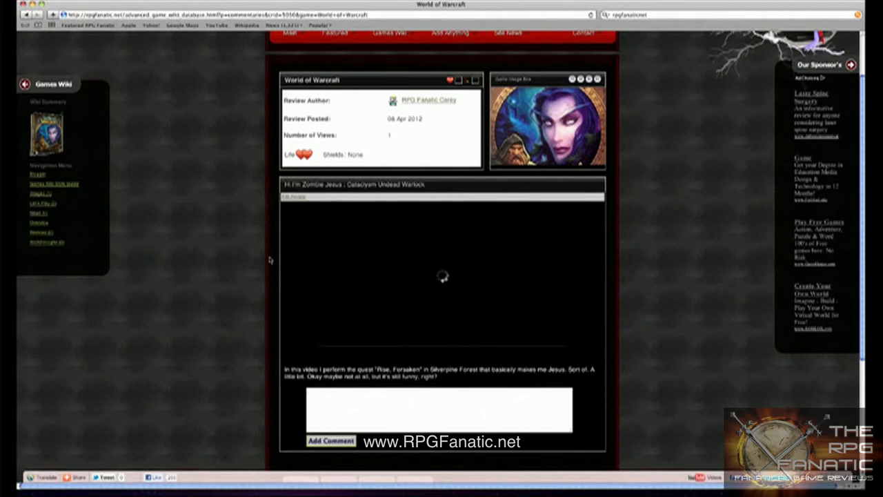
pyautogui.click(442, 276)
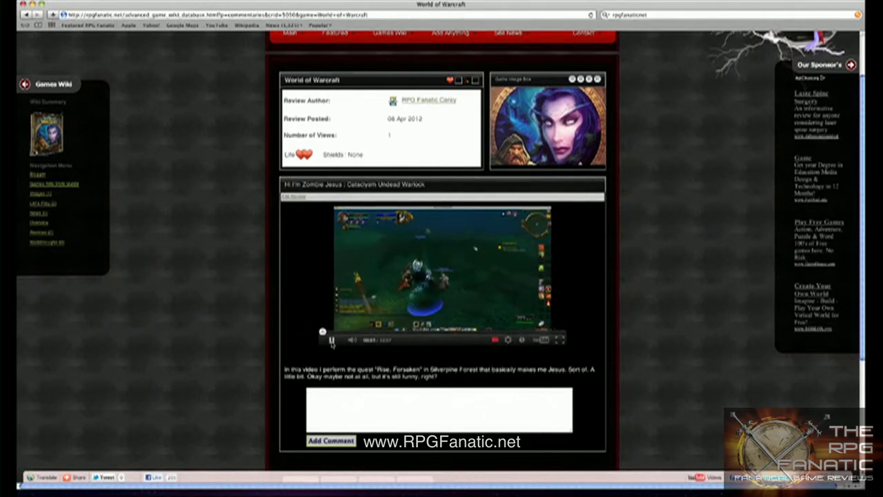
pyautogui.click(331, 339)
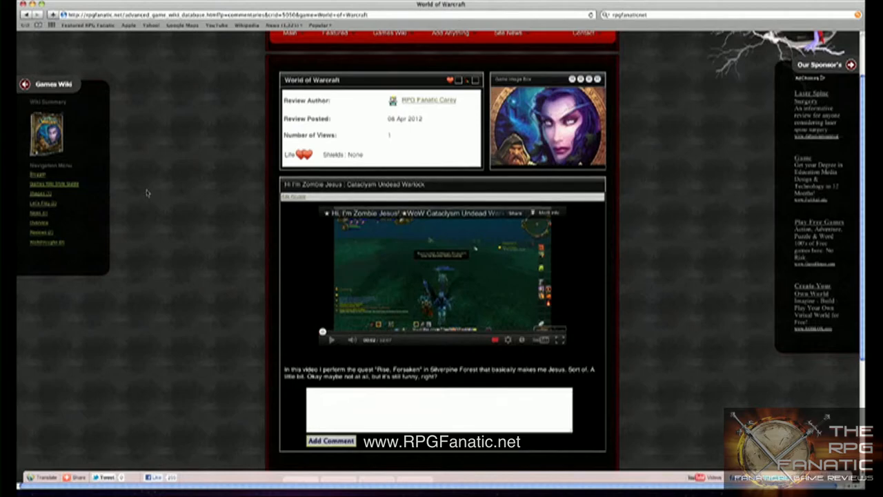
pyautogui.scroll(3)
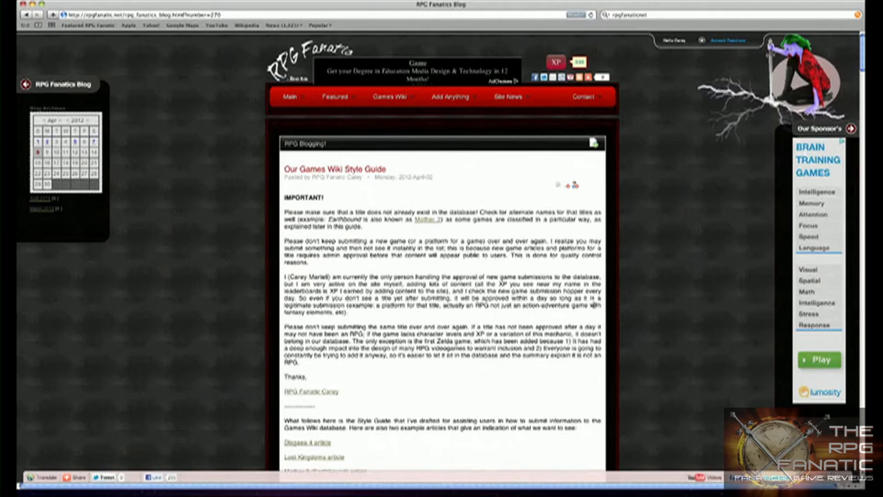
# Read down the Games Wiki Style Guide post to its citation guidelines
pyautogui.scroll(-3)
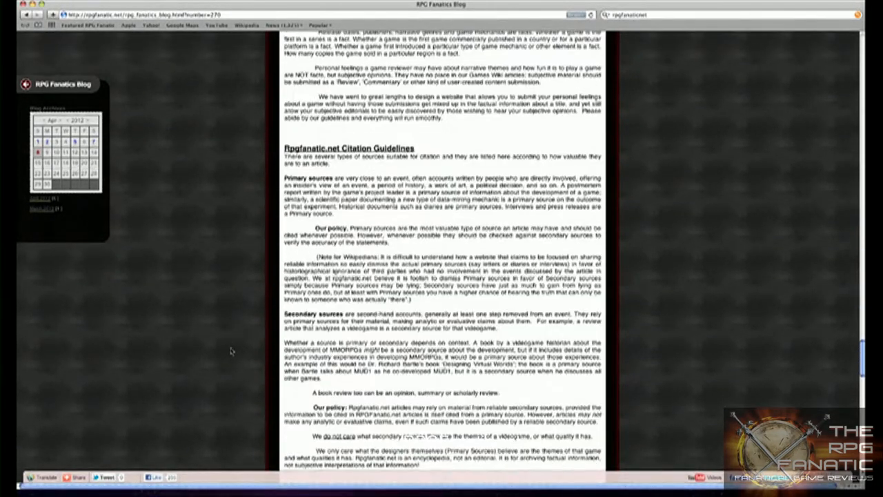
pyautogui.scroll(-3)
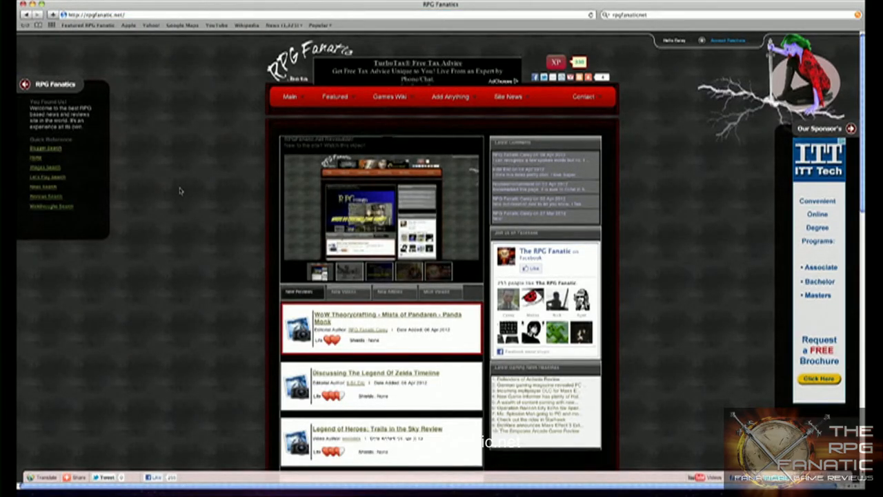
pyautogui.moveTo(203, 166)
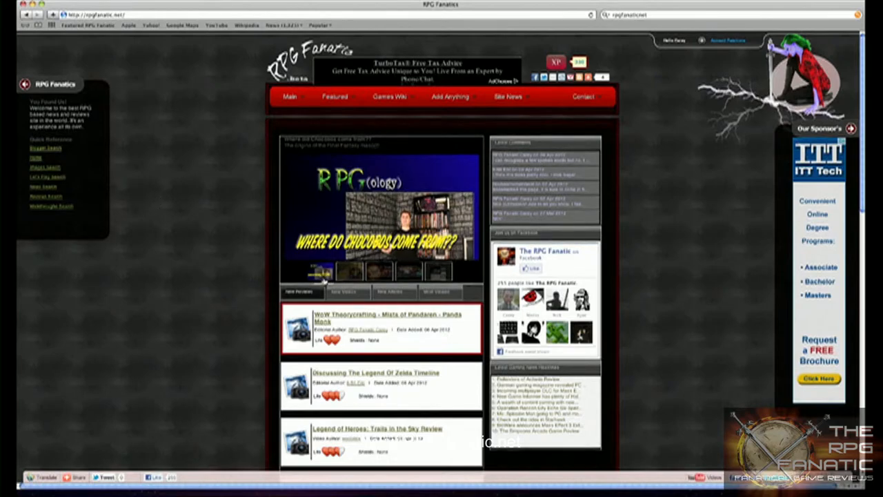
# Switch the homepage article list between New Reviews and the other category tabs
pyautogui.click(437, 293)
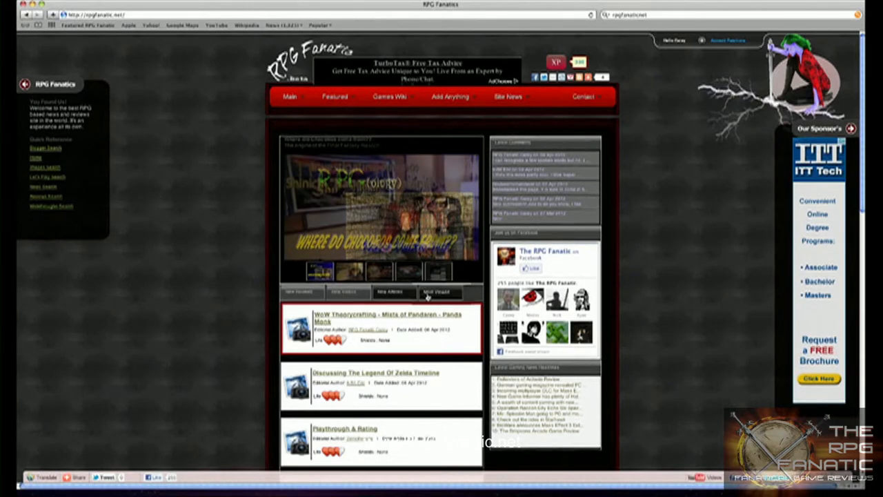
pyautogui.click(301, 291)
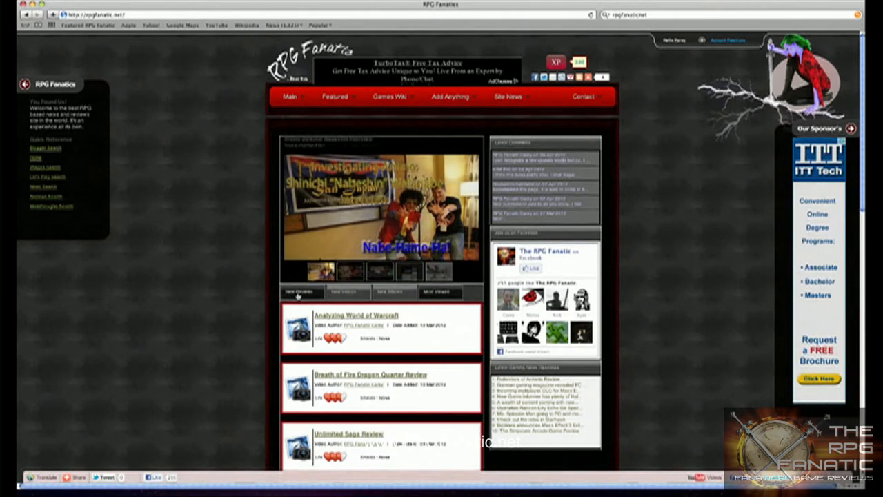
pyautogui.click(345, 293)
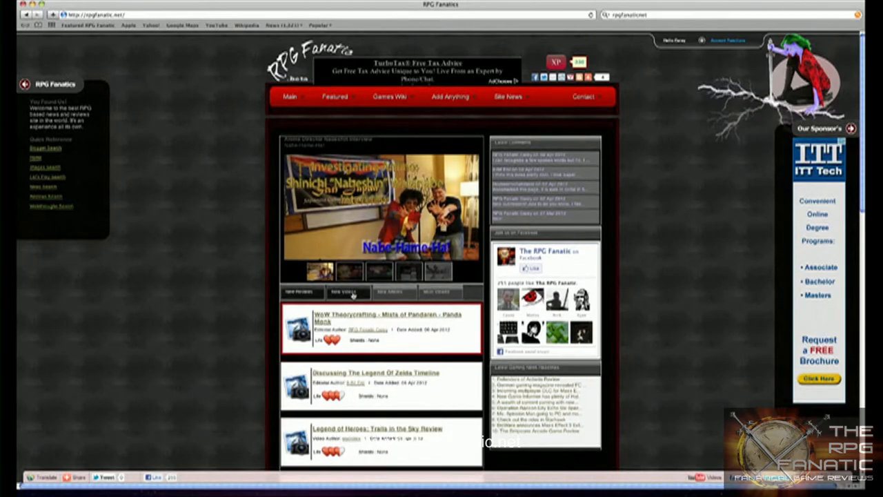
pyautogui.click(348, 292)
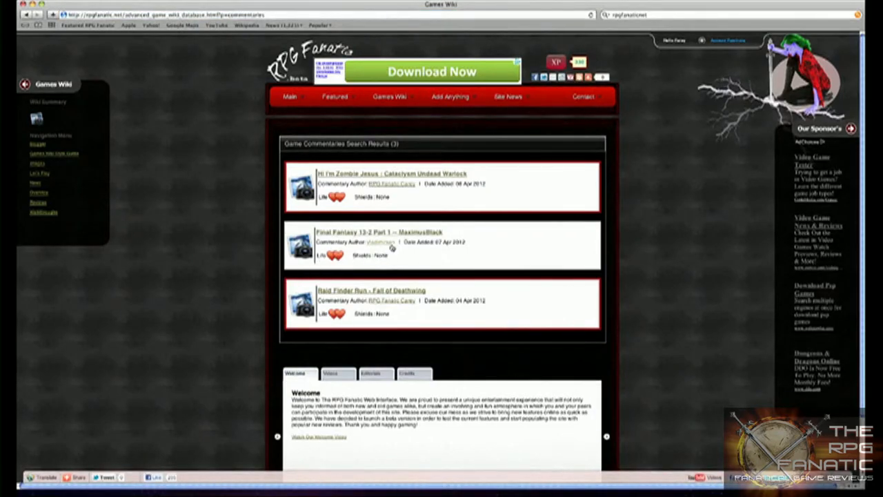
pyautogui.moveTo(196, 149)
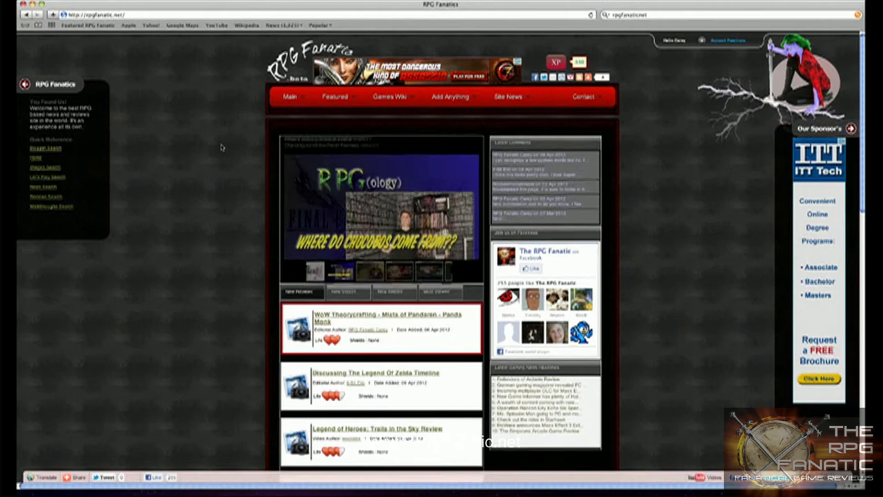
# Show the Add Anything menu's content choices such as new games, video reviews and blog entries
pyautogui.click(450, 97)
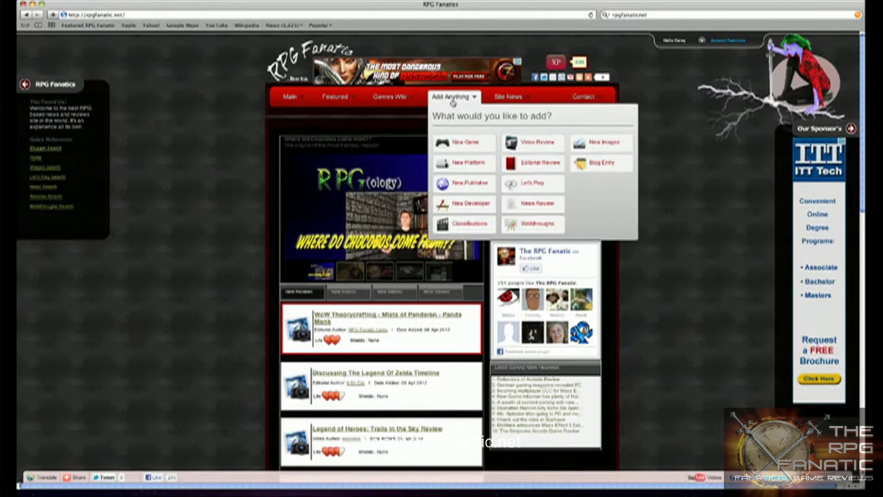
pyautogui.click(389, 96)
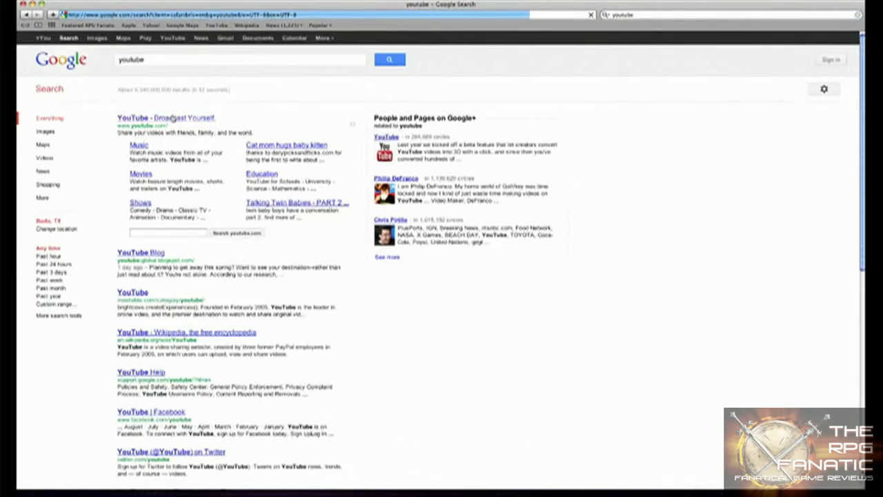
# Go to YouTube from the Google results and browse down the homepage feed
pyautogui.click(166, 117)
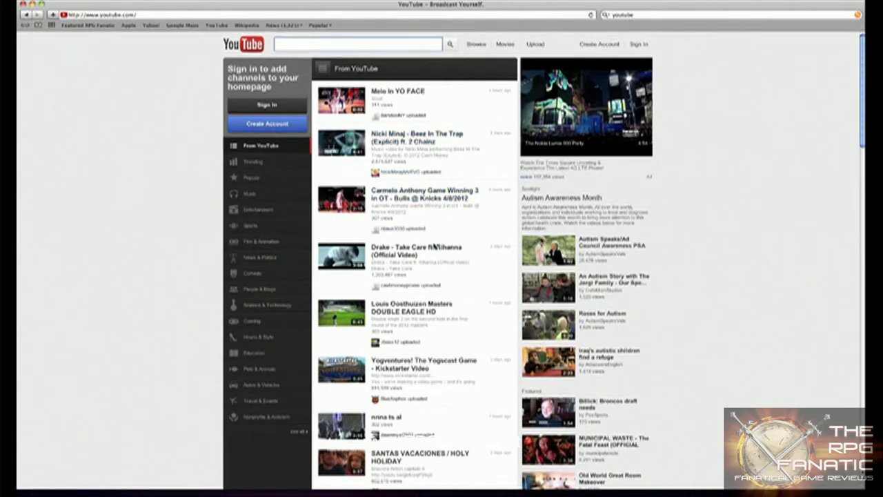
pyautogui.scroll(-3)
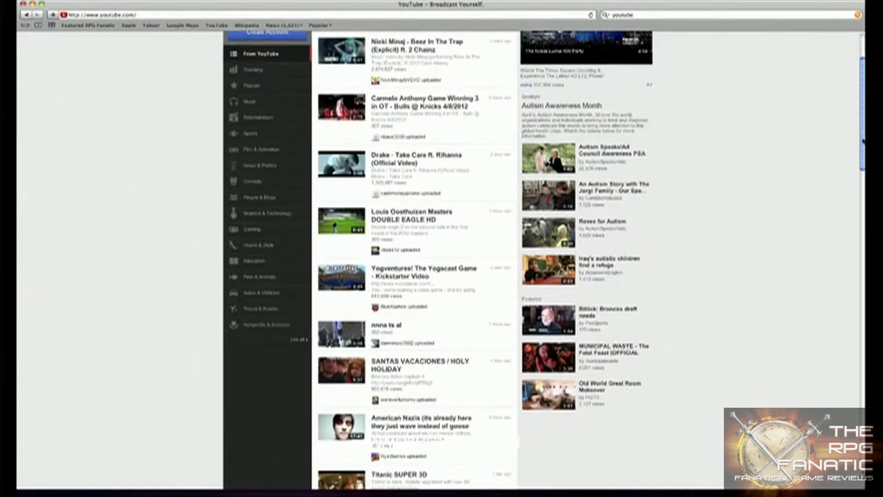
pyautogui.scroll(-3)
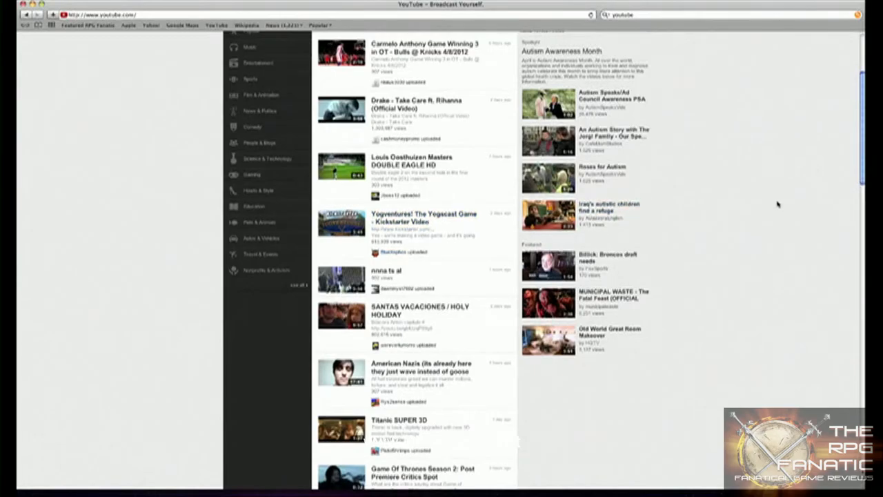
pyautogui.scroll(-3)
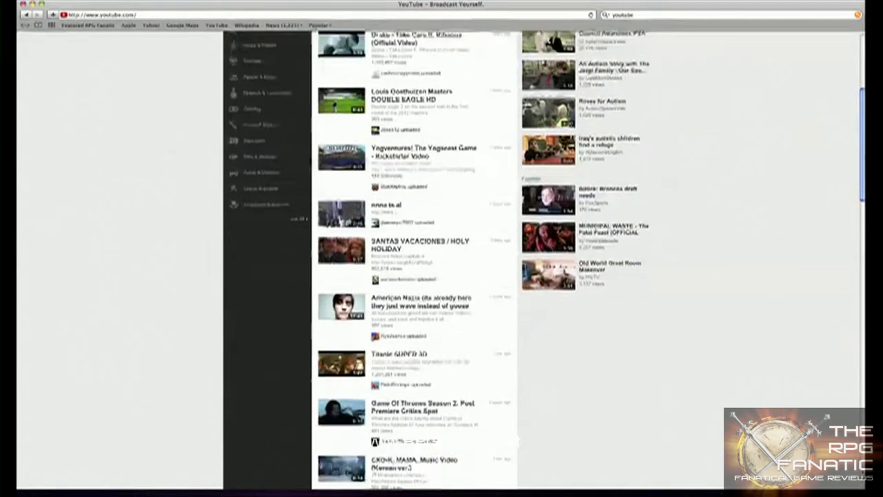
pyautogui.scroll(-3)
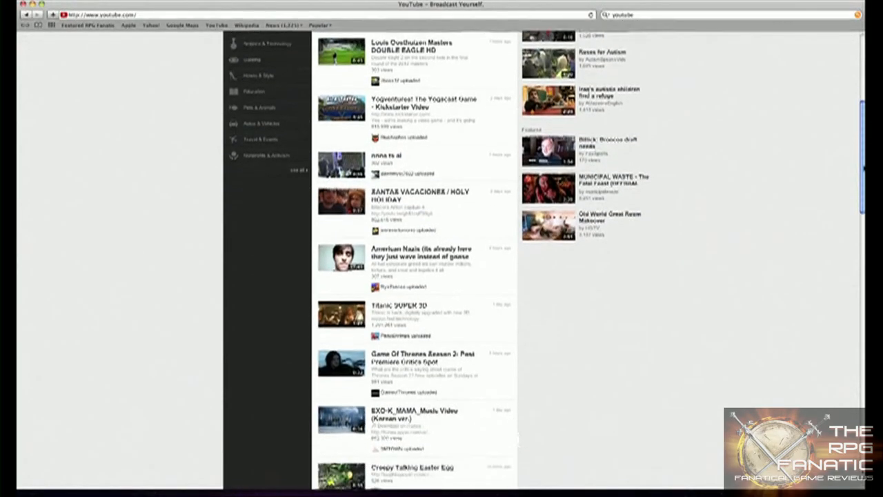
pyautogui.scroll(-3)
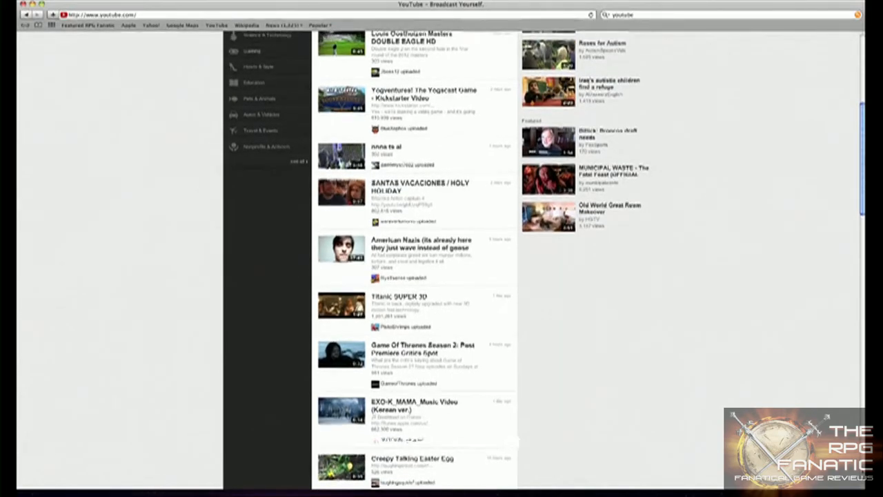
pyautogui.scroll(3)
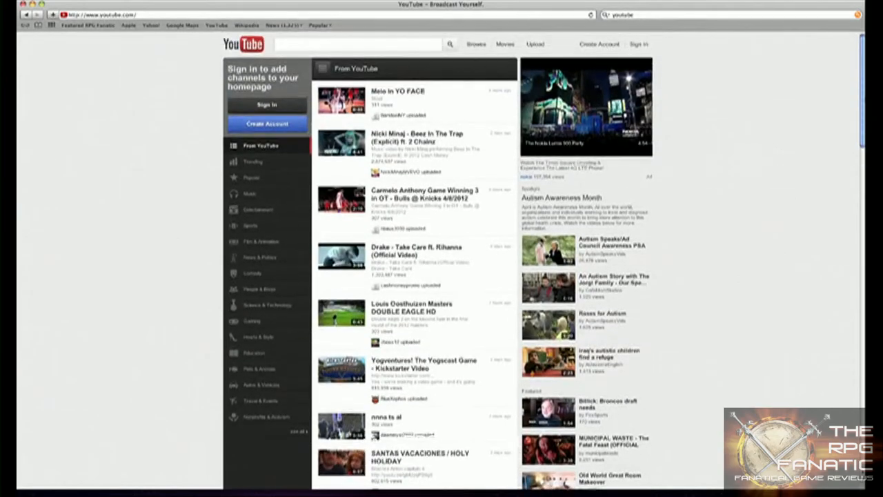
pyautogui.scroll(-3)
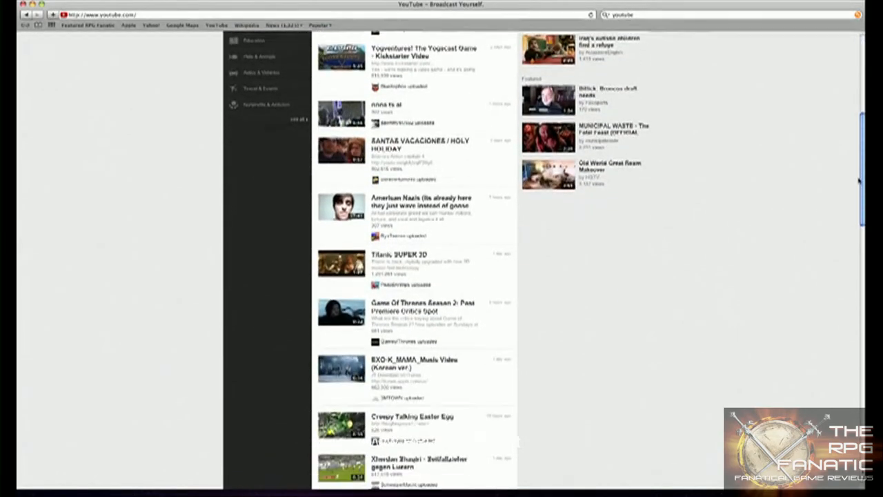
pyautogui.scroll(-3)
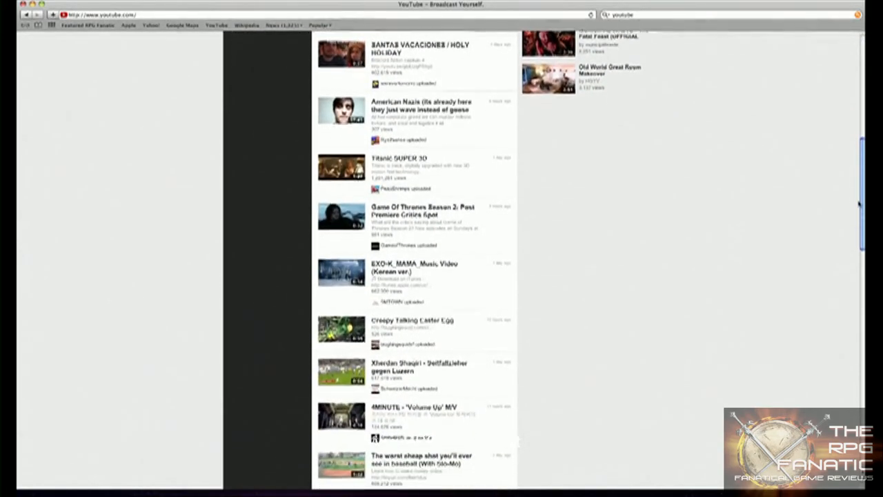
pyautogui.scroll(-3)
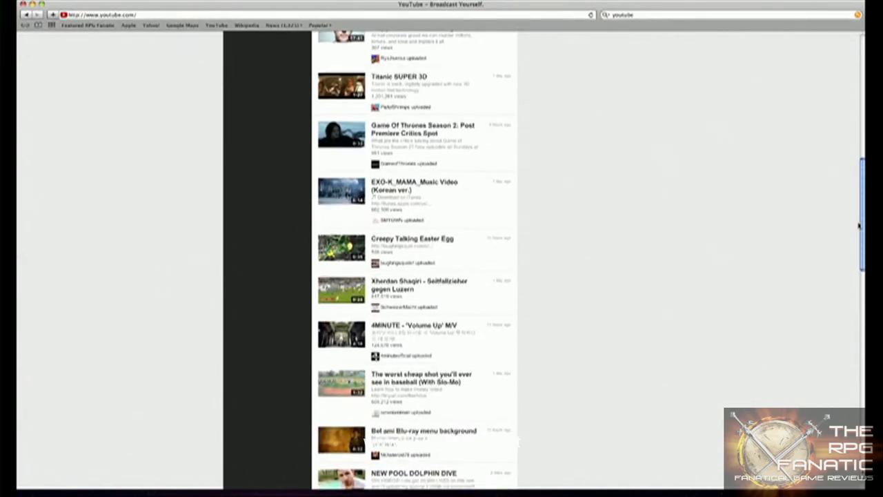
pyautogui.scroll(3)
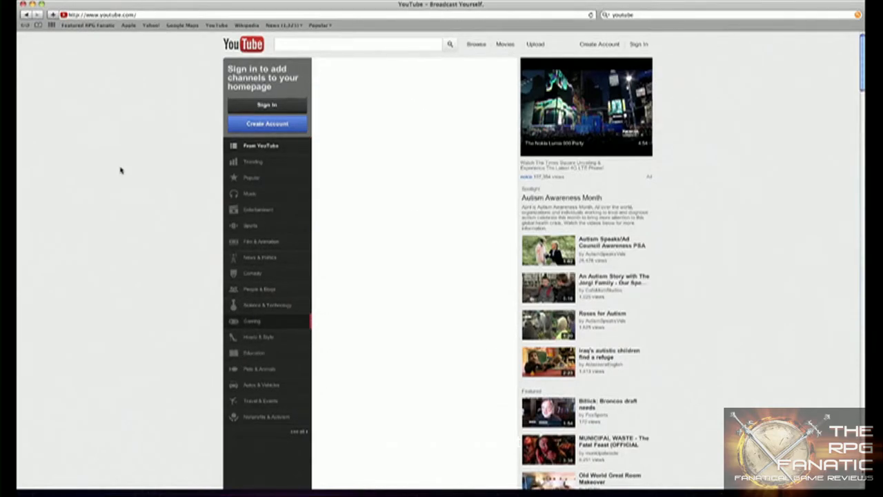
# Switch the YouTube feed to the Gaming category and browse its videos
pyautogui.click(251, 320)
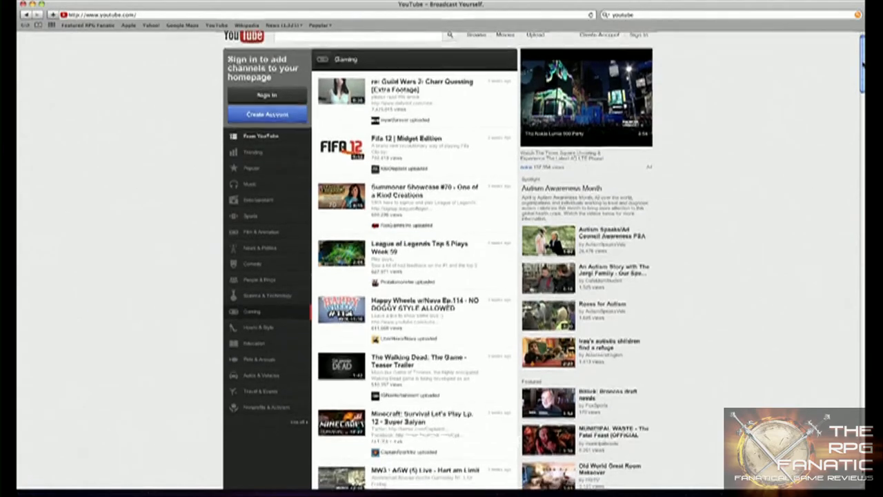
pyautogui.scroll(-3)
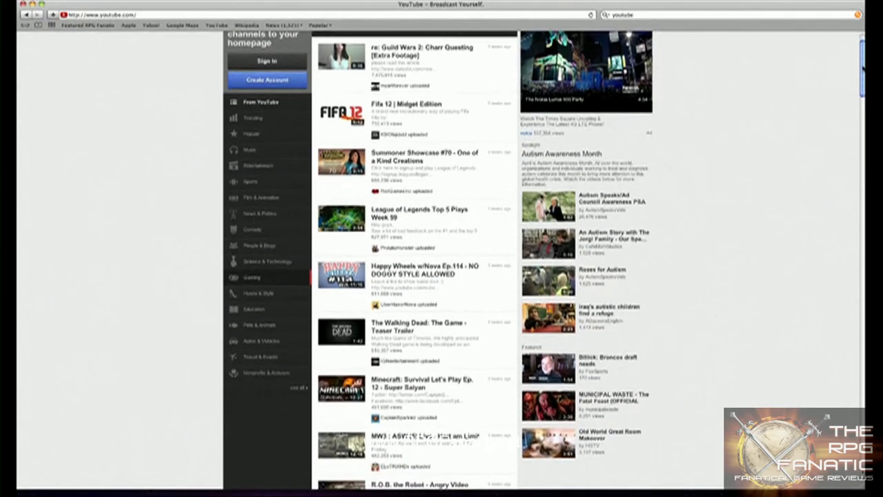
pyautogui.scroll(-3)
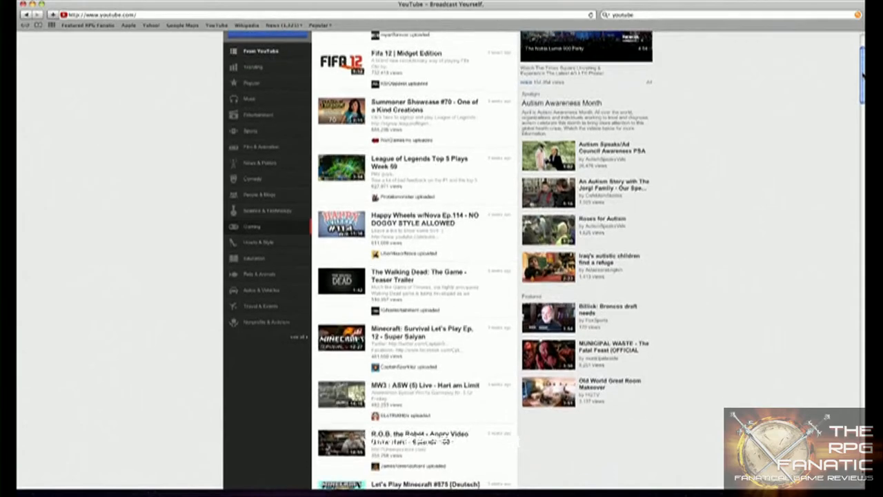
pyautogui.scroll(-3)
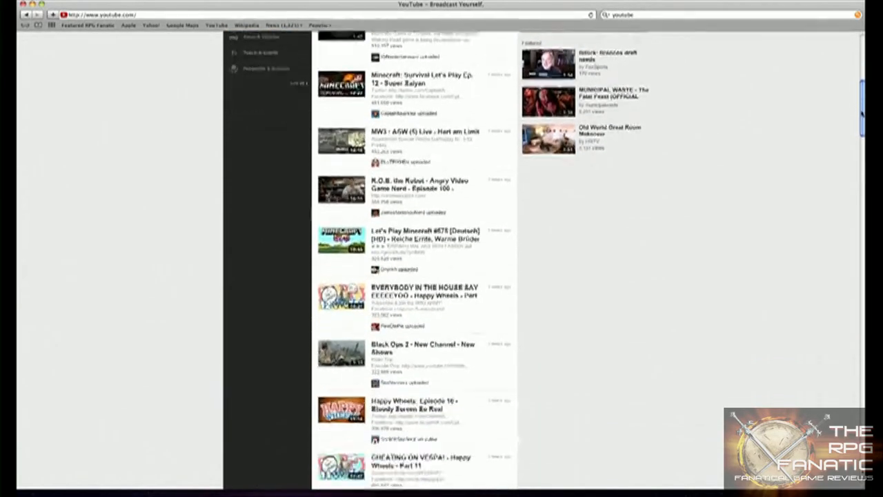
pyautogui.scroll(-3)
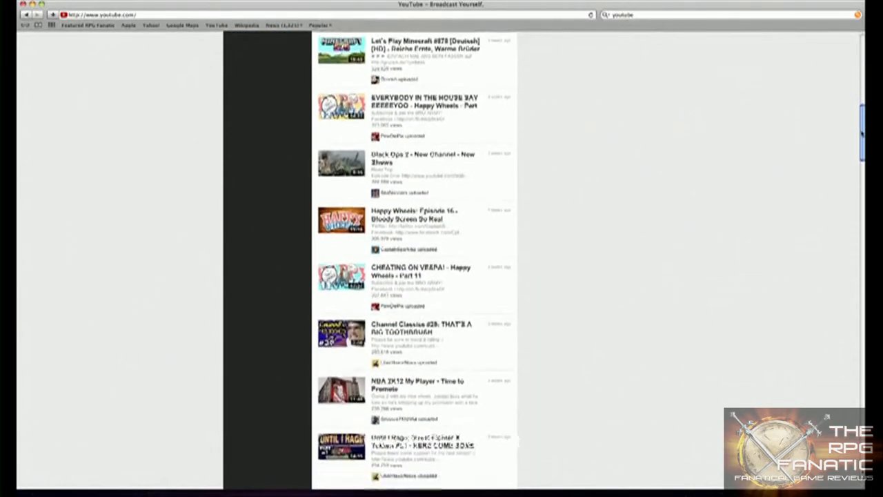
pyautogui.scroll(-3)
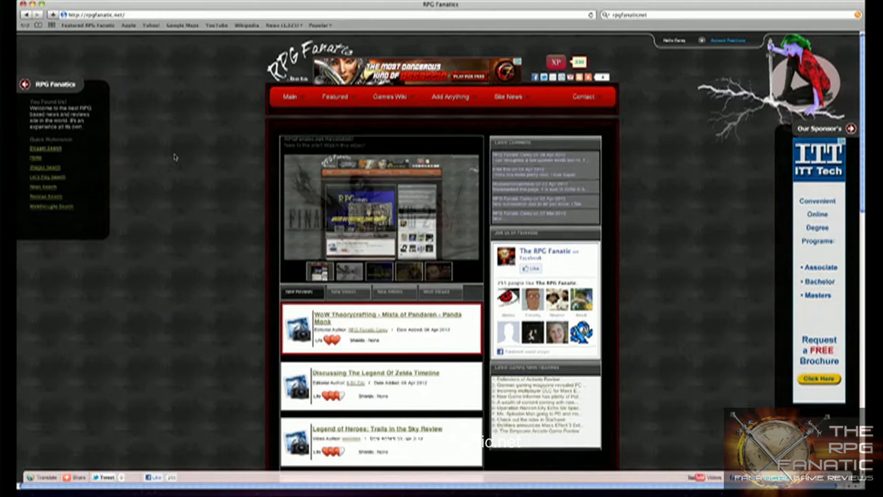
# Go to the Games Wiki section and bring up the Minecraft game page
pyautogui.click(318, 271)
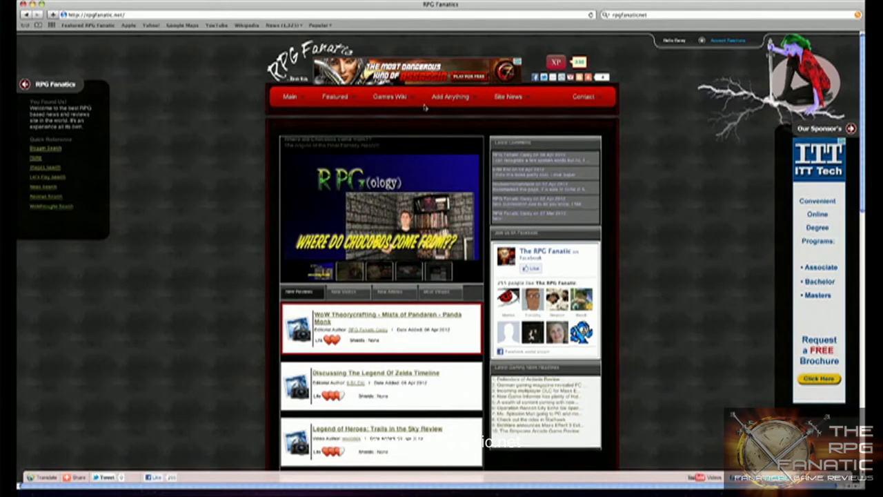
pyautogui.click(389, 96)
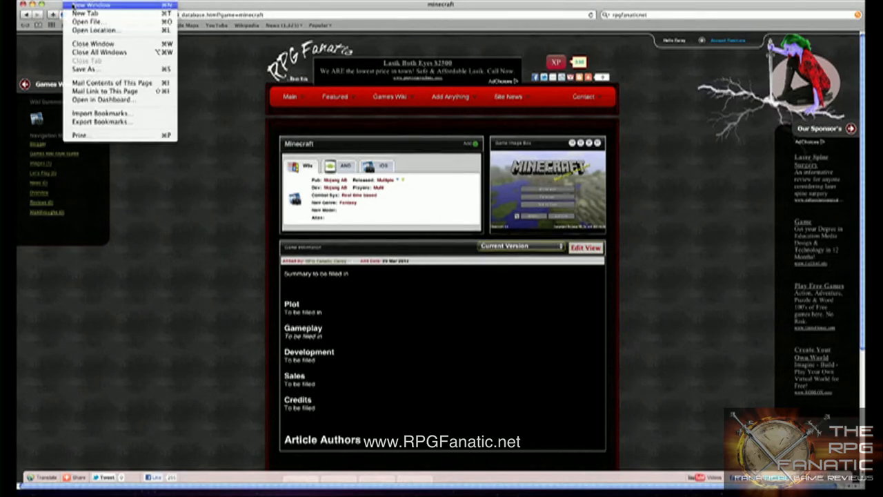
# In a new window reach GameFAQs, search it for 'minecraft' and choose a best-matching Minecraft entry
pyautogui.click(90, 6)
pyautogui.write('gamefaqs')
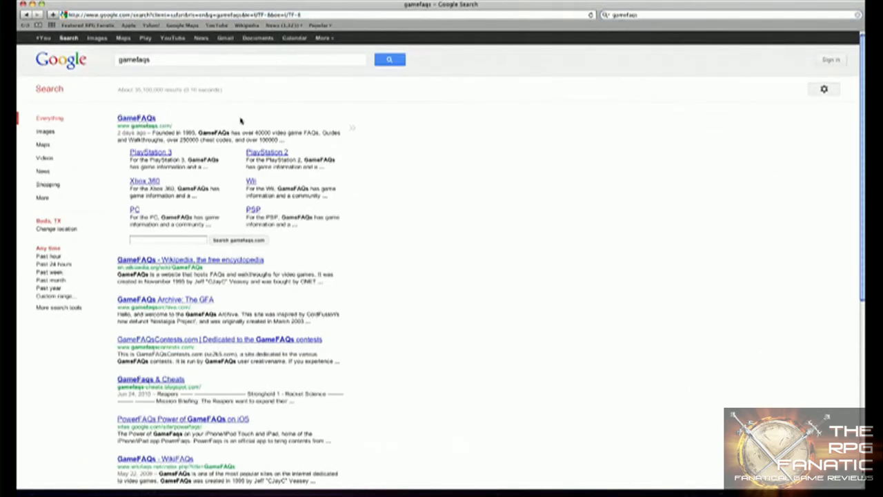
pyautogui.click(136, 119)
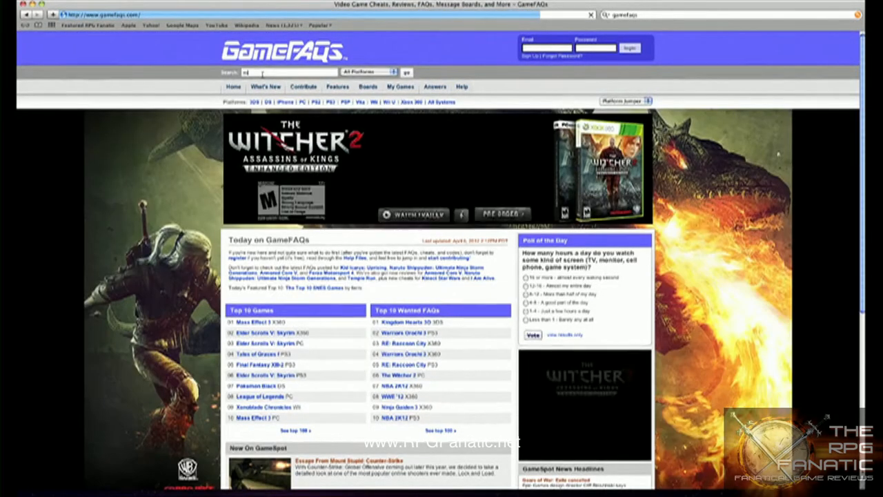
pyautogui.write('minecraft')
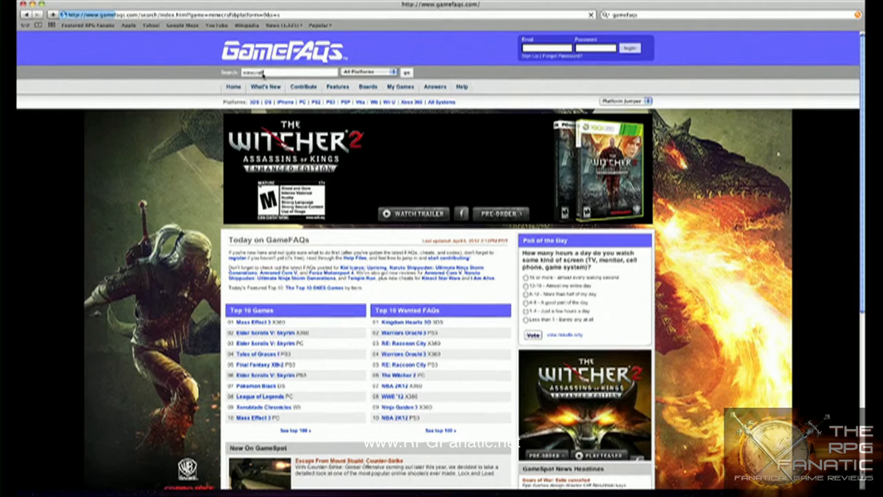
pyautogui.click(407, 71)
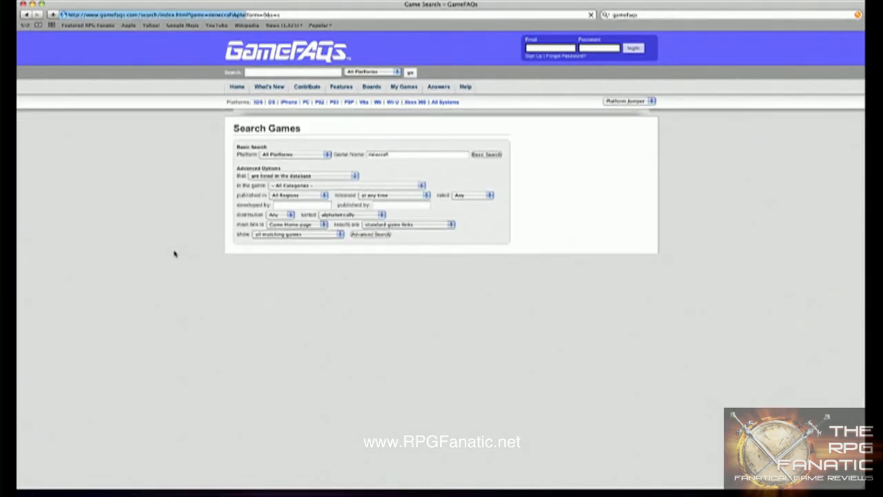
pyautogui.click(485, 155)
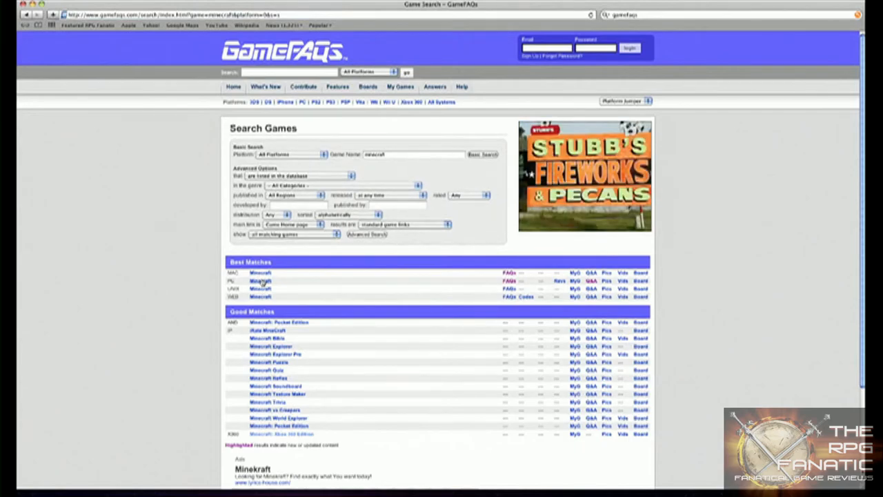
pyautogui.click(259, 281)
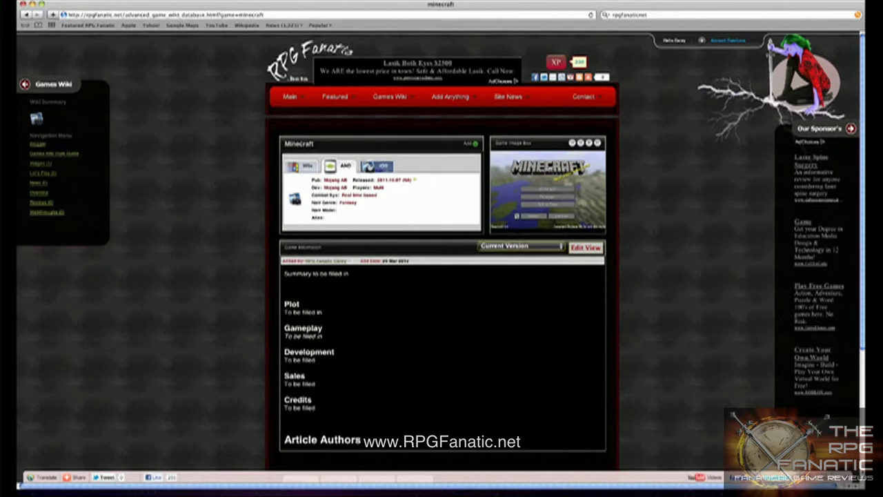
# Return to the RPG Fanatic tab showing the Minecraft wiki page
pyautogui.click(375, 165)
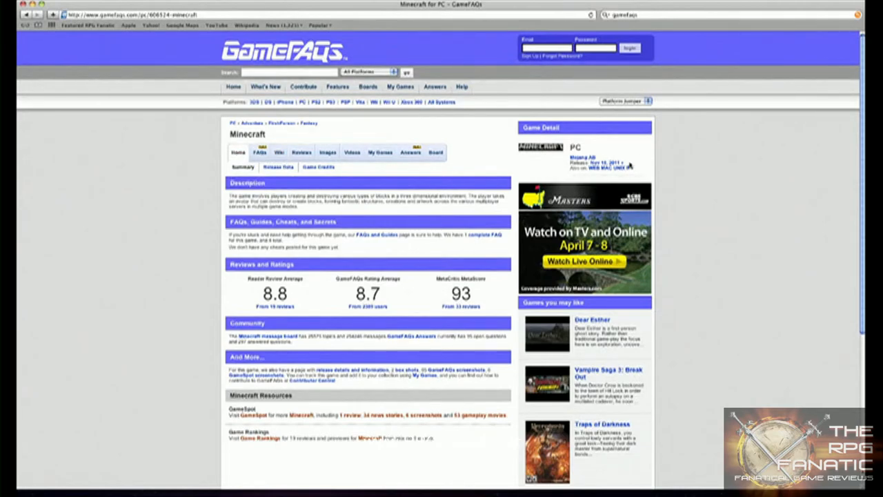
pyautogui.moveTo(624, 171)
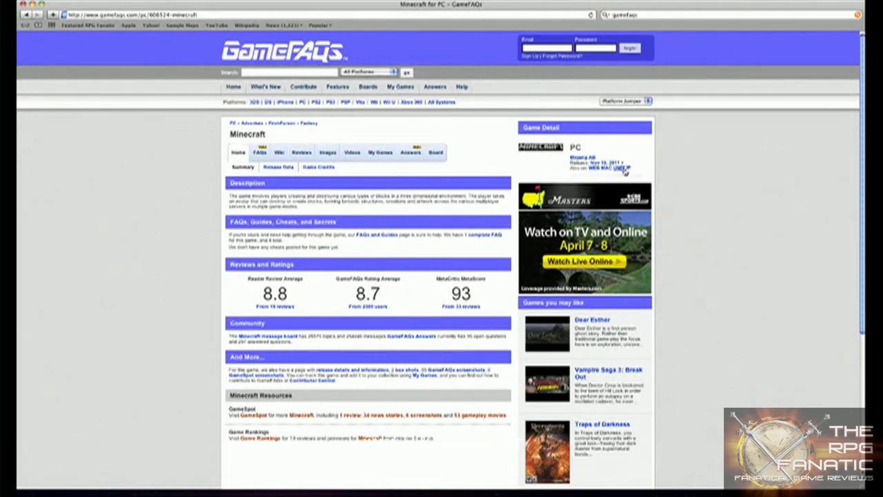
pyautogui.moveTo(116, 164)
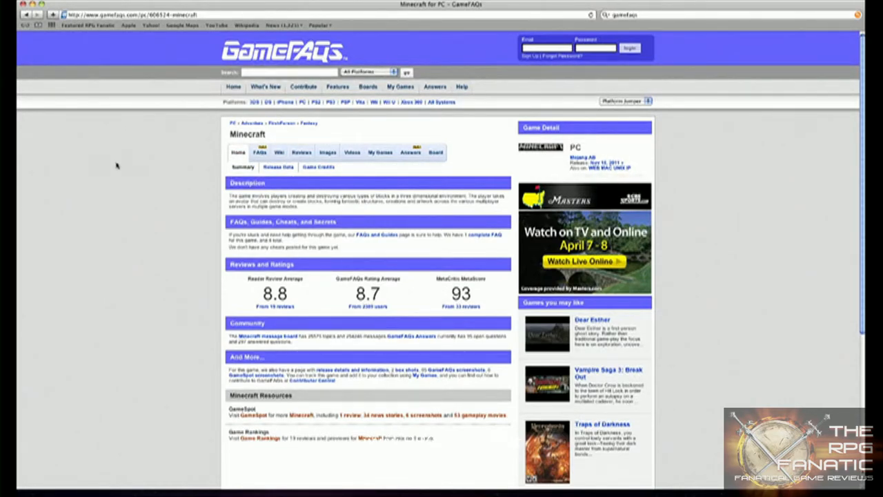
# View the Minecraft PC FAQs list on GameFAQs and look through the FAQ/Walkthrough guide
pyautogui.click(300, 152)
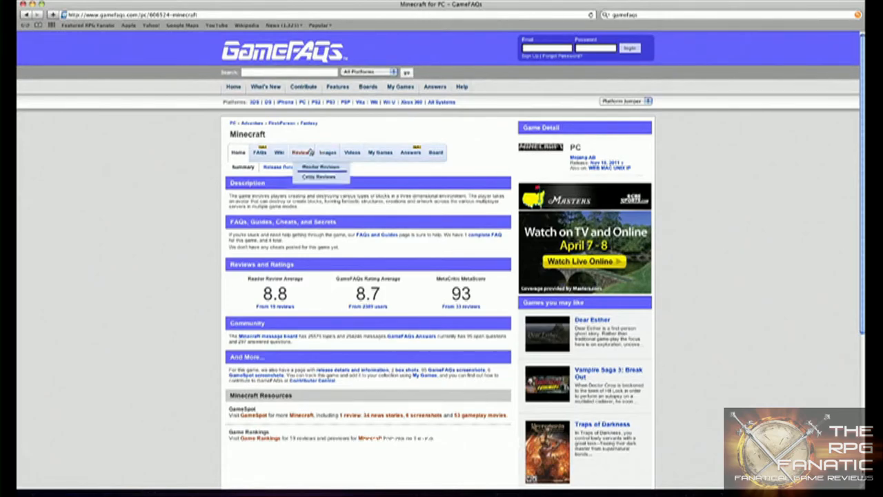
pyautogui.click(259, 152)
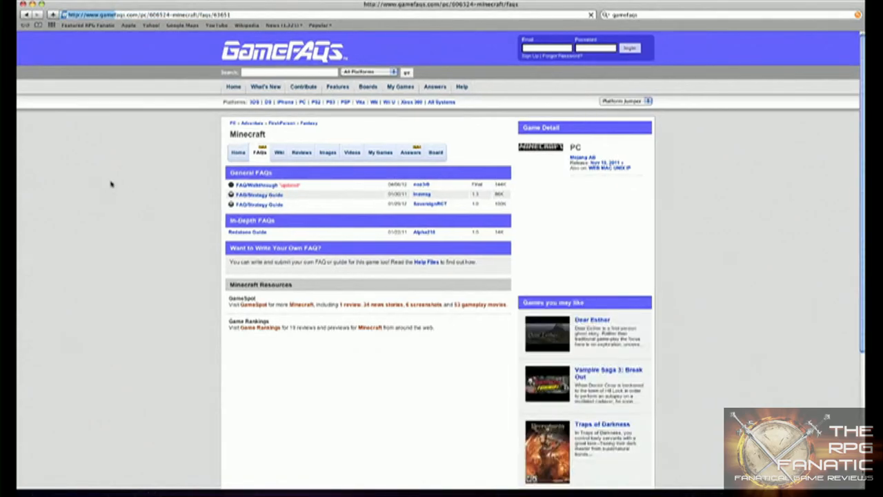
pyautogui.click(257, 185)
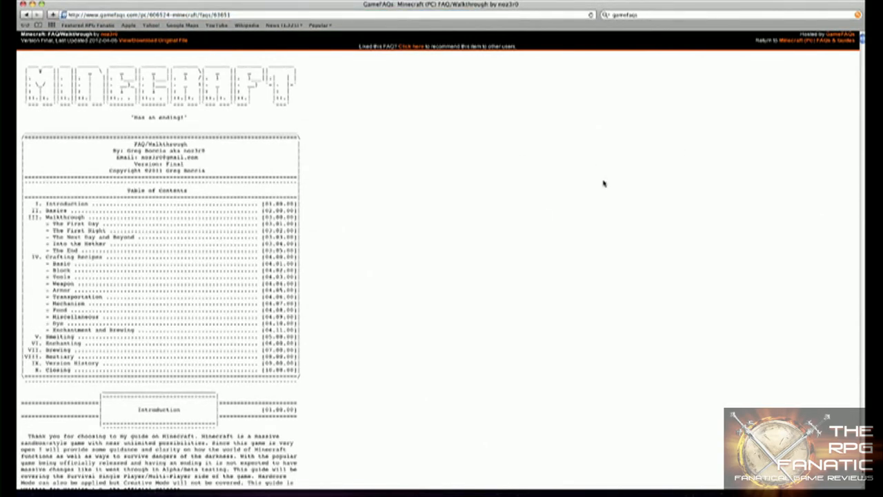
pyautogui.scroll(-3)
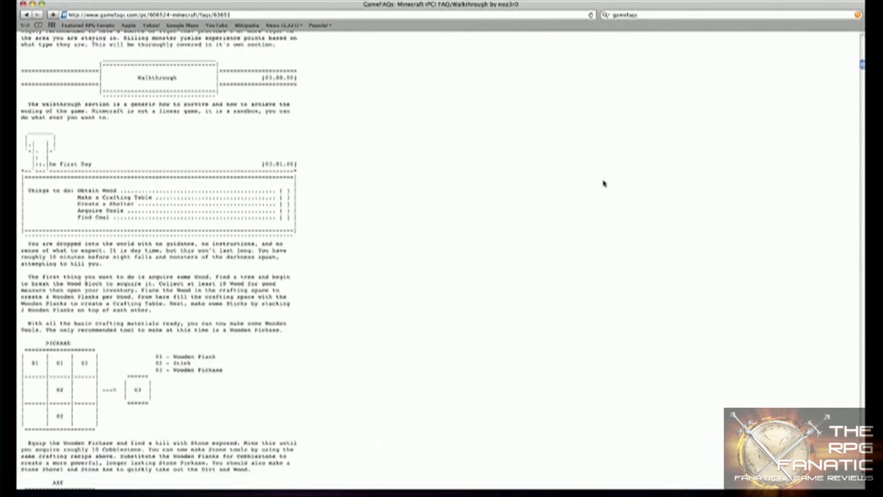
pyautogui.scroll(3)
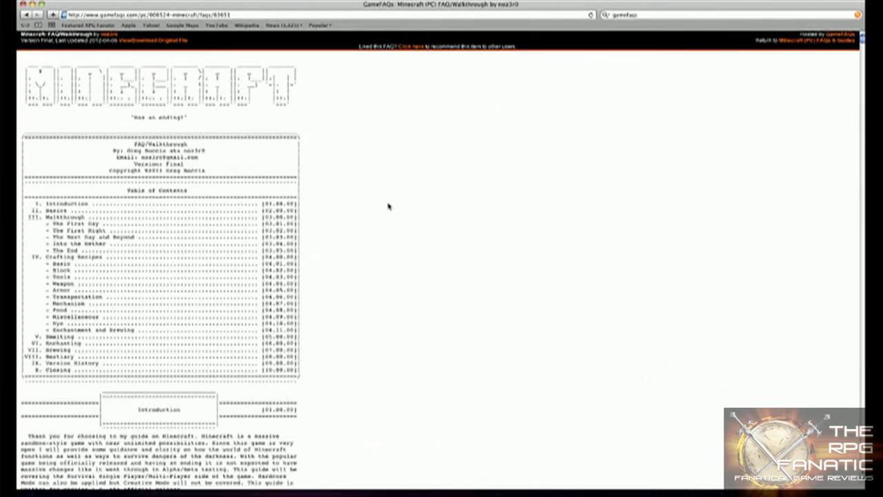
pyautogui.moveTo(22, 116)
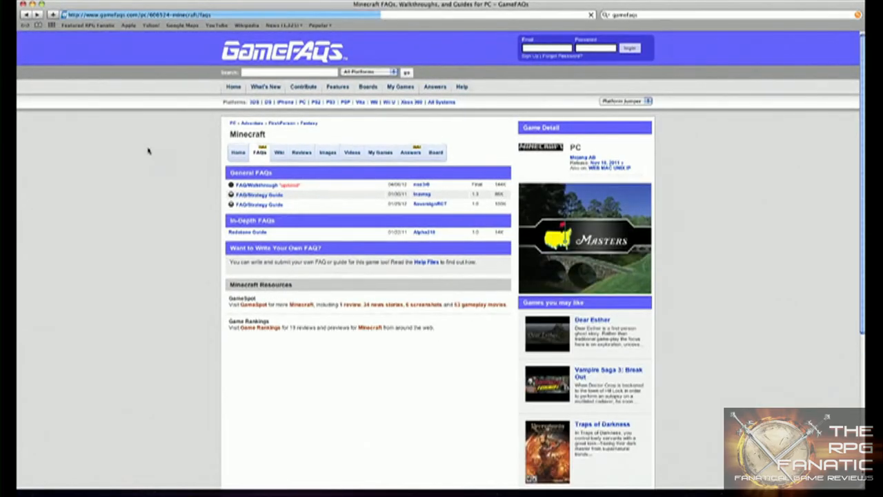
pyautogui.moveTo(173, 176)
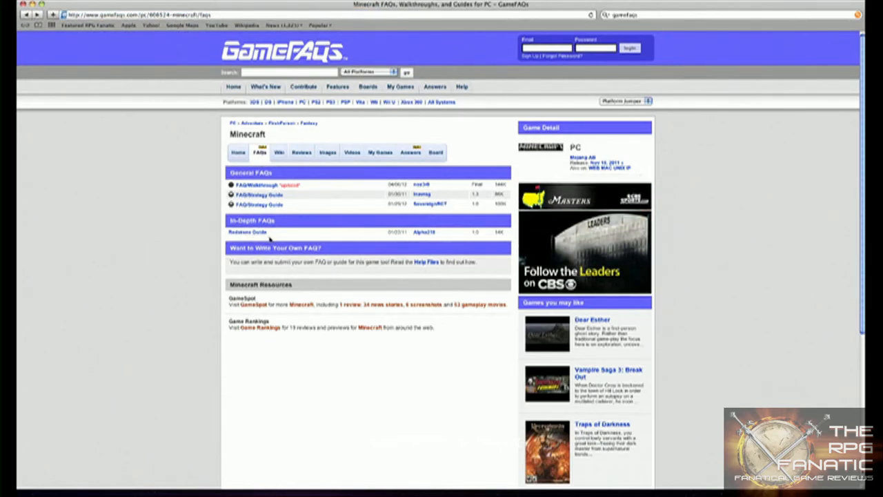
# Bring up Alpha218's Minecraft Redstone Guide and skim its opening sections
pyautogui.click(245, 232)
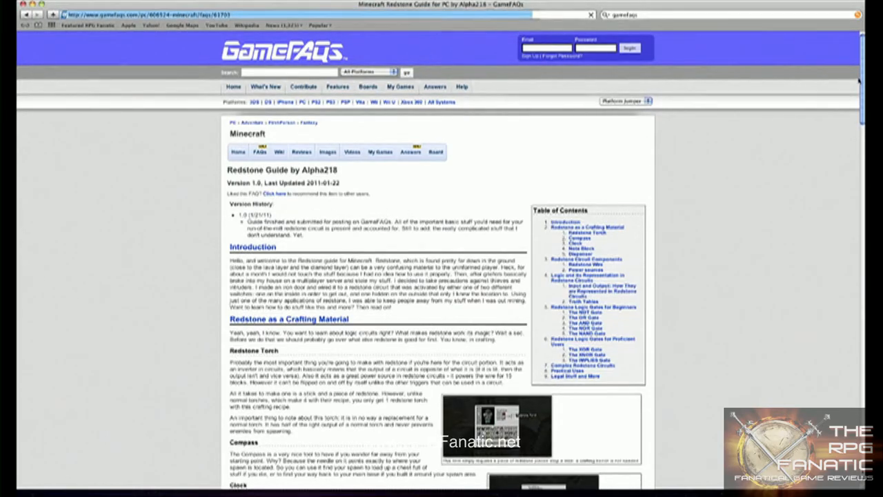
pyautogui.scroll(-3)
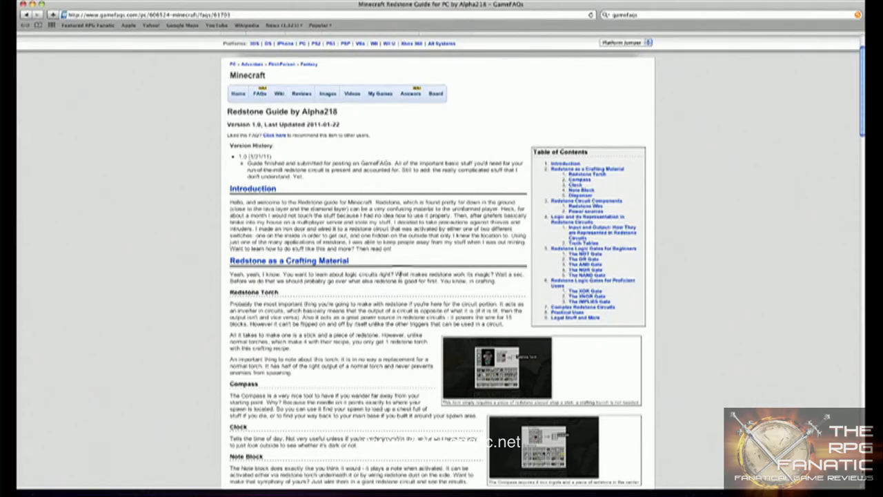
pyautogui.scroll(-3)
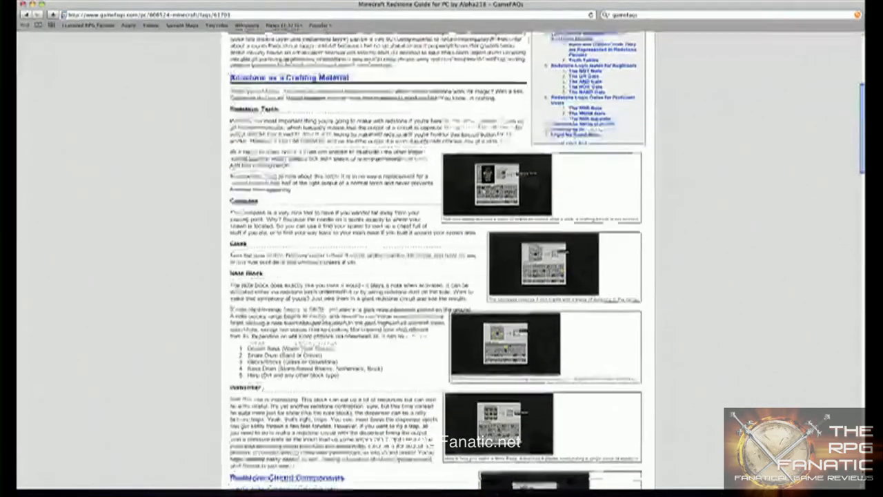
pyautogui.scroll(-3)
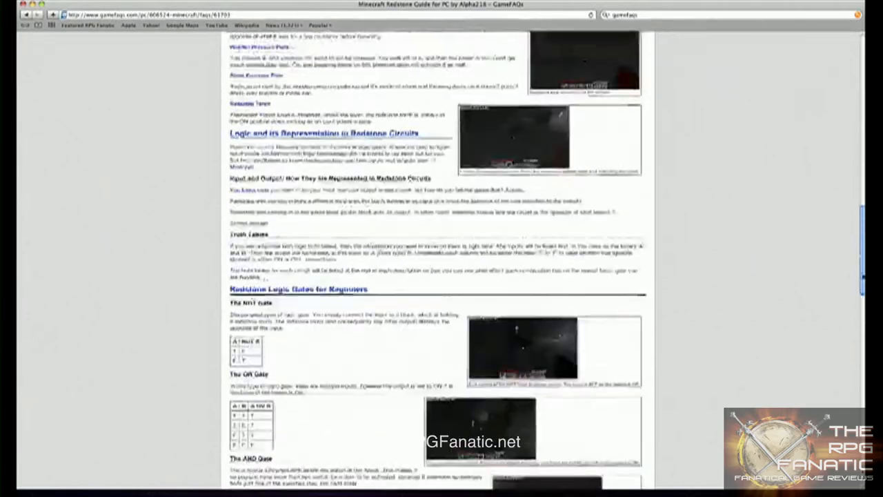
pyautogui.scroll(-3)
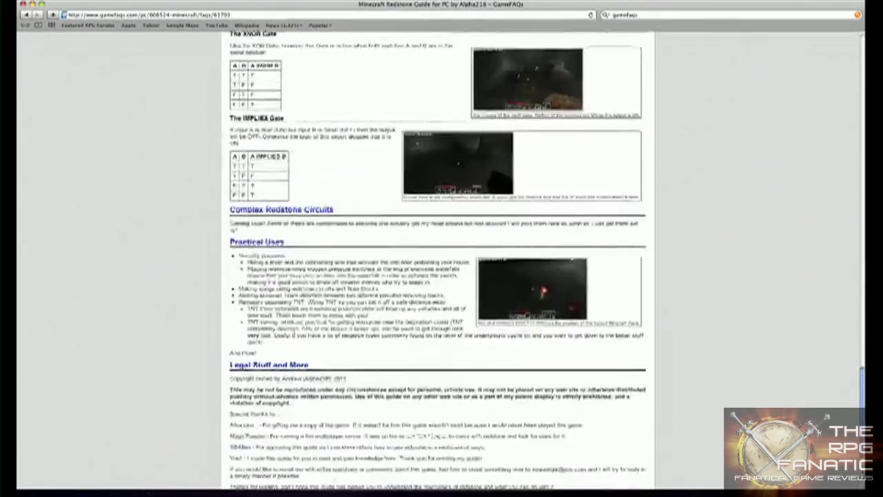
pyautogui.scroll(3)
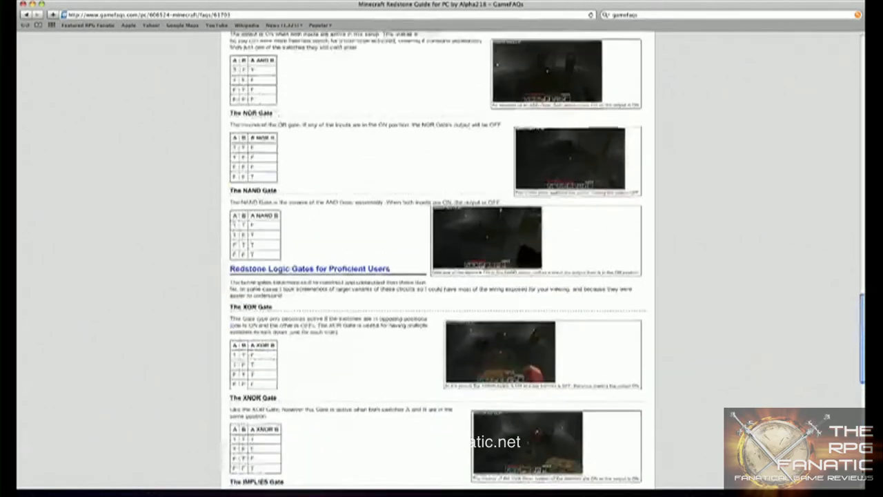
pyautogui.scroll(3)
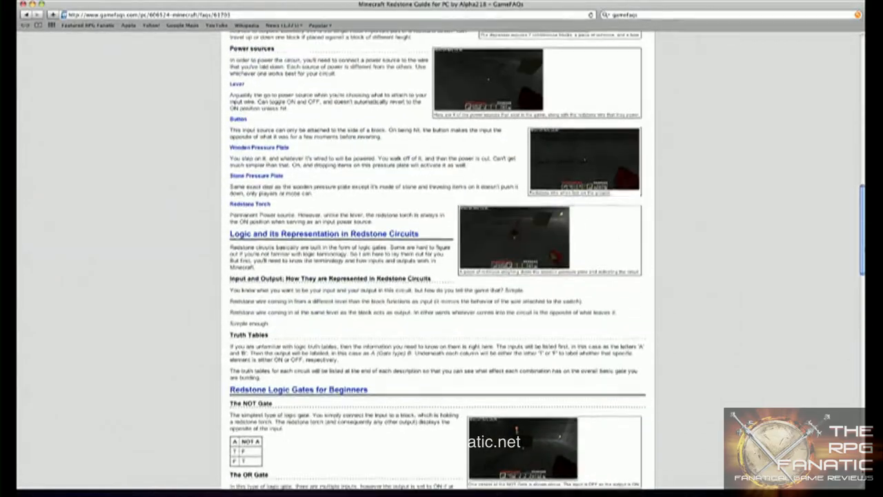
pyautogui.scroll(3)
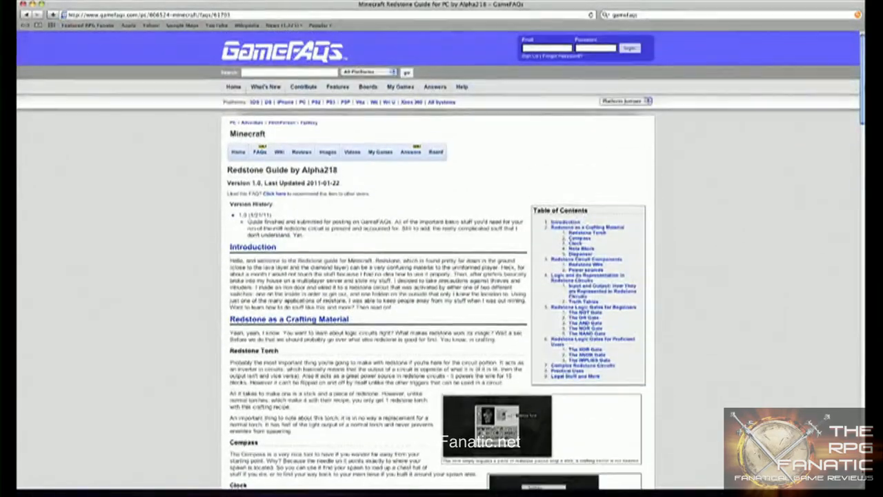
pyautogui.moveTo(350, 220)
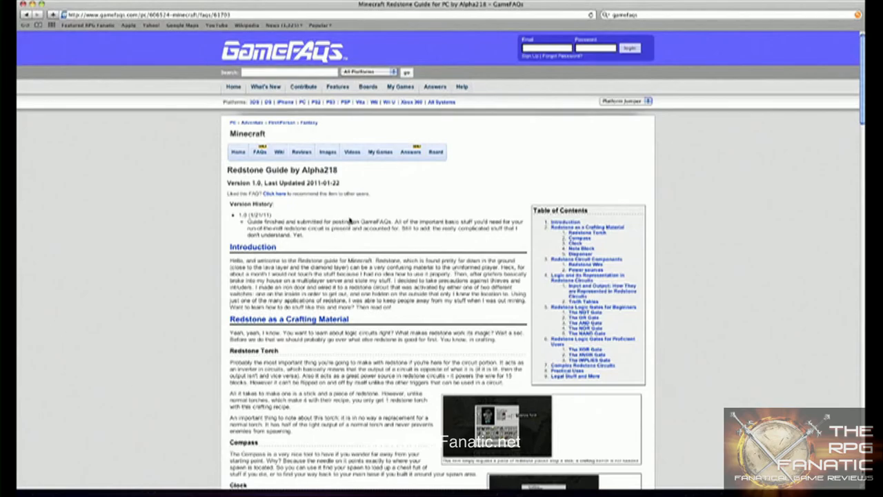
pyautogui.moveTo(728, 174)
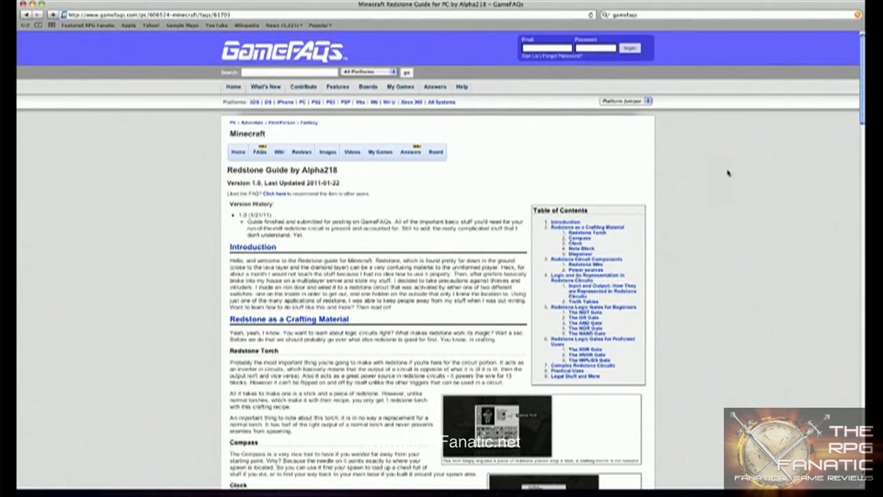
# Read down through the guide's logic gates sections and return toward the top
pyautogui.scroll(-3)
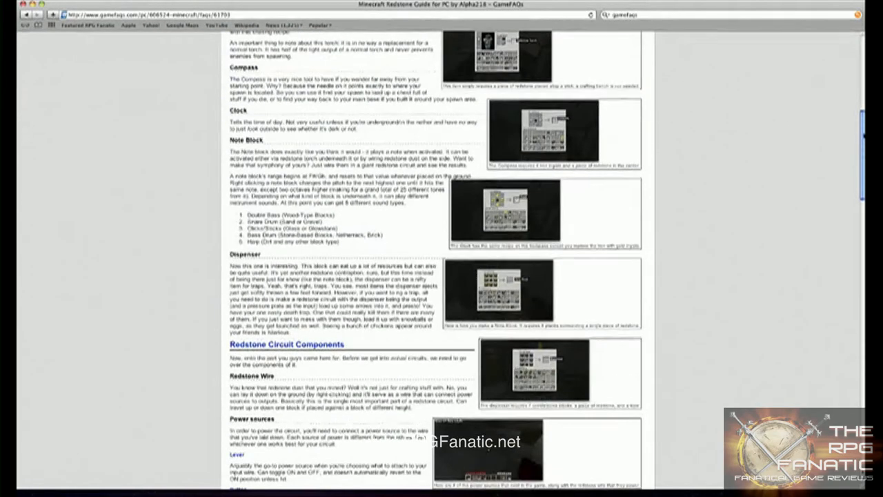
pyautogui.scroll(-3)
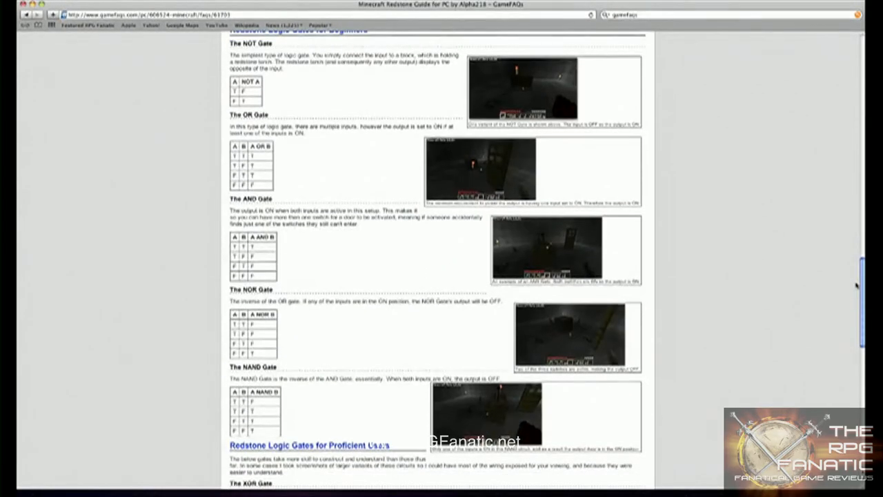
pyautogui.scroll(-3)
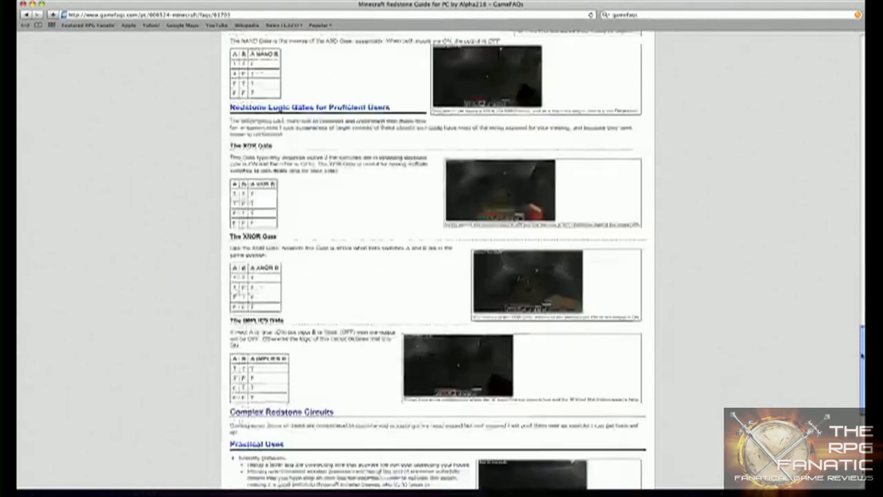
pyautogui.scroll(3)
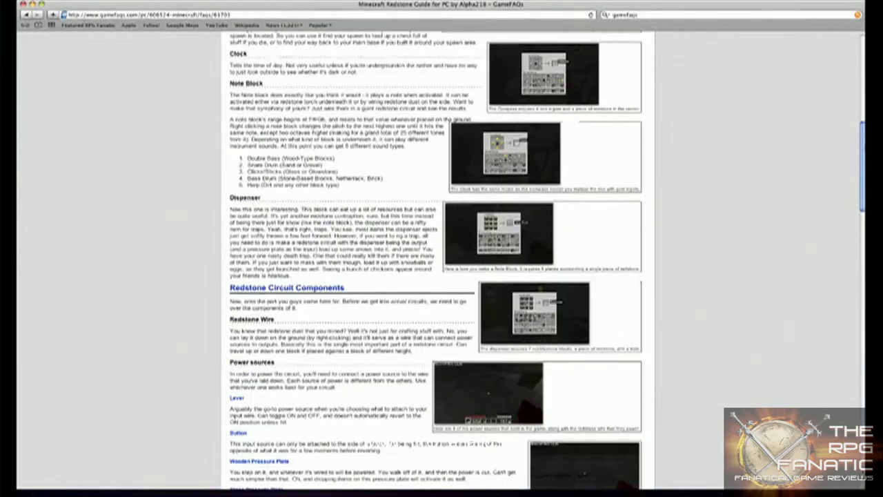
pyautogui.scroll(3)
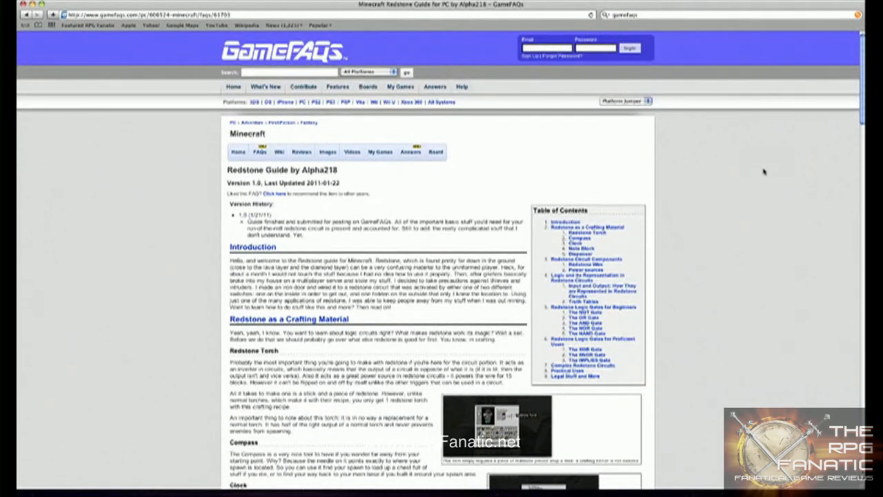
pyautogui.moveTo(320, 190)
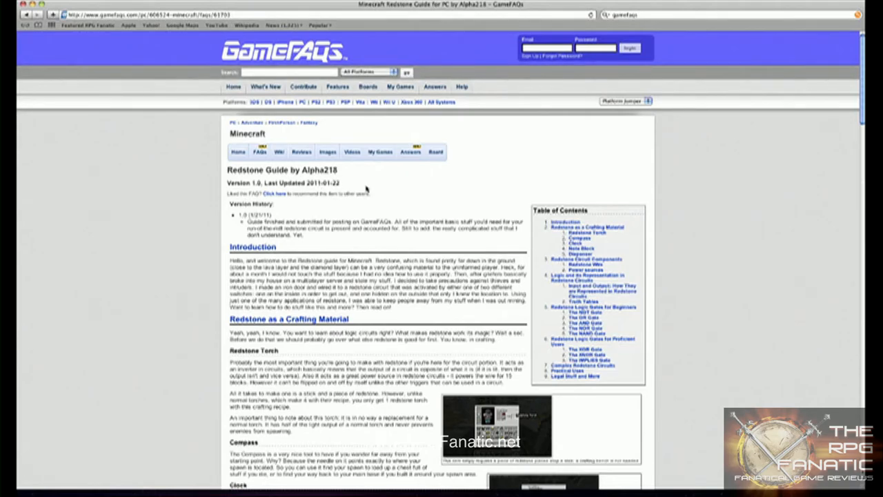
pyautogui.moveTo(381, 210)
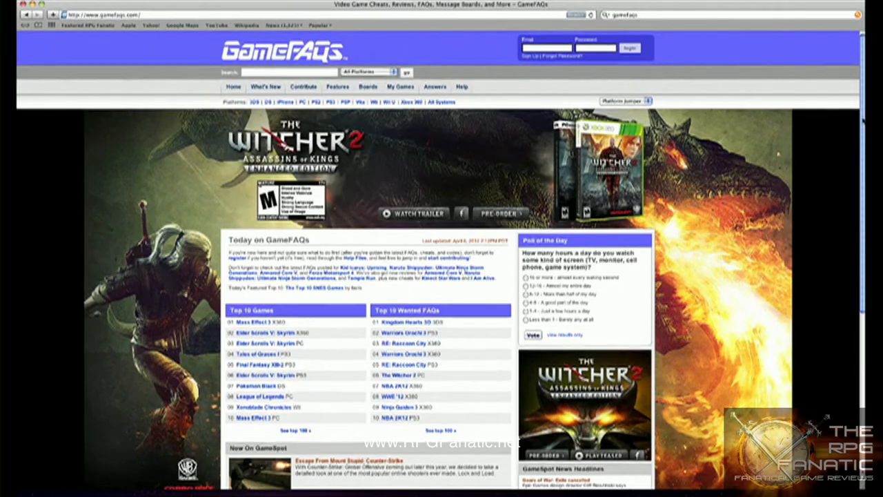
# Skim the GameFAQs home page's Top 10 Games and Top 10 Wanted FAQs lists
pyautogui.scroll(-3)
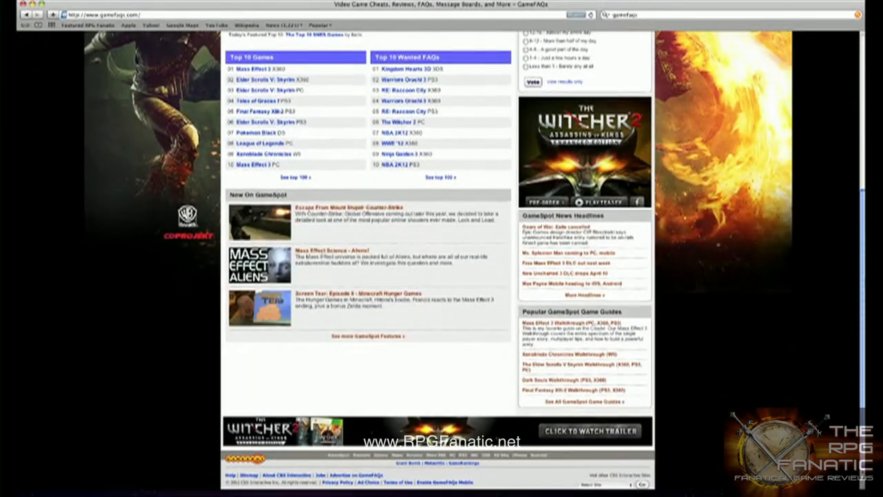
pyautogui.scroll(3)
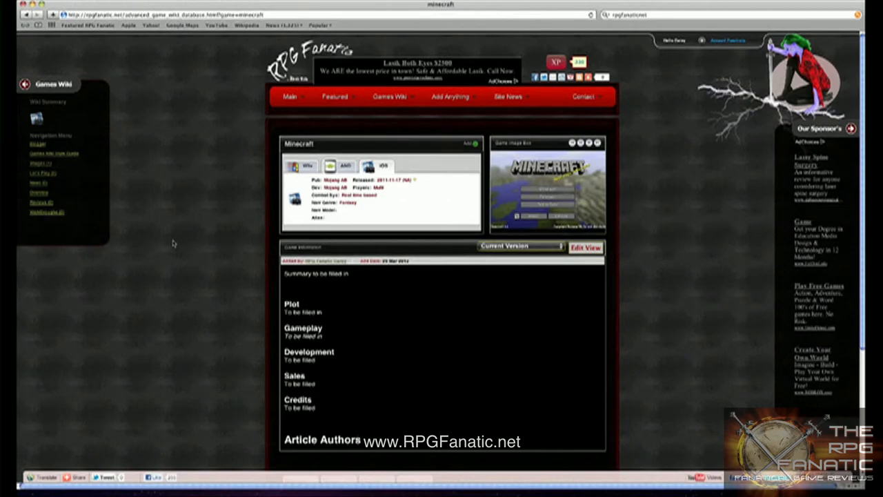
pyautogui.moveTo(202, 204)
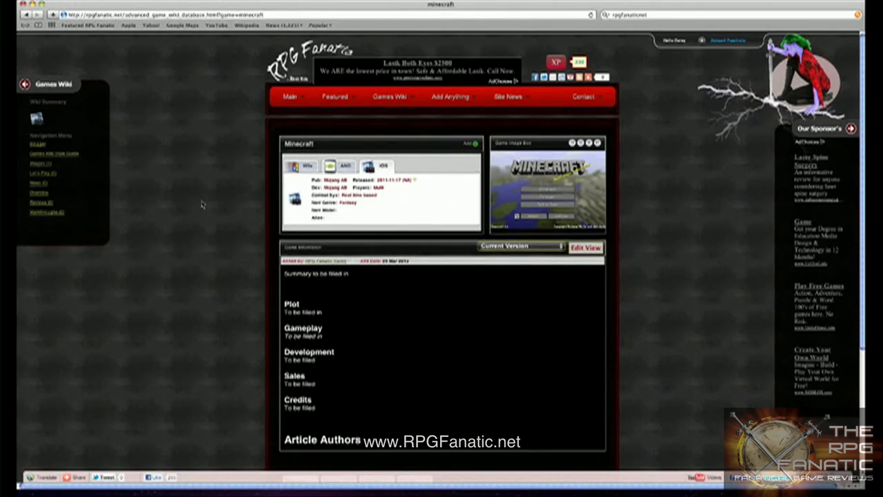
pyautogui.moveTo(54, 196)
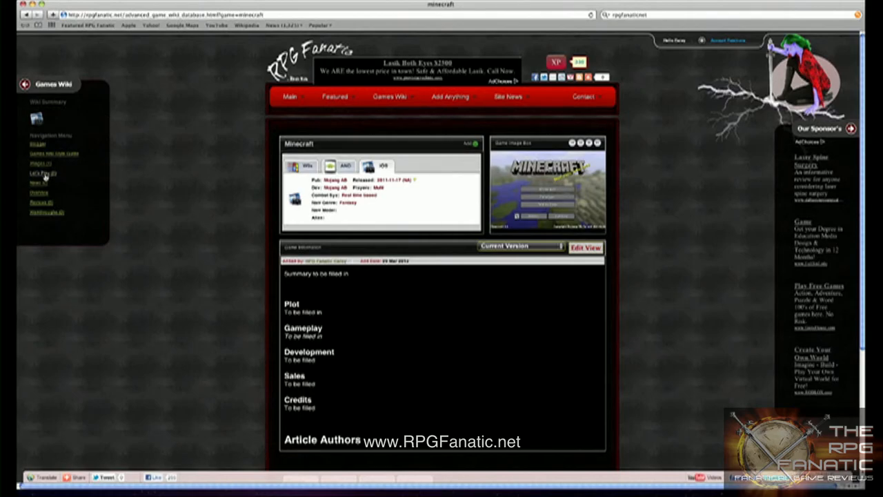
pyautogui.moveTo(141, 182)
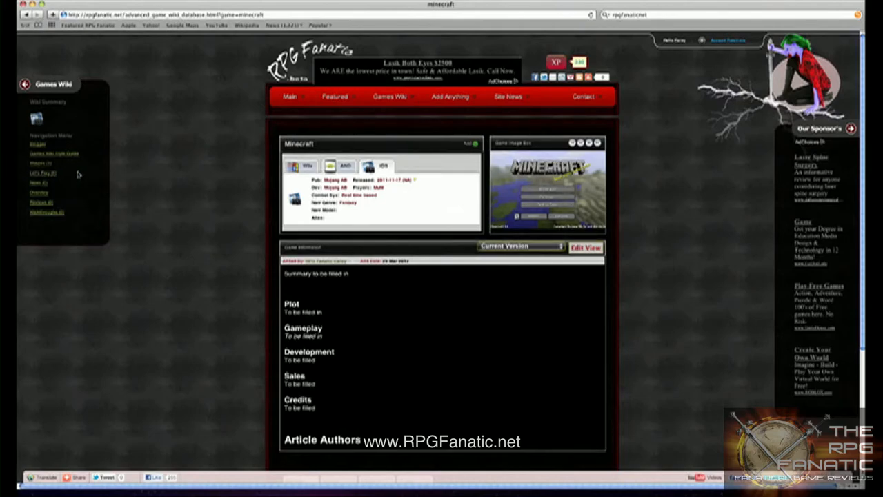
pyautogui.moveTo(200, 179)
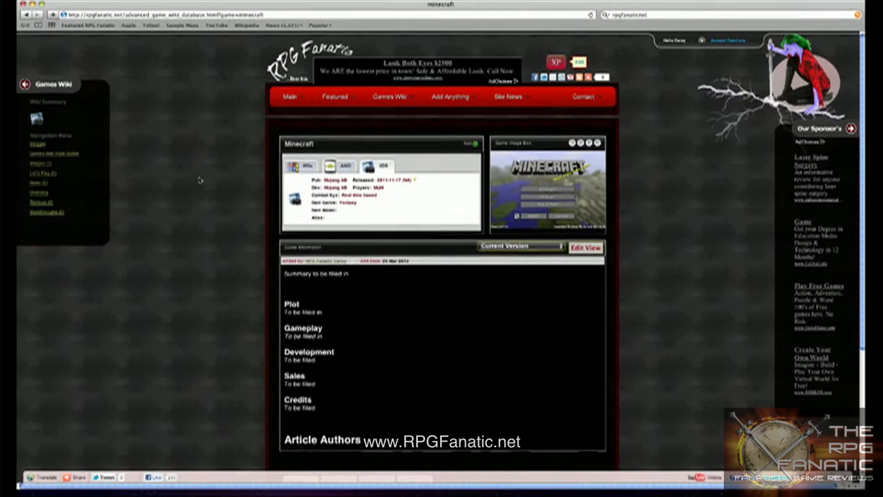
pyautogui.moveTo(182, 179)
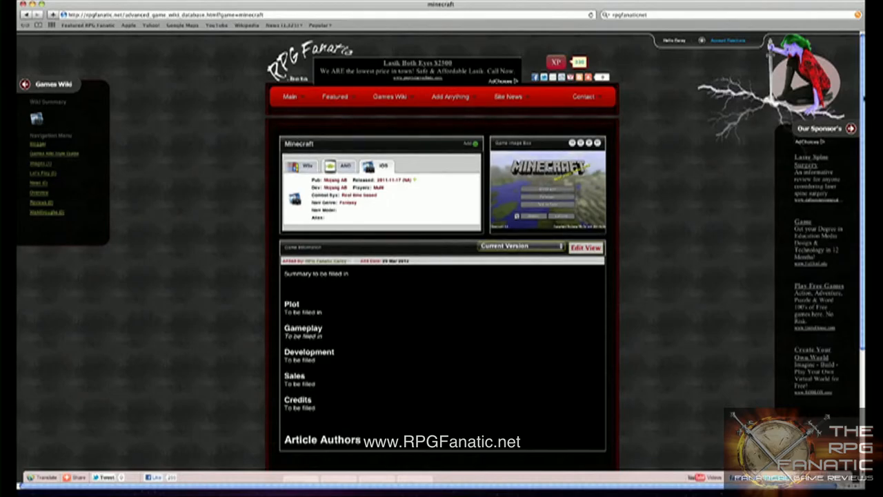
pyautogui.moveTo(654, 255)
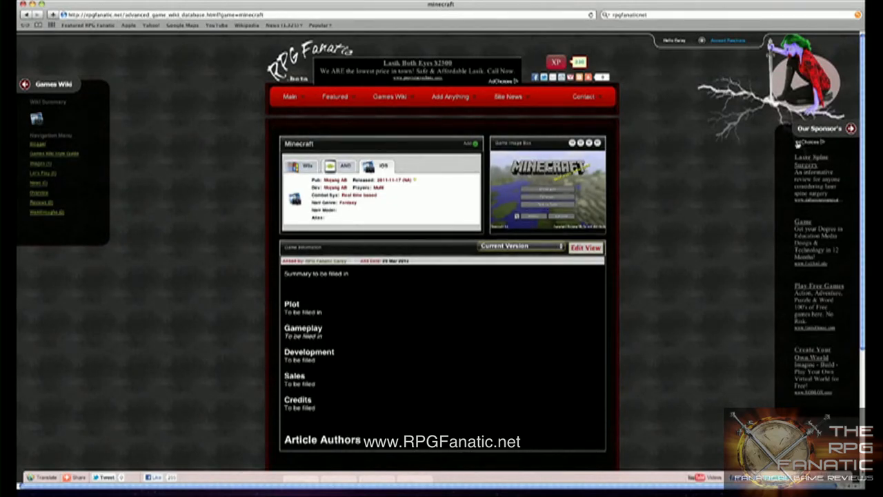
pyautogui.moveTo(714, 206)
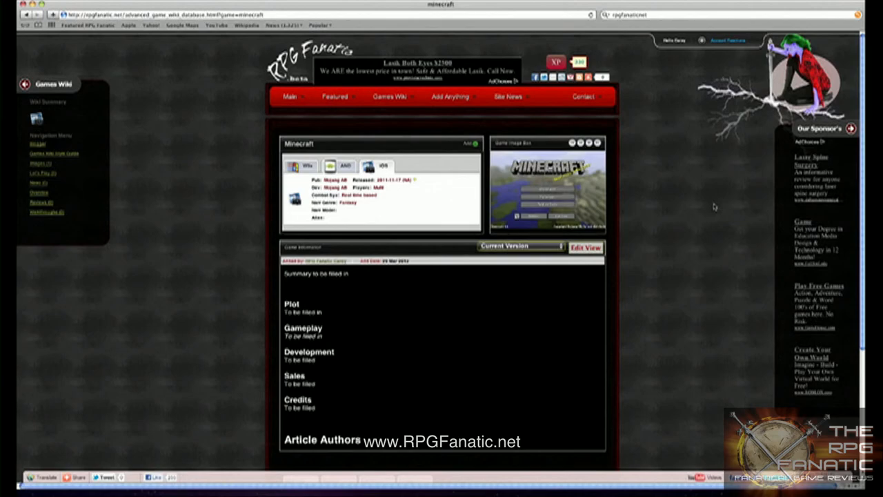
pyautogui.moveTo(191, 141)
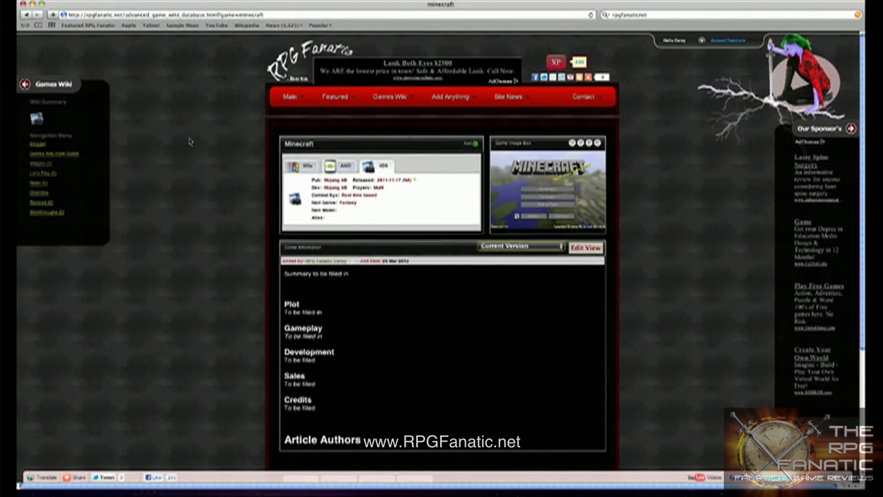
pyautogui.moveTo(153, 139)
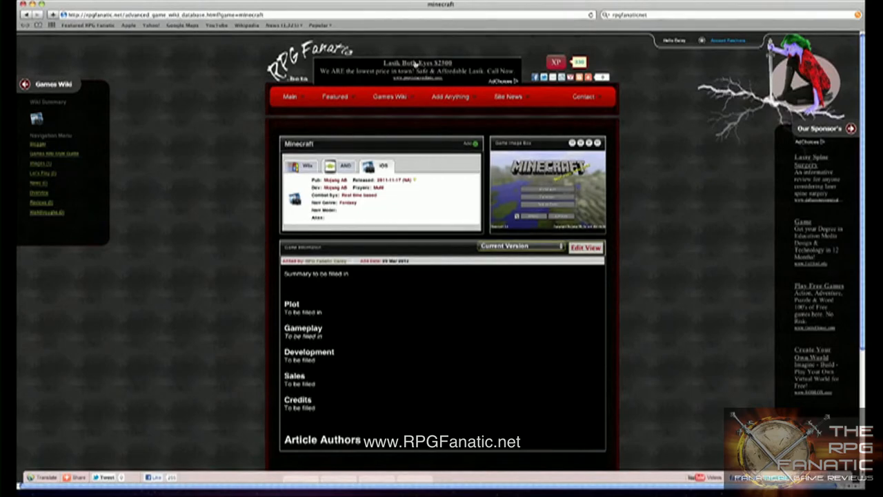
pyautogui.moveTo(676, 196)
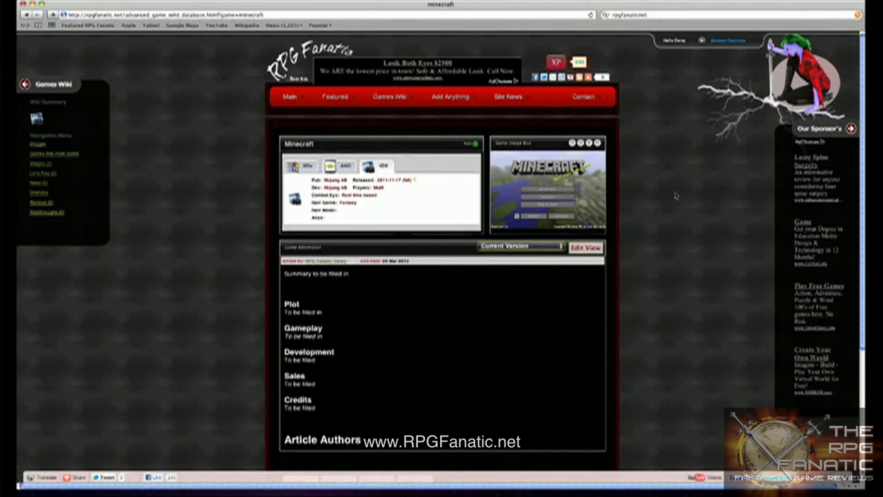
pyautogui.moveTo(715, 163)
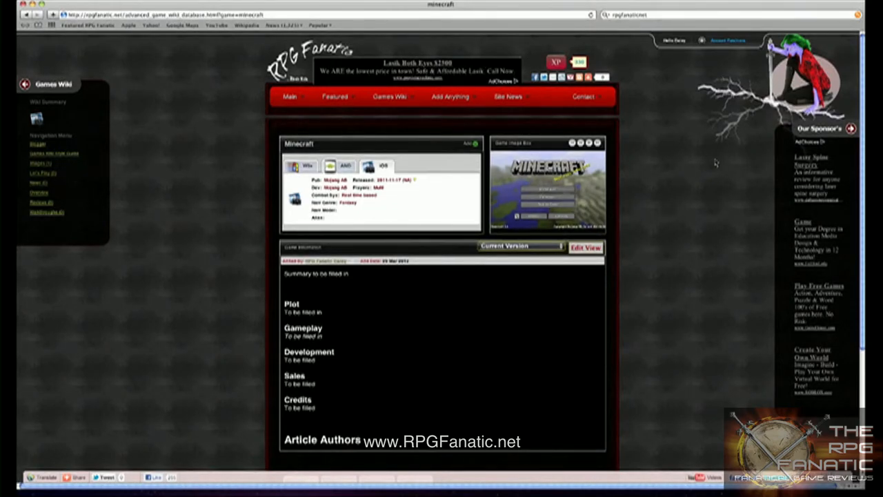
pyautogui.moveTo(154, 179)
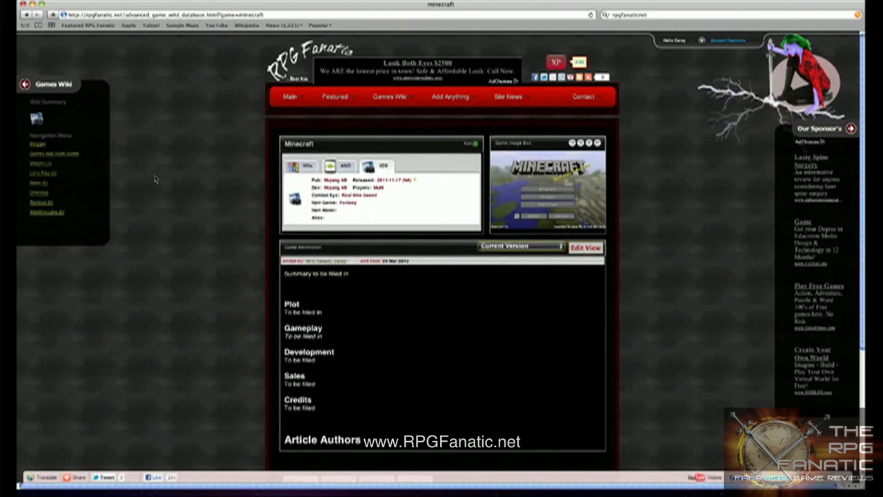
pyautogui.click(290, 97)
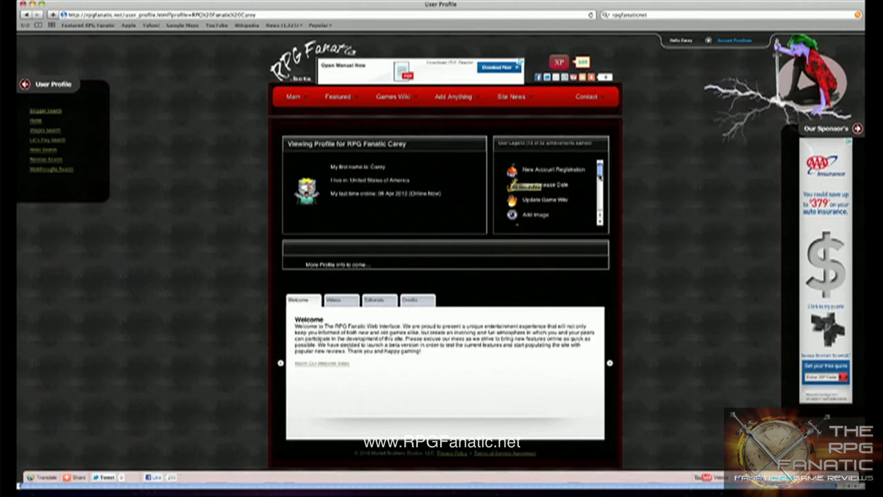
pyautogui.scroll(-3)
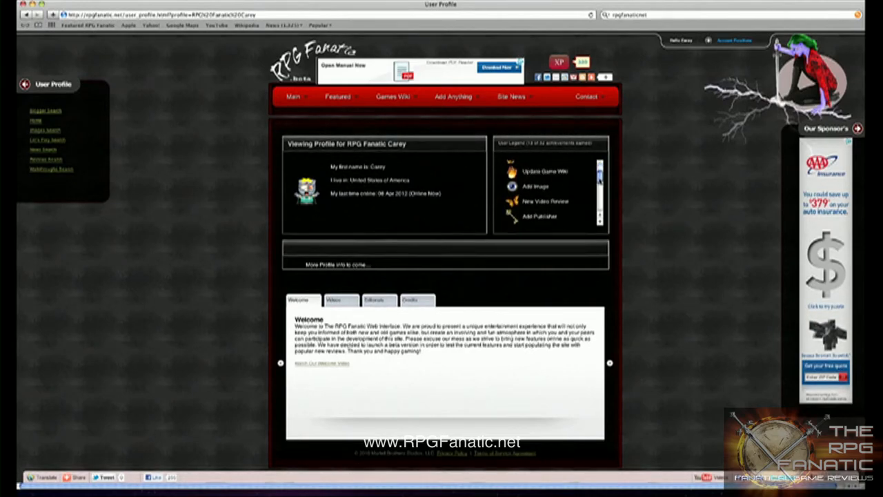
pyautogui.scroll(-3)
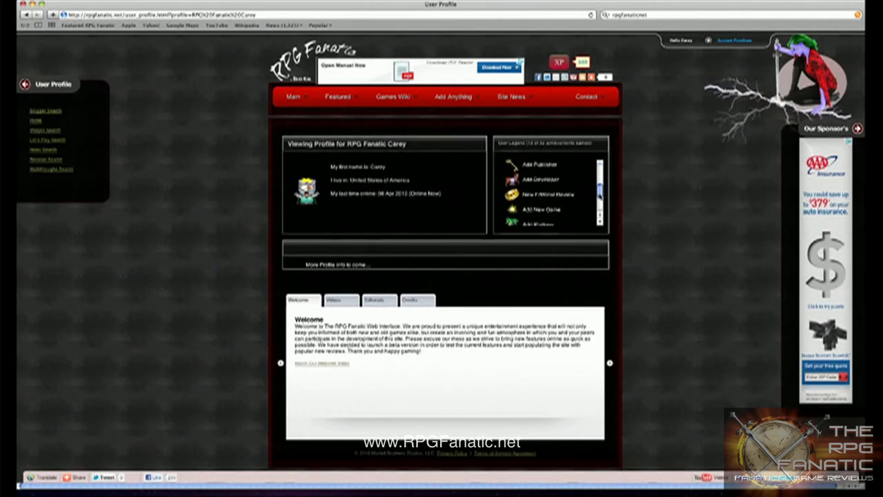
pyautogui.scroll(-3)
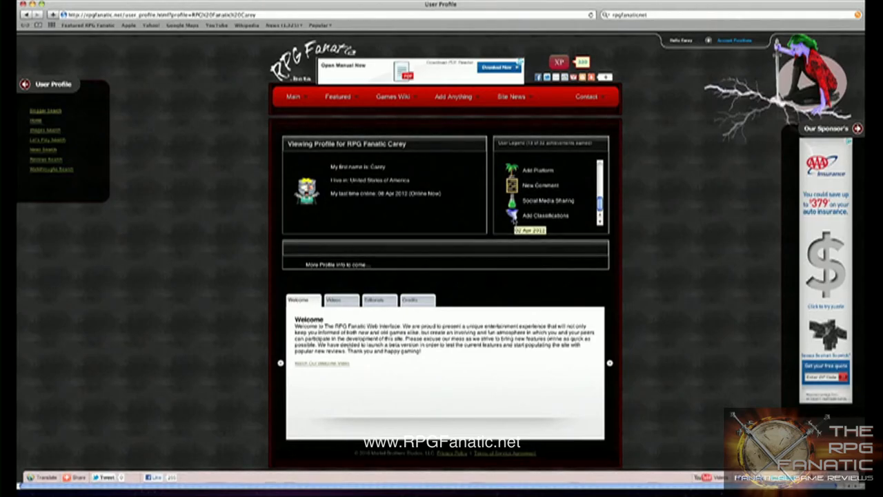
pyautogui.scroll(-3)
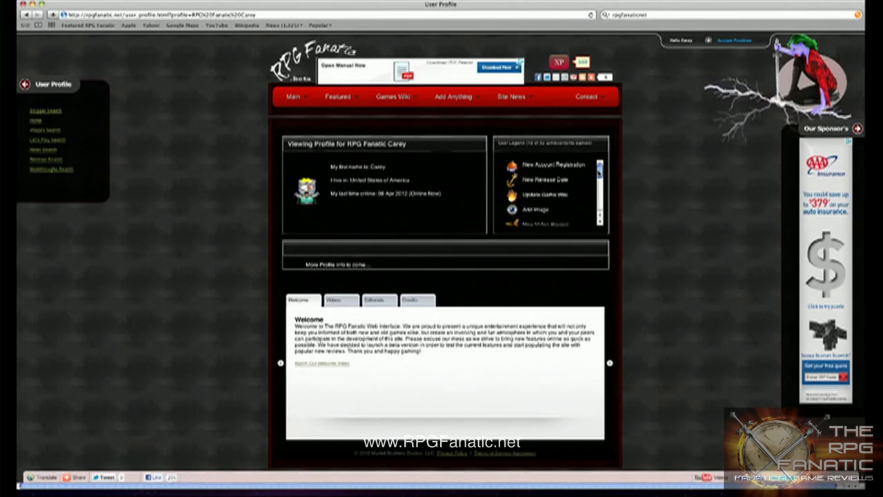
pyautogui.scroll(-3)
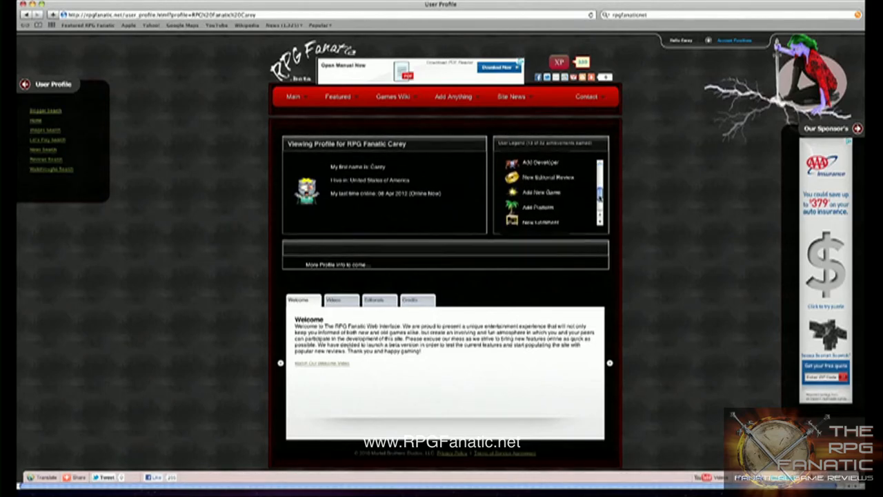
pyautogui.scroll(-3)
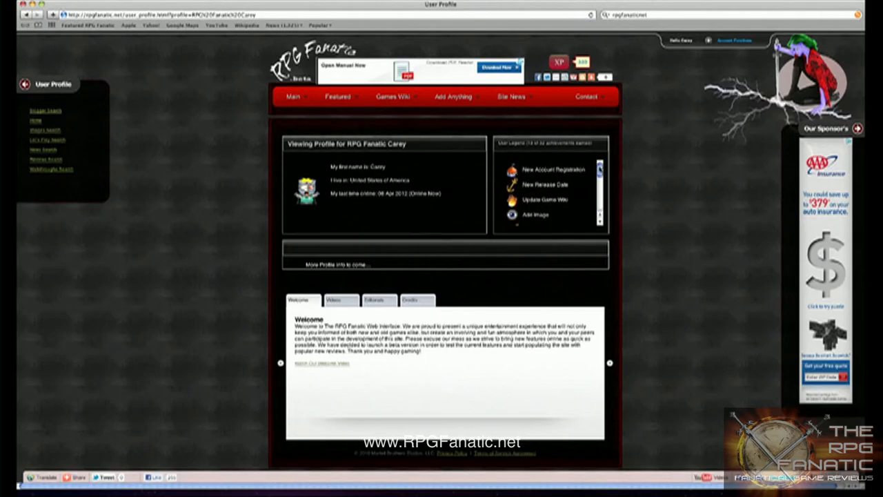
pyautogui.moveTo(645, 201)
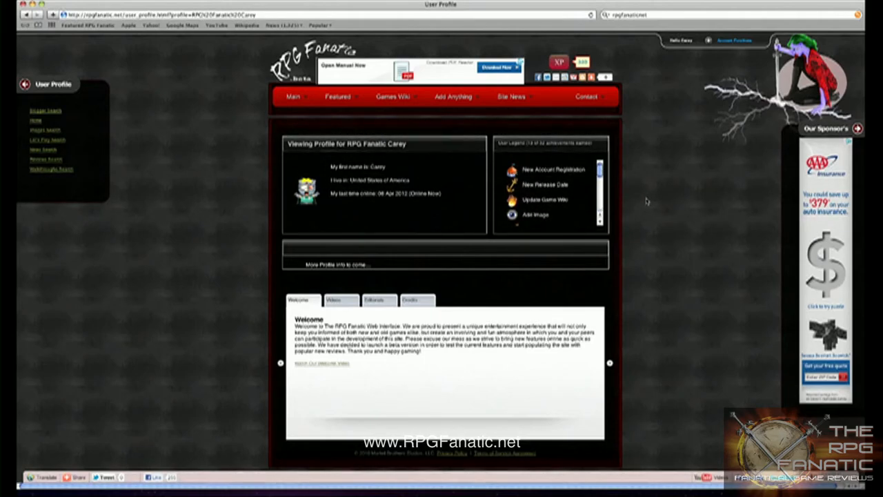
pyautogui.moveTo(207, 251)
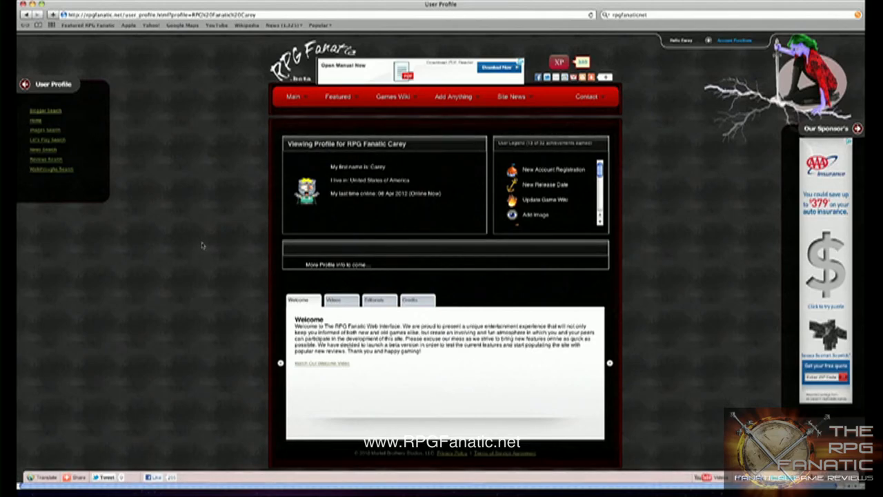
pyautogui.moveTo(207, 224)
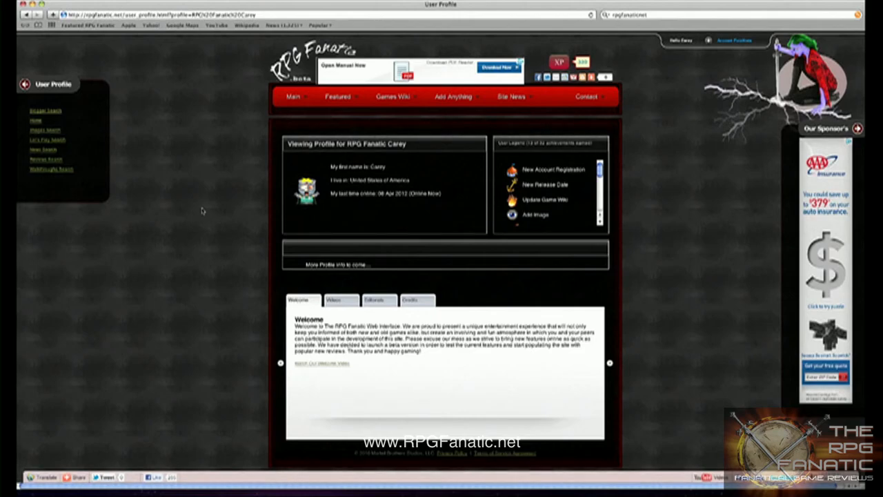
pyautogui.moveTo(205, 207)
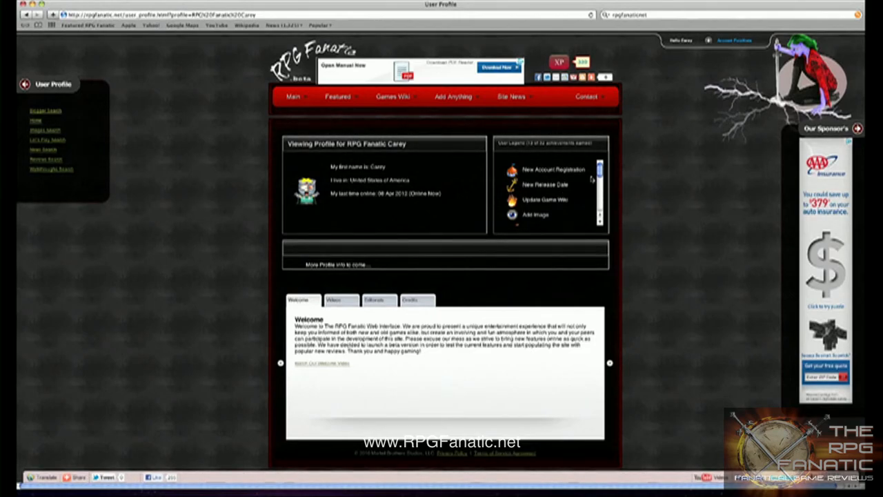
pyautogui.scroll(-3)
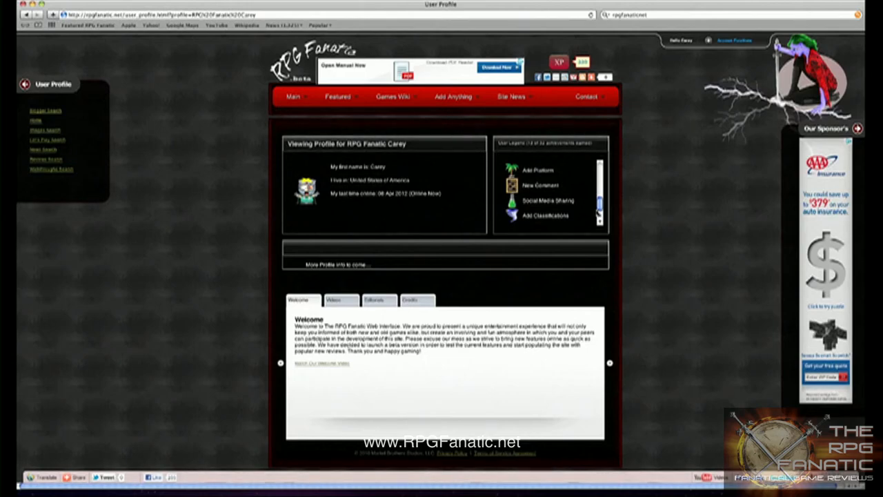
pyautogui.scroll(-3)
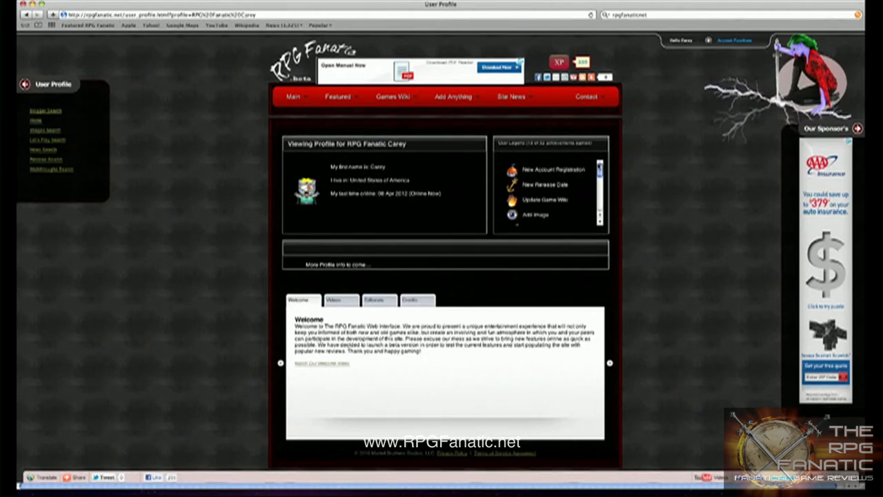